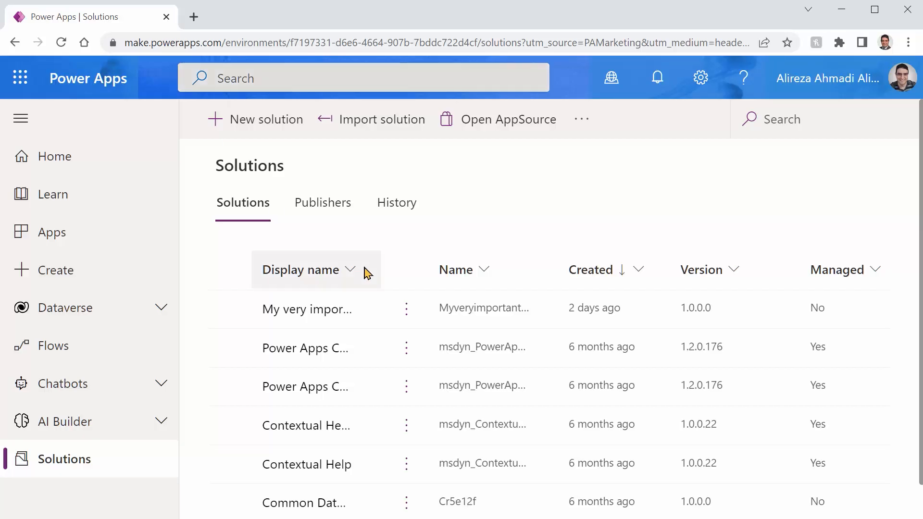
pyautogui.moveTo(255, 57)
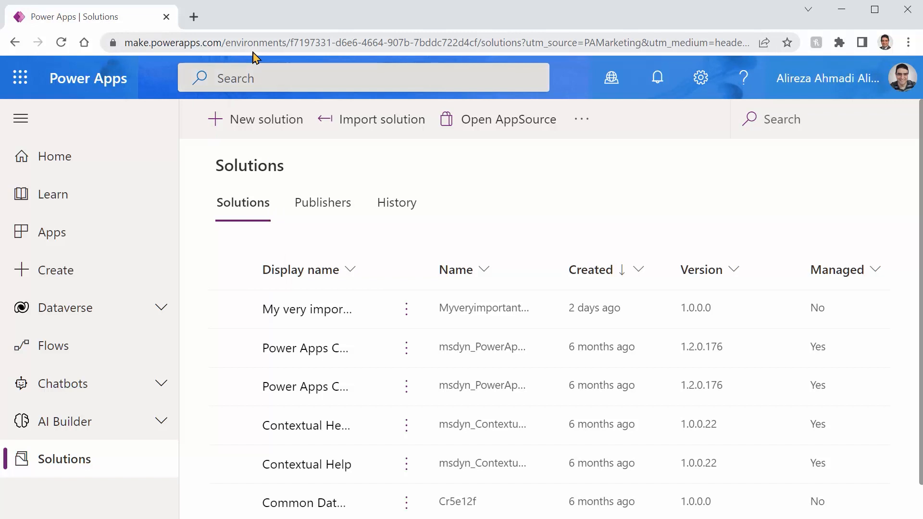
pyautogui.moveTo(97, 418)
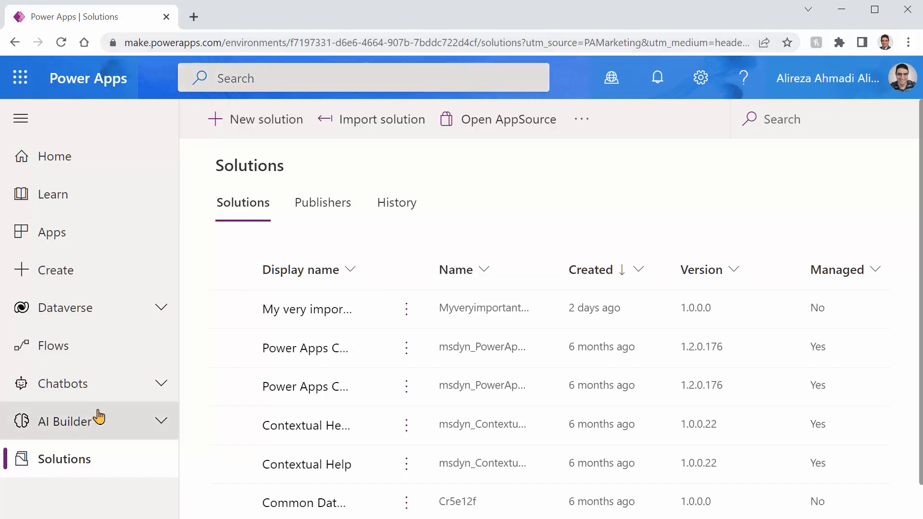
pyautogui.moveTo(285, 318)
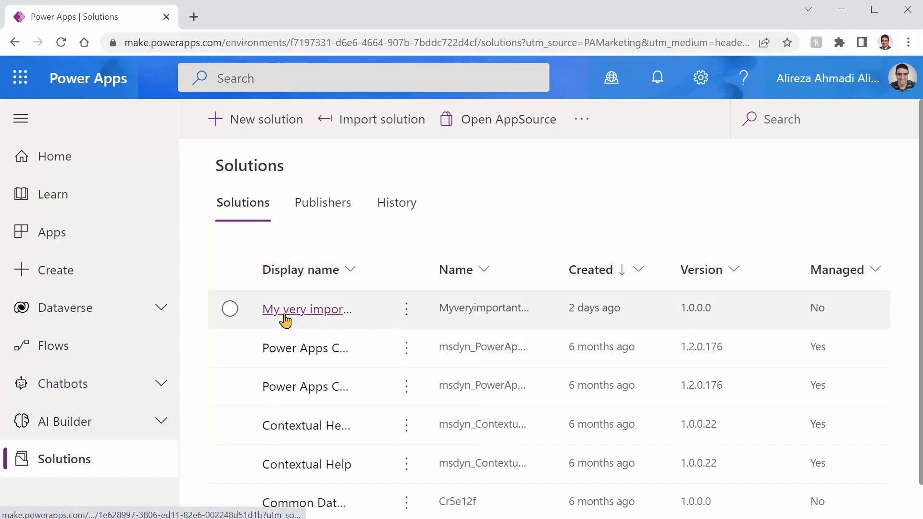
pyautogui.moveTo(306, 309)
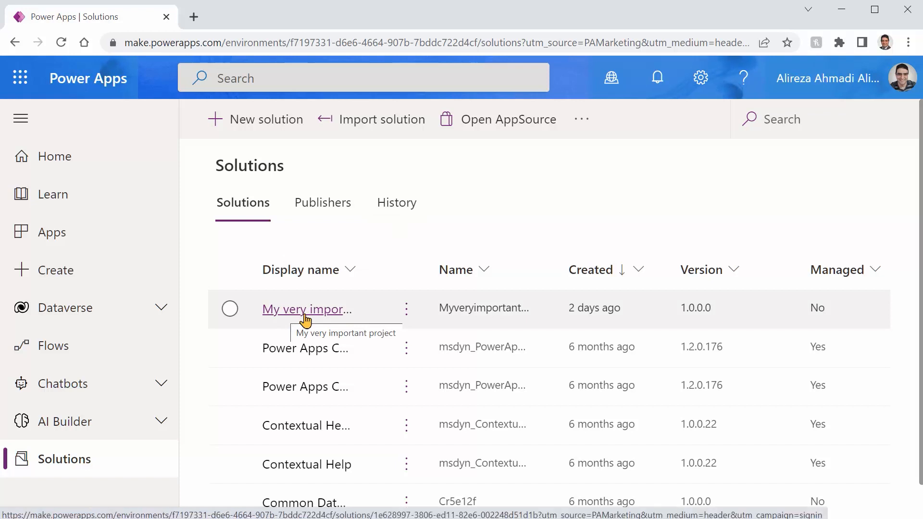
# Open the My very important project solution to list its objects.
pyautogui.click(305, 309)
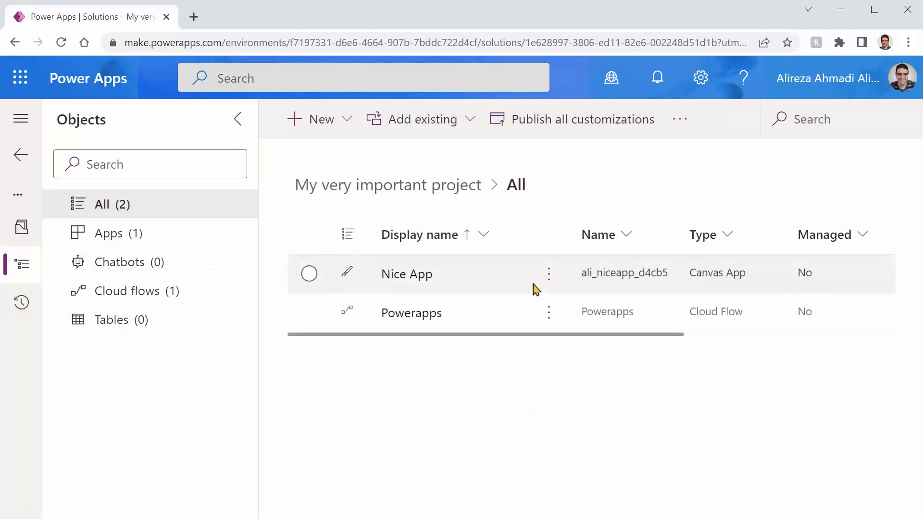
pyautogui.moveTo(406, 274)
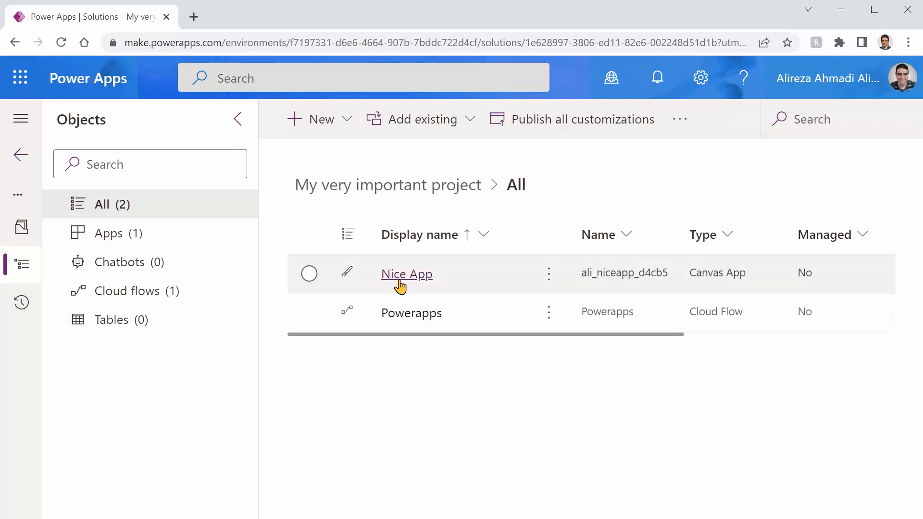
pyautogui.moveTo(271, 352)
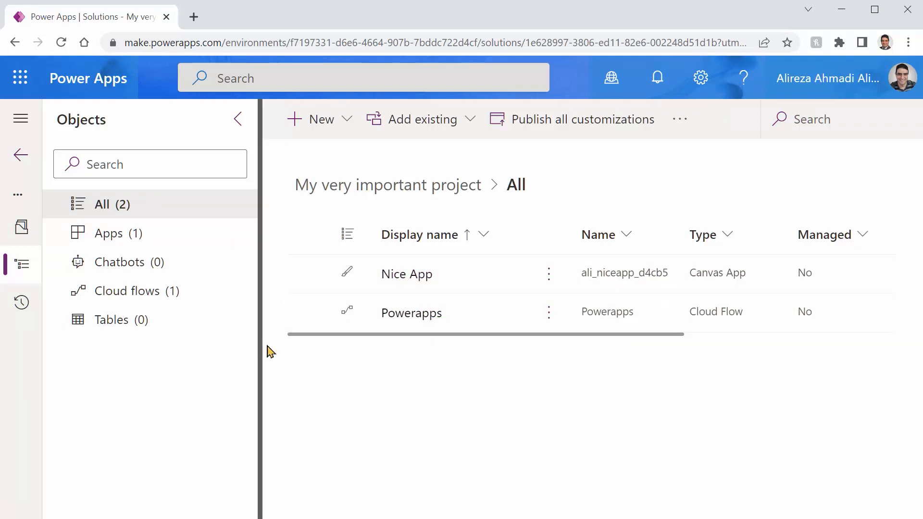
pyautogui.moveTo(411, 312)
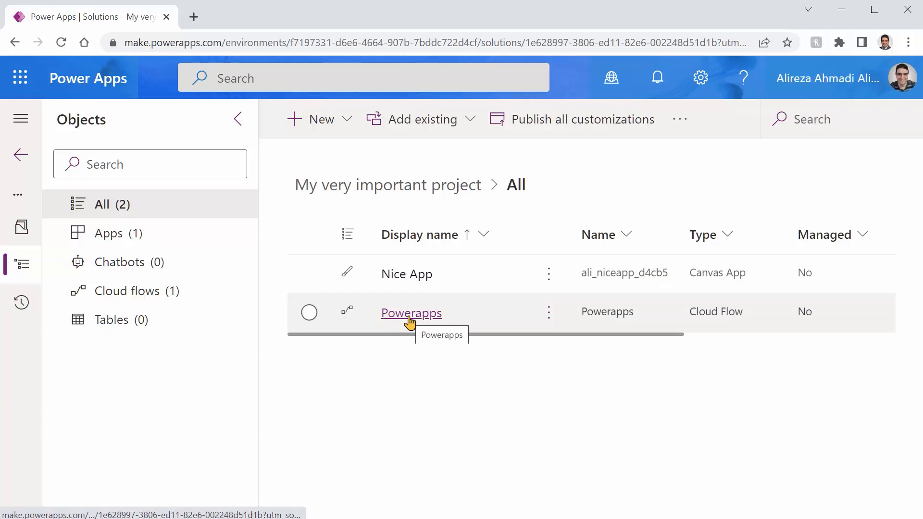
pyautogui.moveTo(406, 274)
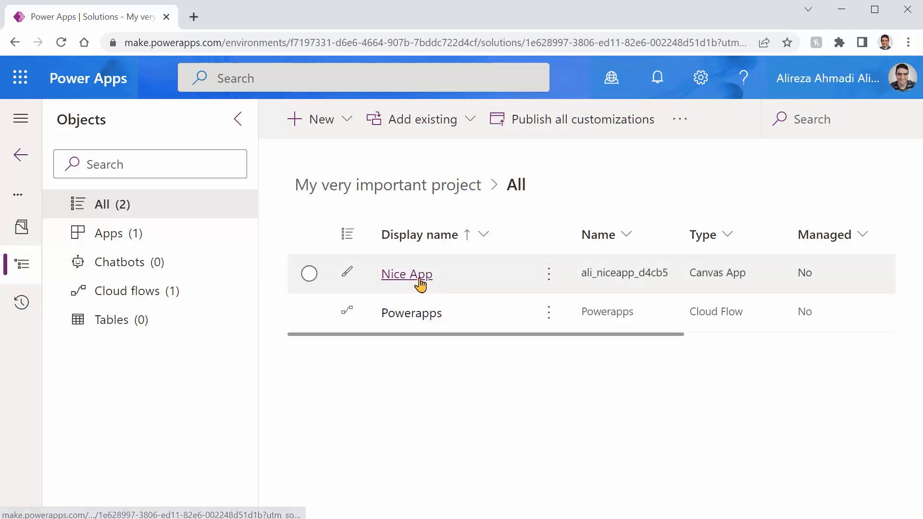
# Open the Nice App canvas app from the solution for editing in Studio.
pyautogui.click(406, 274)
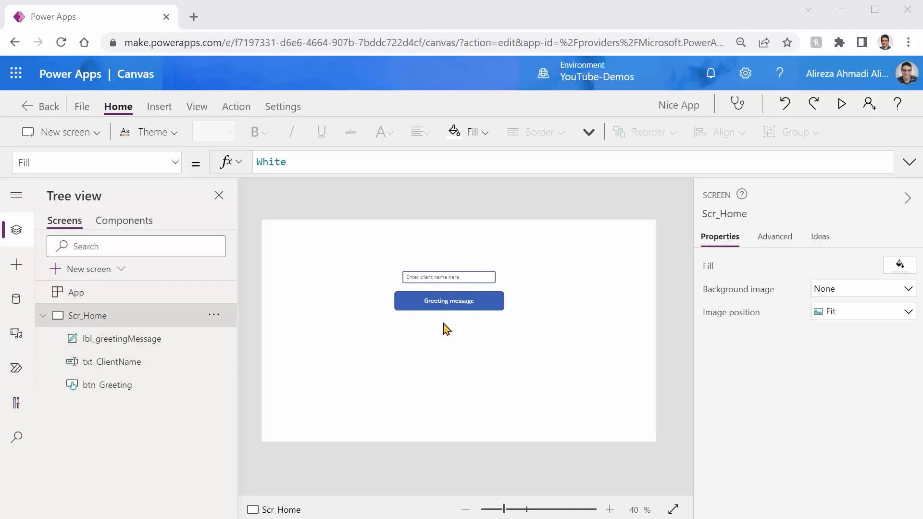
# Inspect the client name input and Greeting message button, then run the app in preview.
pyautogui.click(448, 277)
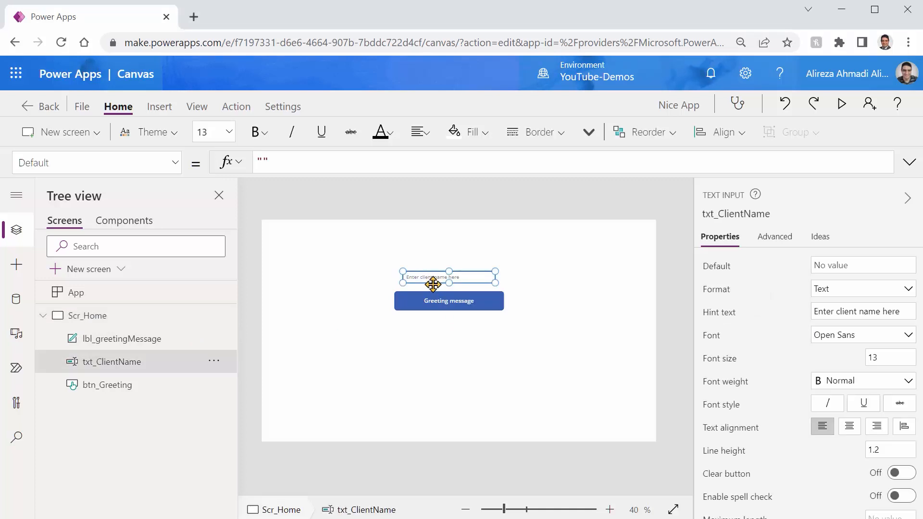
pyautogui.moveTo(458, 375)
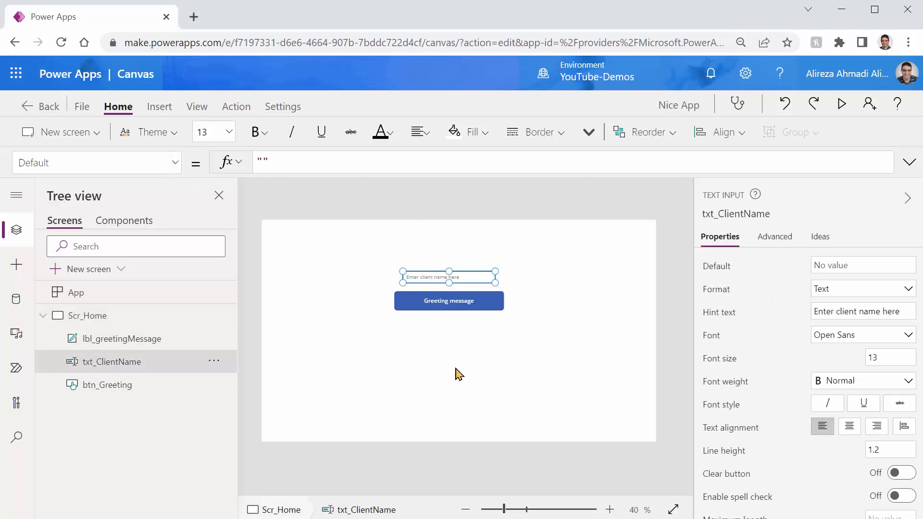
pyautogui.moveTo(449, 308)
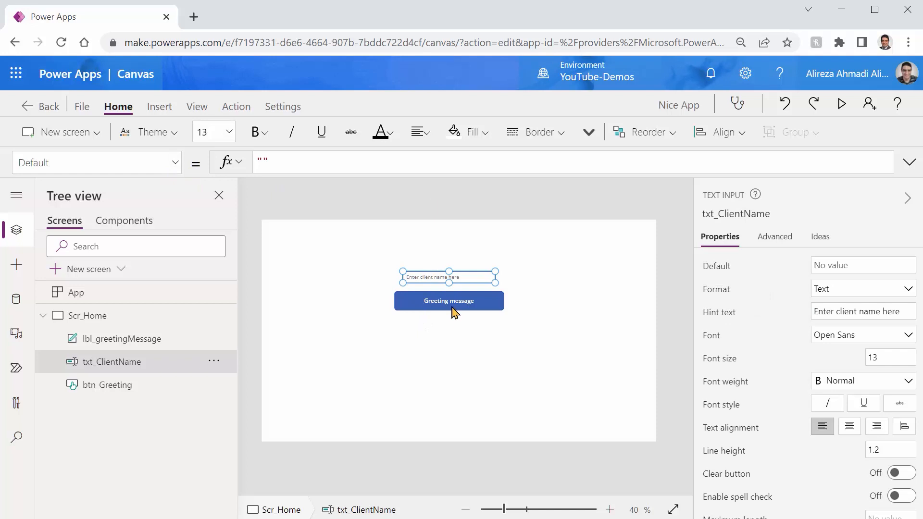
pyautogui.click(449, 301)
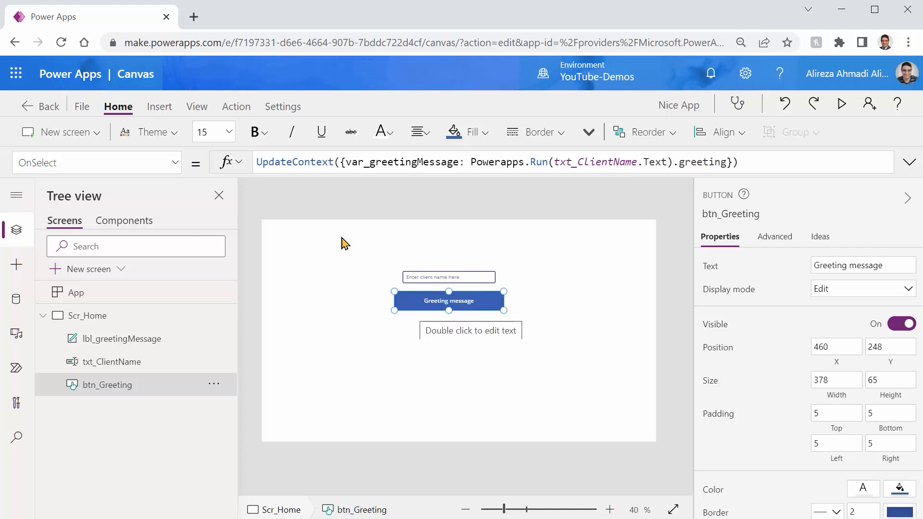
pyautogui.click(841, 104)
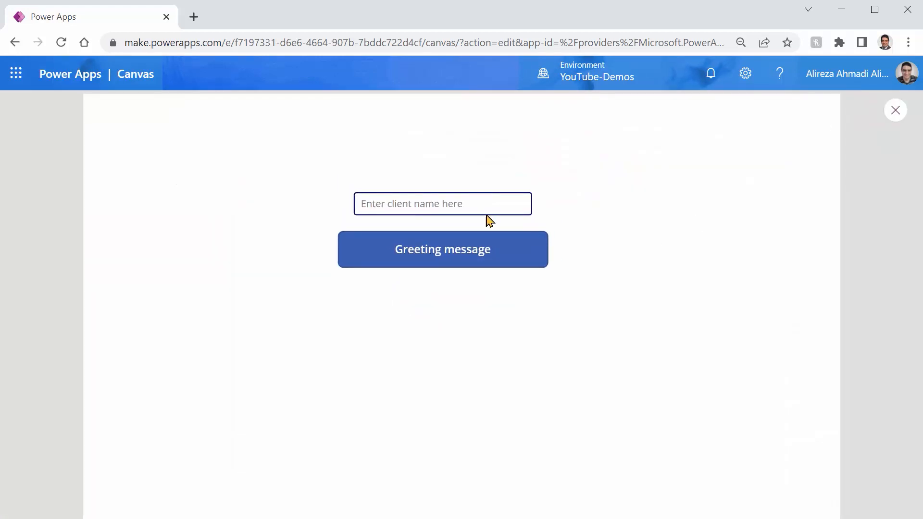
# Enter the client name, get its greeting from the flow, and close the preview.
pyautogui.write('Alireza')
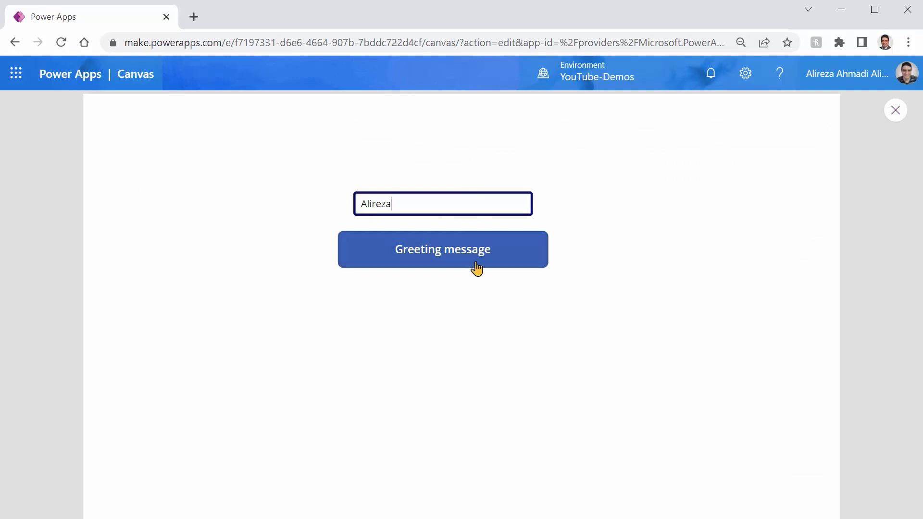
pyautogui.click(443, 249)
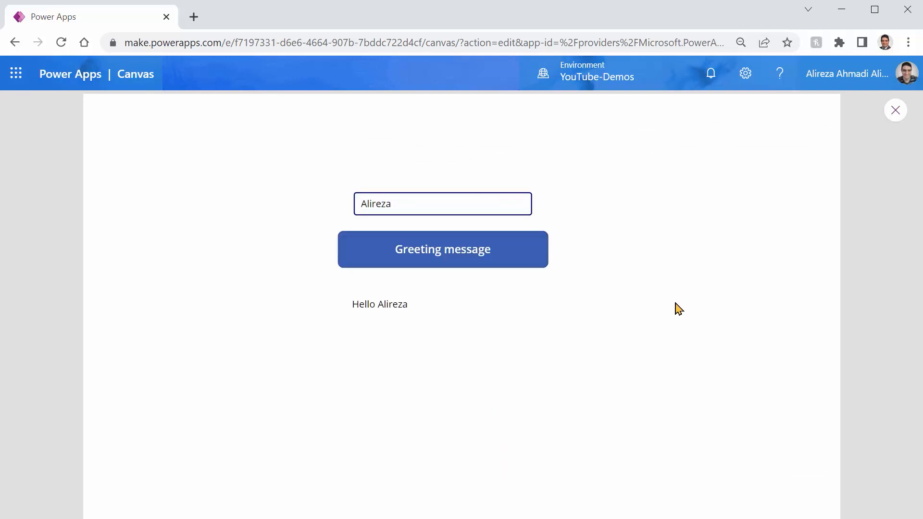
pyautogui.moveTo(424, 318)
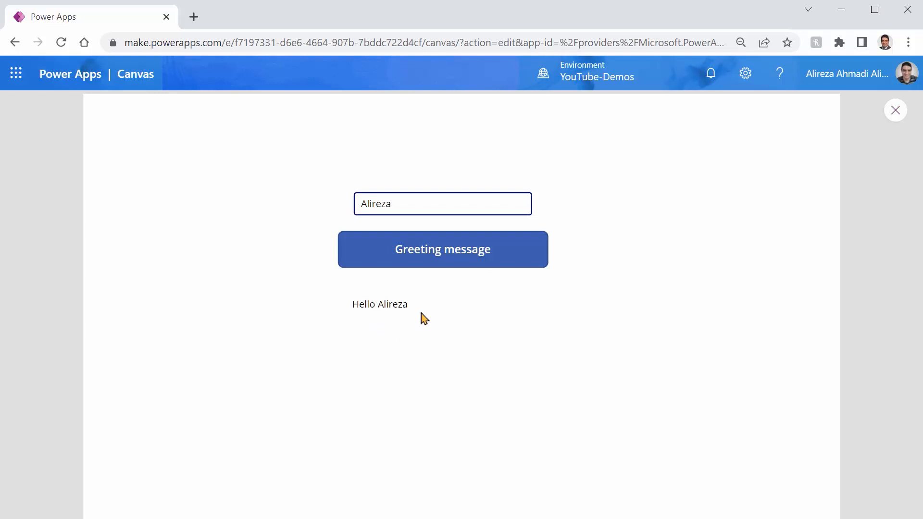
pyautogui.click(895, 110)
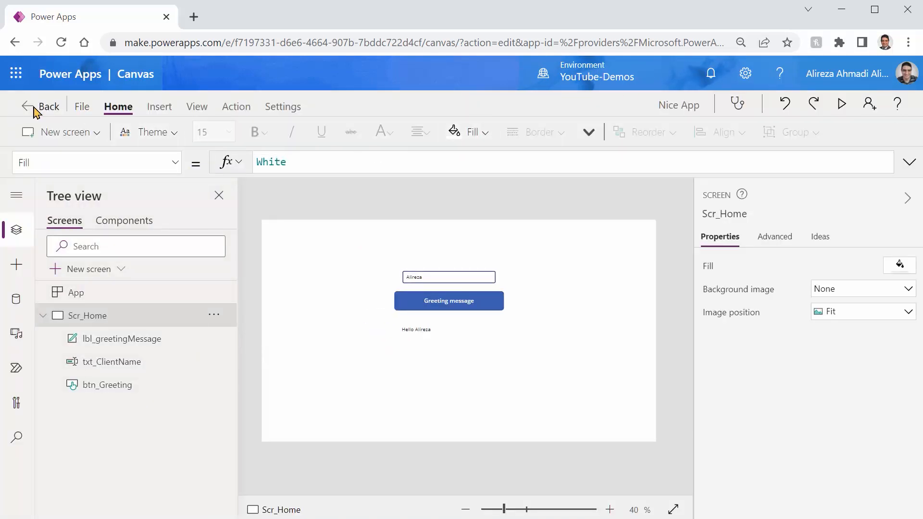
# Leave the canvas editor and open the Powerapps cloud flow in the Power Automate designer.
pyautogui.click(41, 107)
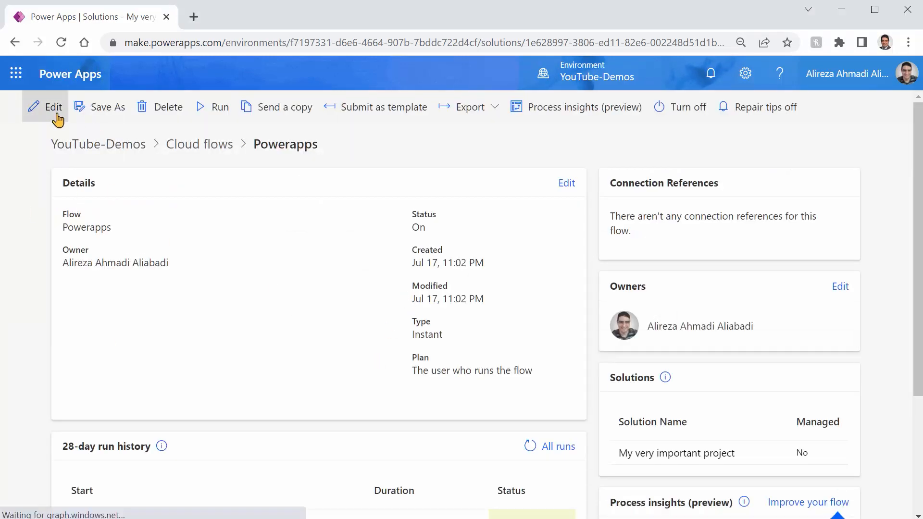
pyautogui.click(54, 107)
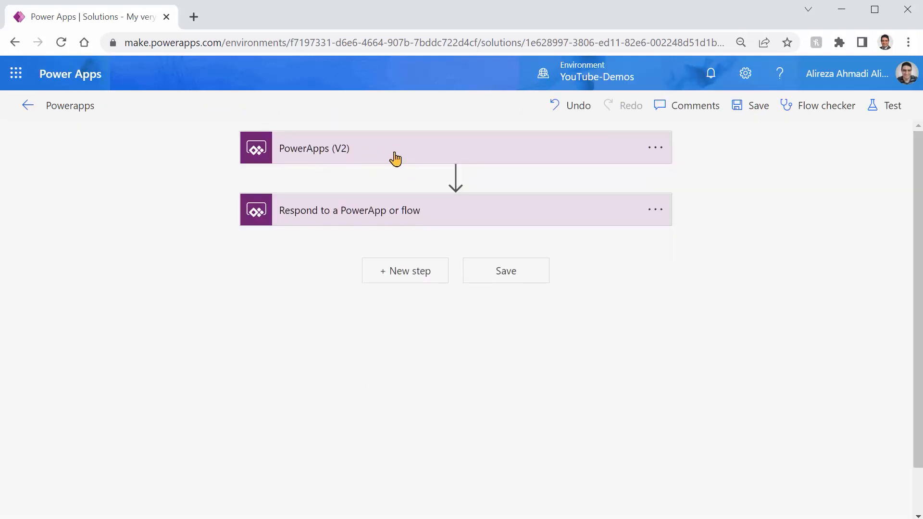
# Expand the PowerApps (V2) trigger and respond steps to see the ClientName input and Greeting output.
pyautogui.click(394, 148)
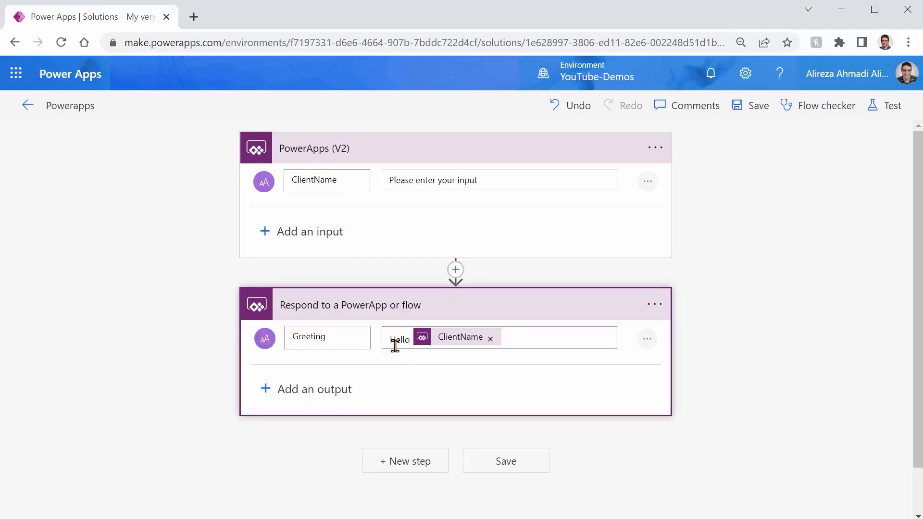
pyautogui.moveTo(499, 350)
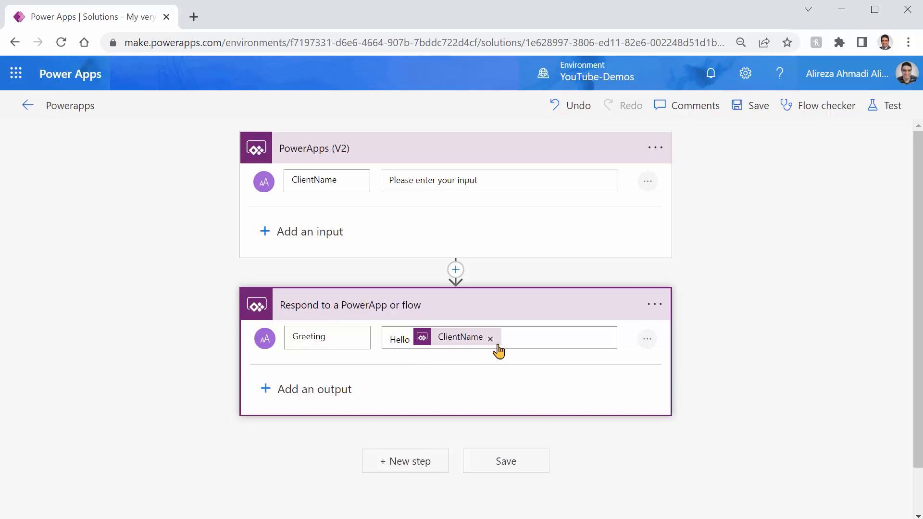
pyautogui.moveTo(38, 115)
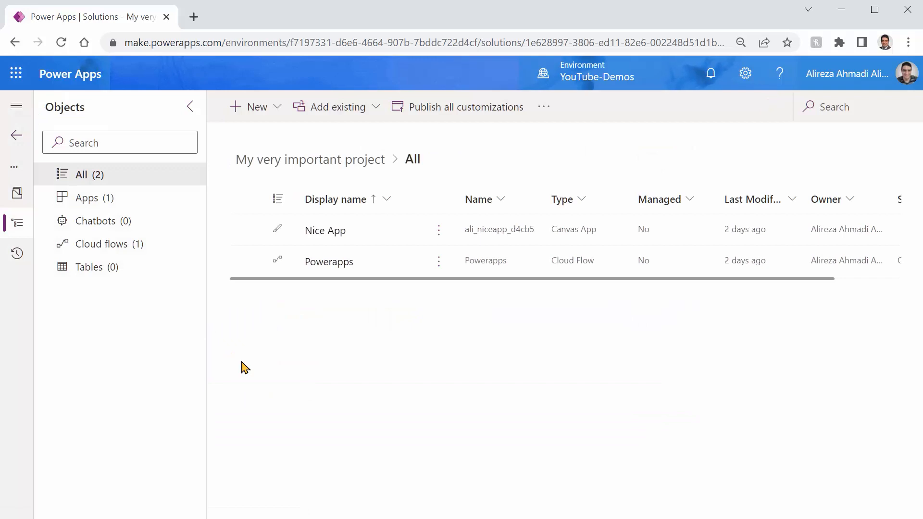
pyautogui.moveTo(103, 92)
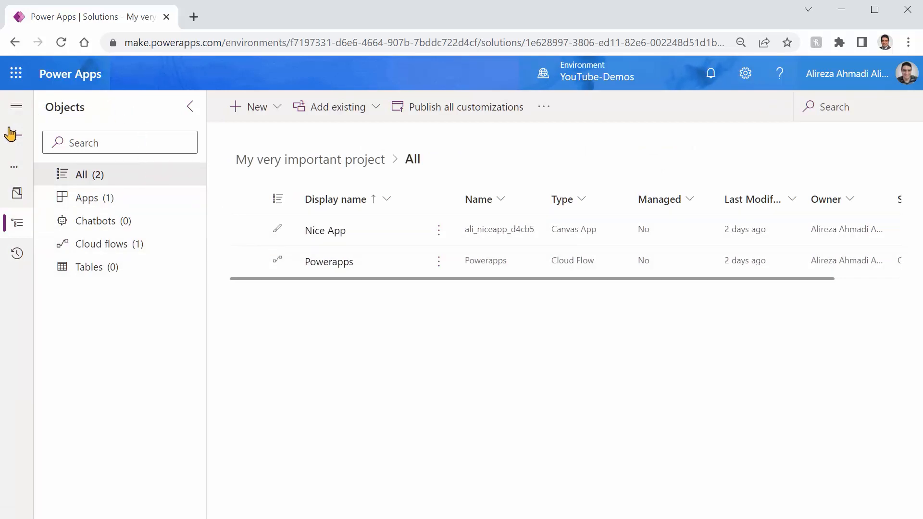
pyautogui.moveTo(14, 141)
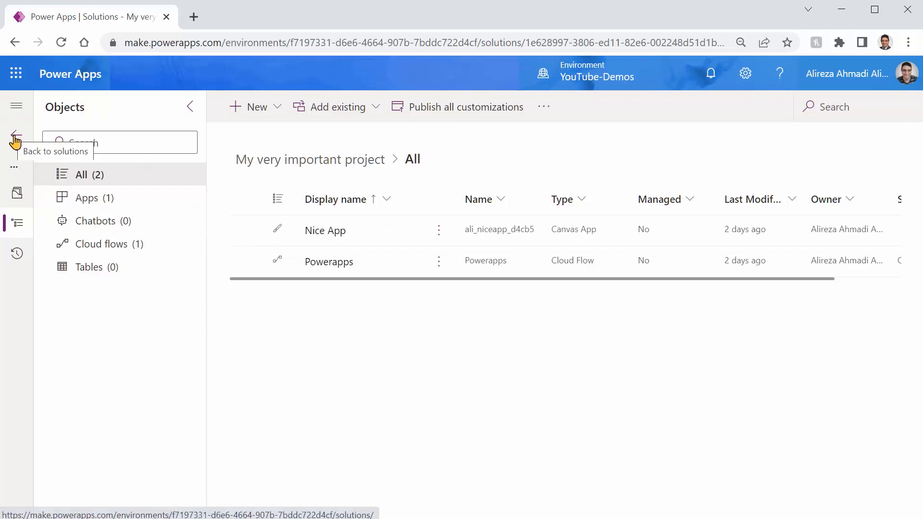
# Return to the Solutions list and select the My very important project row.
pyautogui.click(15, 134)
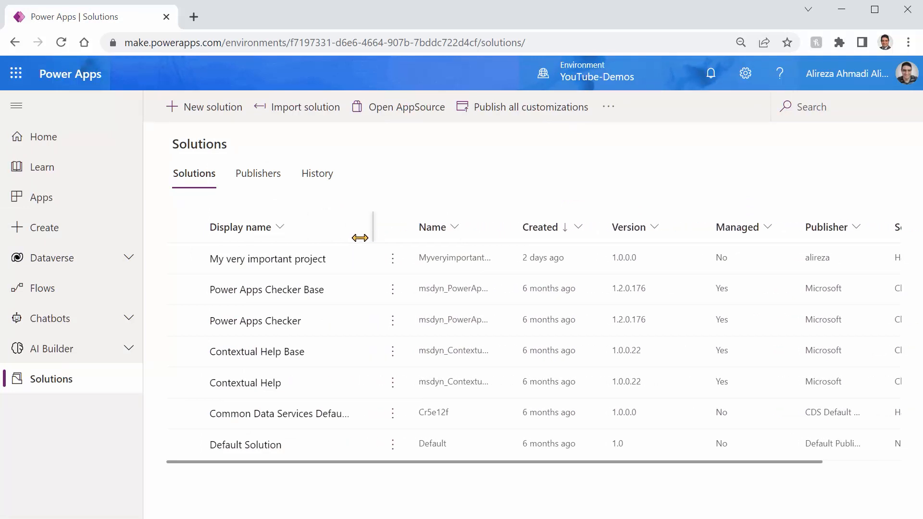
pyautogui.click(392, 259)
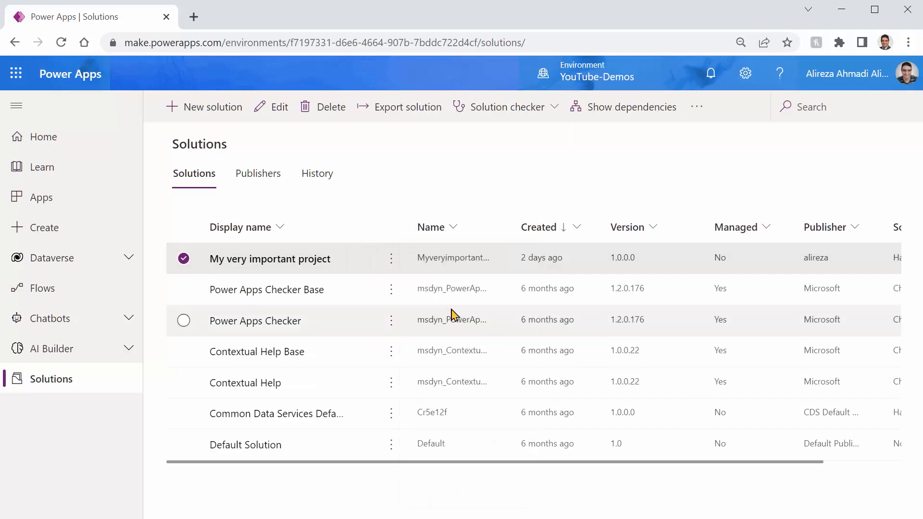
# Start exporting the solution and publish all customizations first.
pyautogui.click(406, 107)
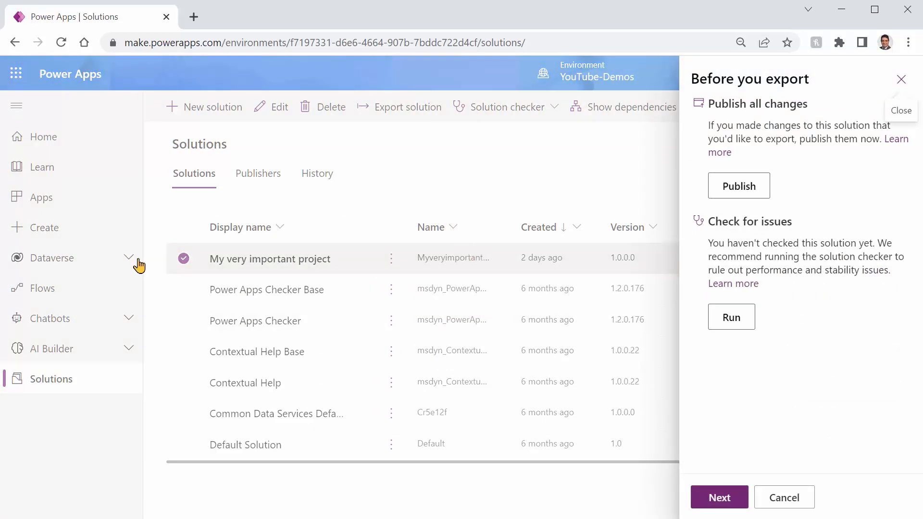
pyautogui.moveTo(366, 329)
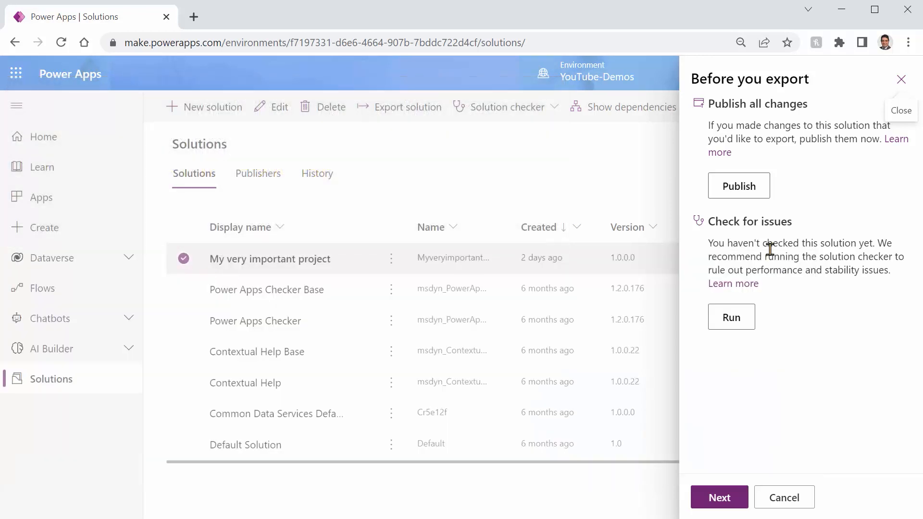
pyautogui.click(737, 185)
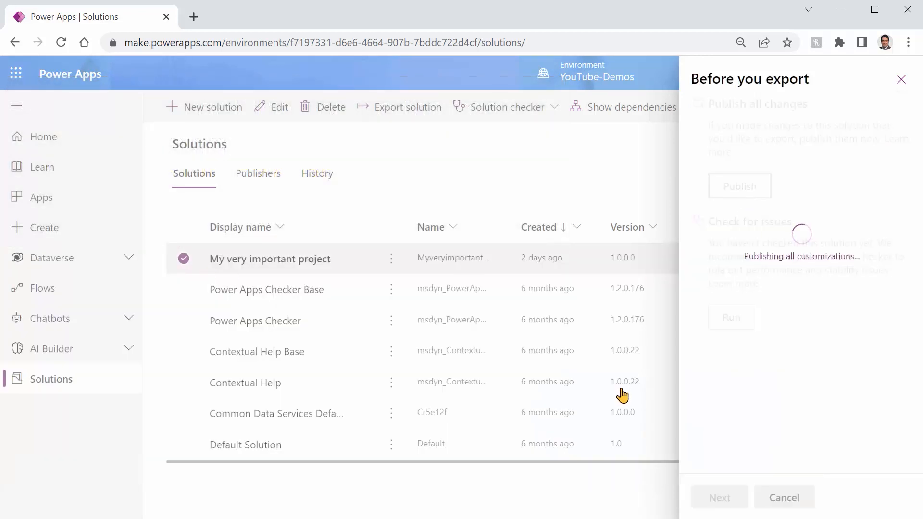
pyautogui.moveTo(582, 403)
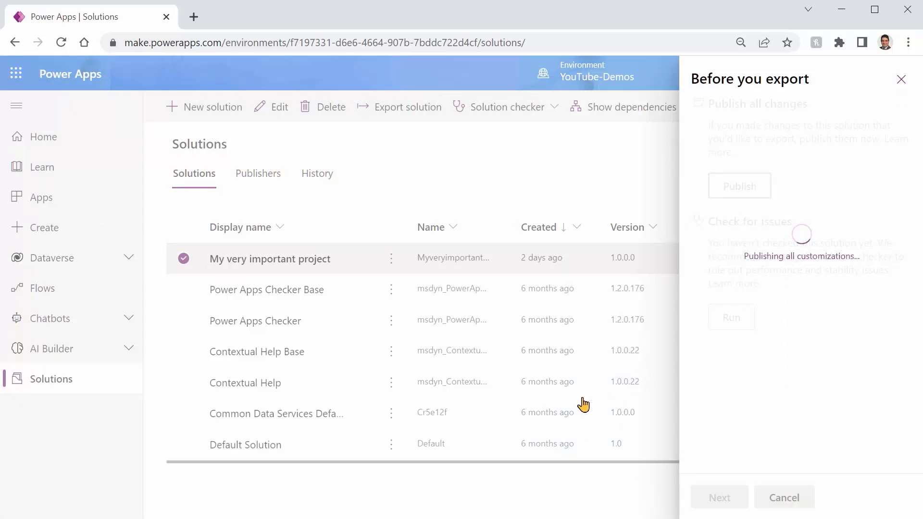
pyautogui.moveTo(474, 336)
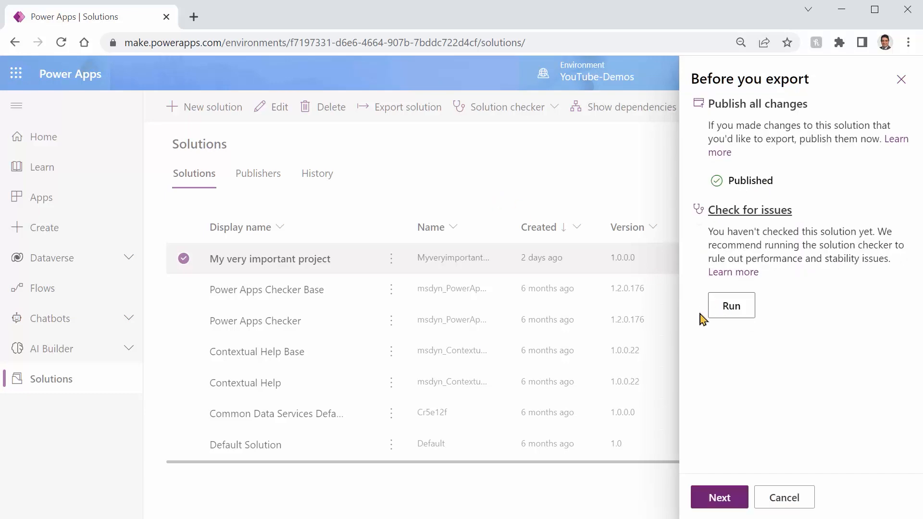
pyautogui.moveTo(815, 305)
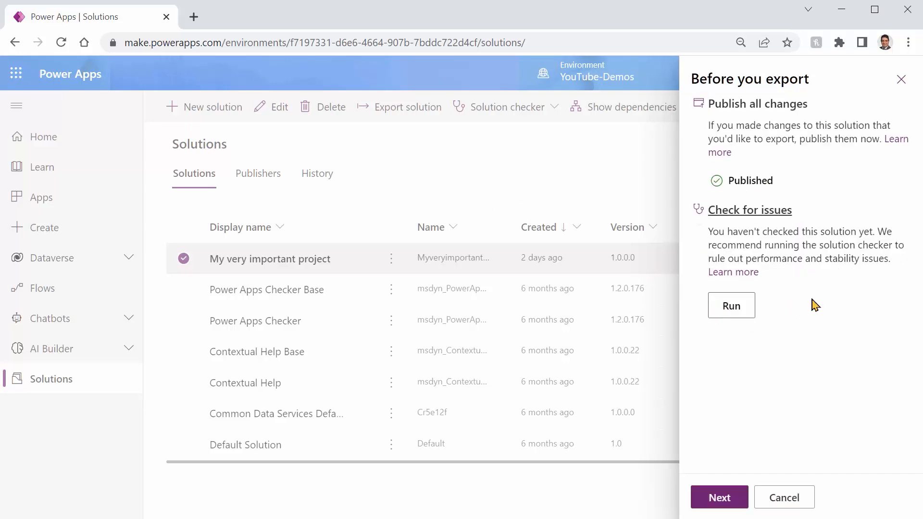
pyautogui.moveTo(771, 270)
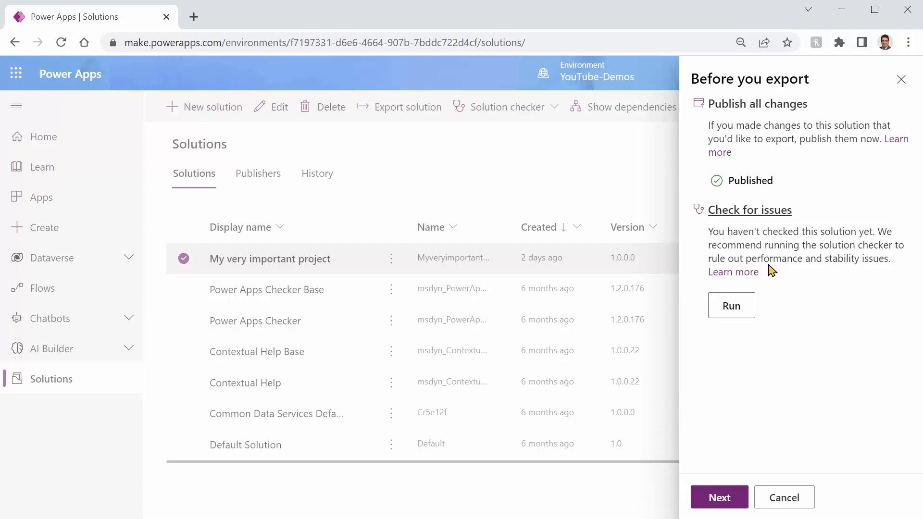
pyautogui.moveTo(725, 391)
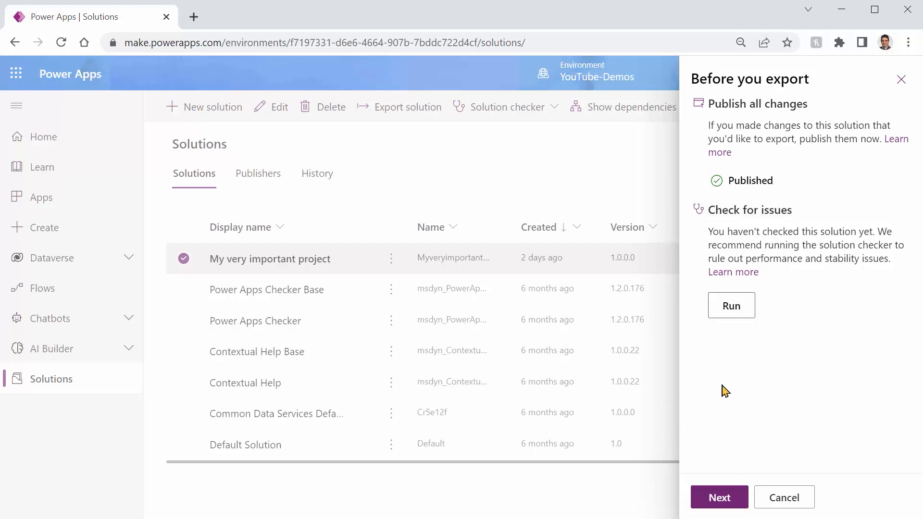
pyautogui.moveTo(682, 275)
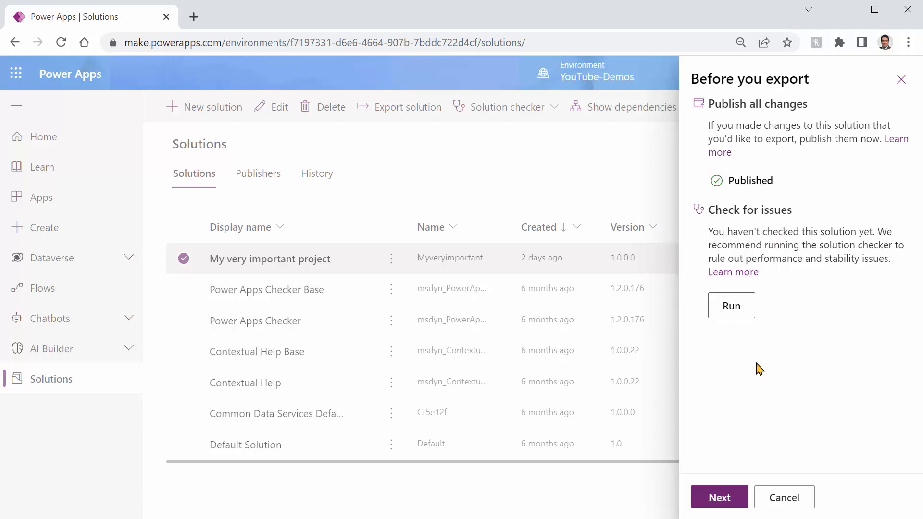
pyautogui.moveTo(767, 366)
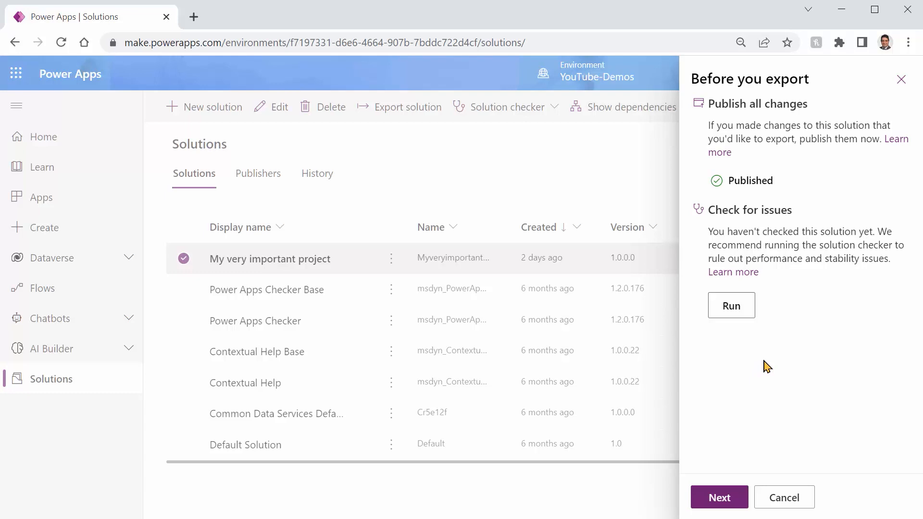
pyautogui.moveTo(719, 497)
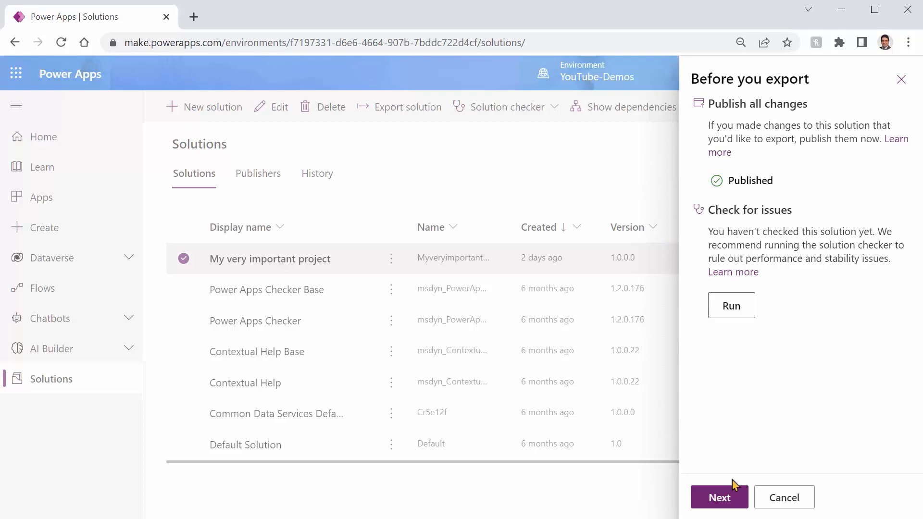
# Export My very important project as a managed solution, version 1.0.0.1.
pyautogui.click(719, 497)
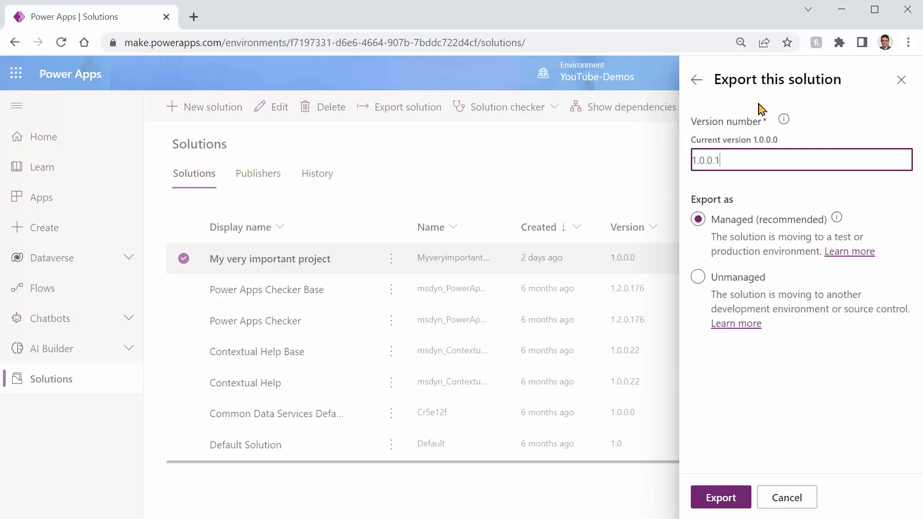
pyautogui.moveTo(698, 218)
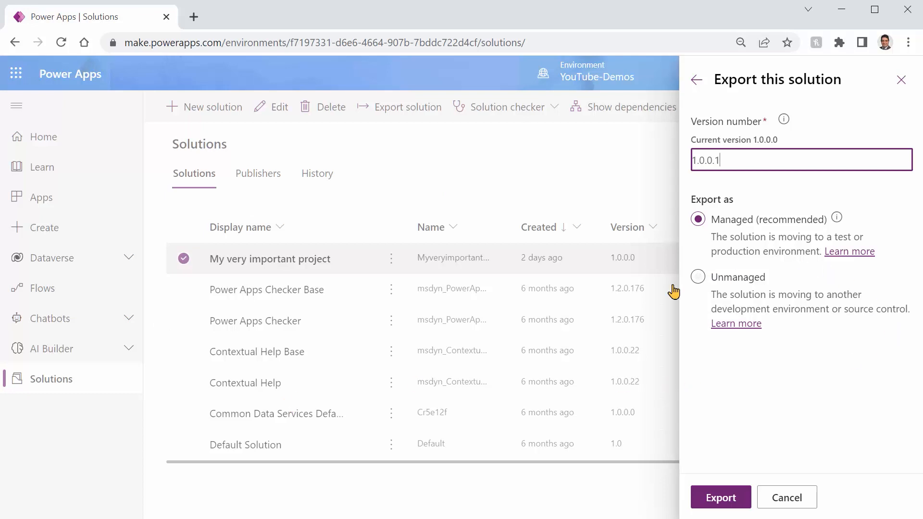
pyautogui.click(698, 277)
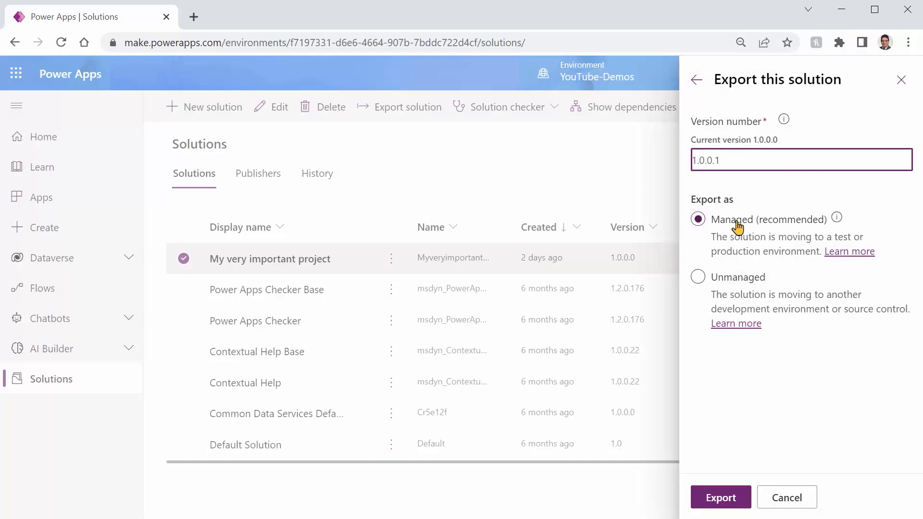
pyautogui.moveTo(732, 236)
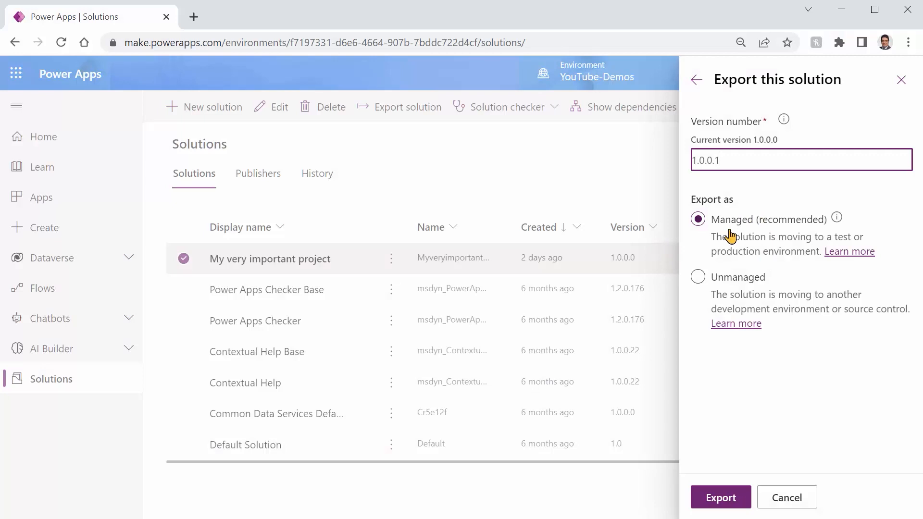
pyautogui.moveTo(723, 235)
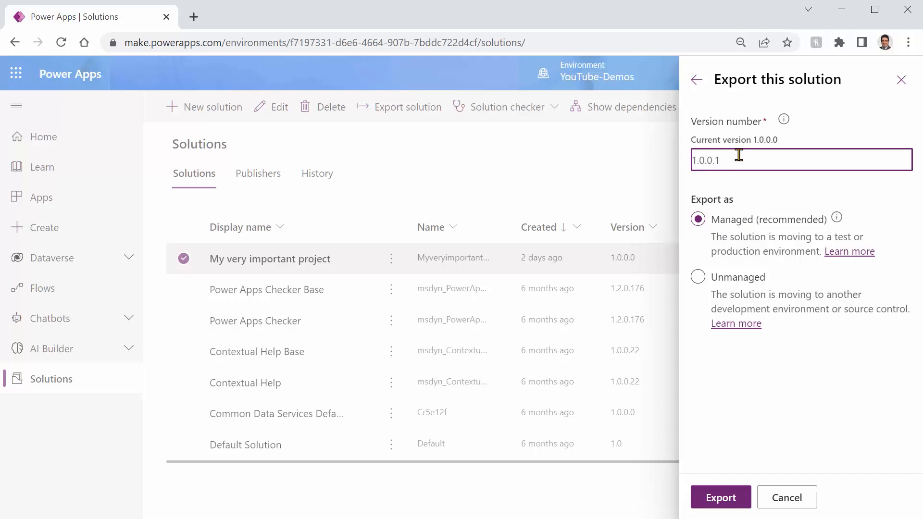
pyautogui.click(721, 498)
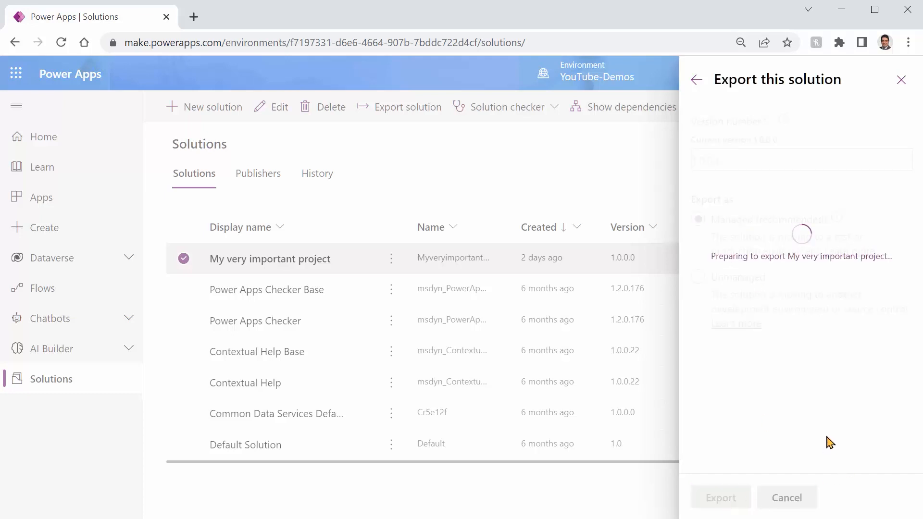
# Download the exported managed solution zip from the success notification.
pyautogui.click(720, 497)
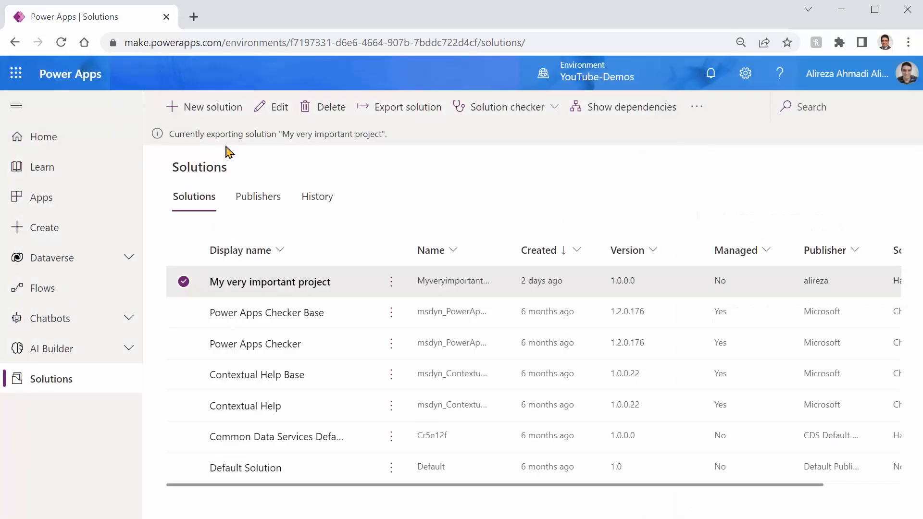
pyautogui.moveTo(809, 163)
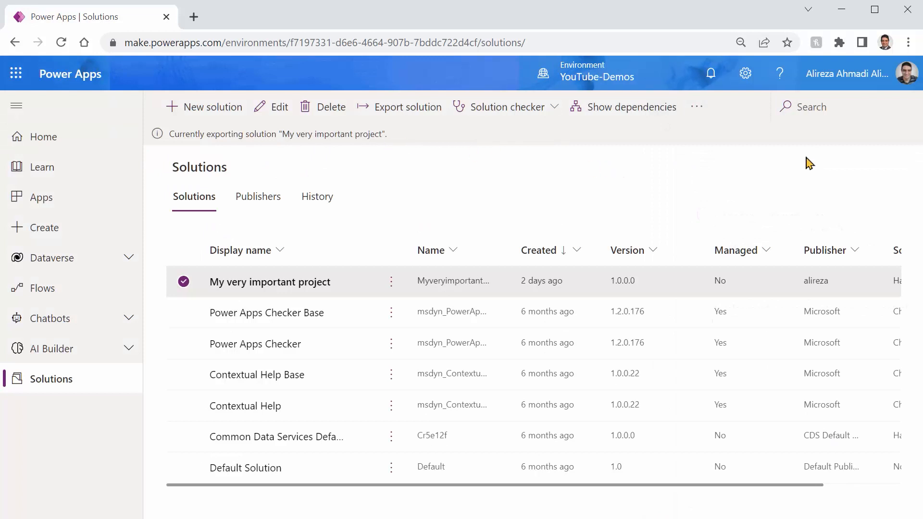
pyautogui.moveTo(892, 232)
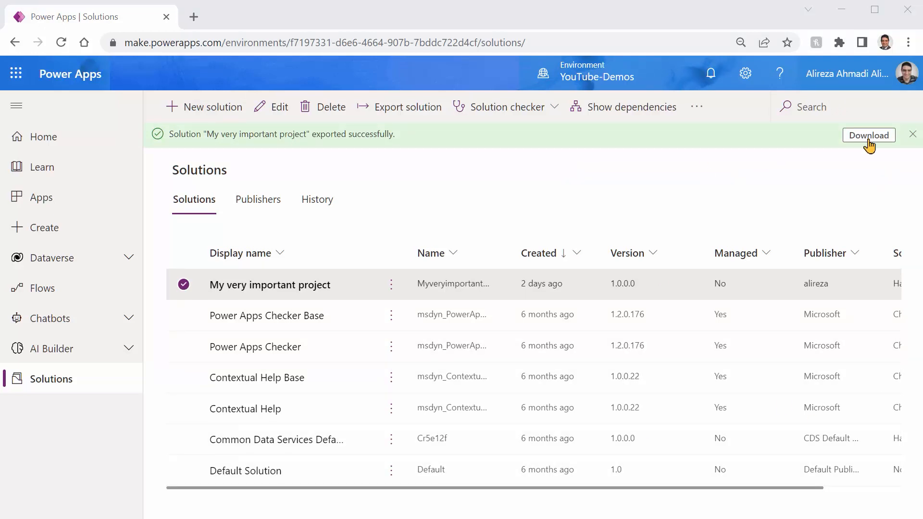
pyautogui.click(868, 134)
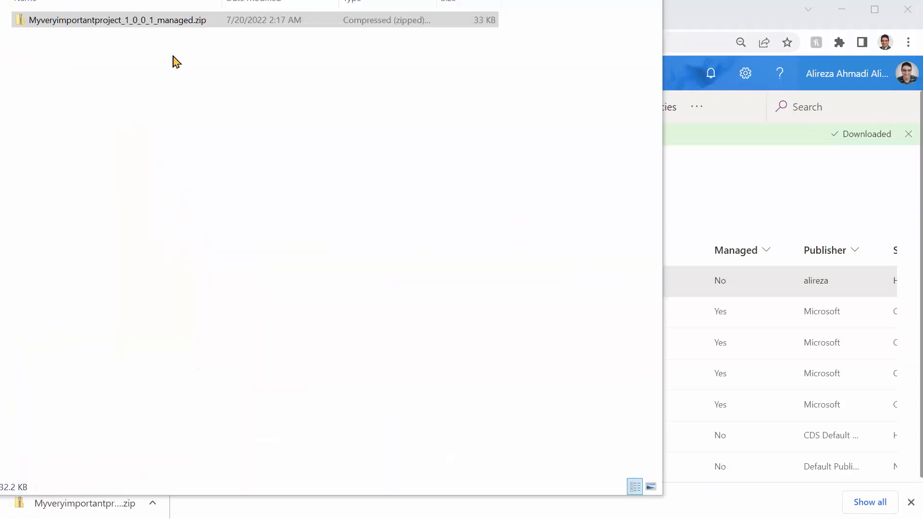
pyautogui.moveTo(99, 48)
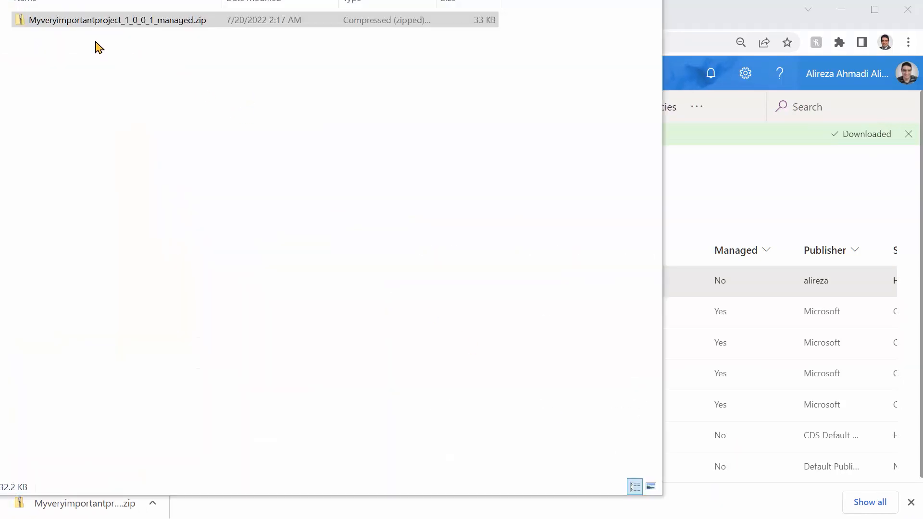
pyautogui.moveTo(146, 40)
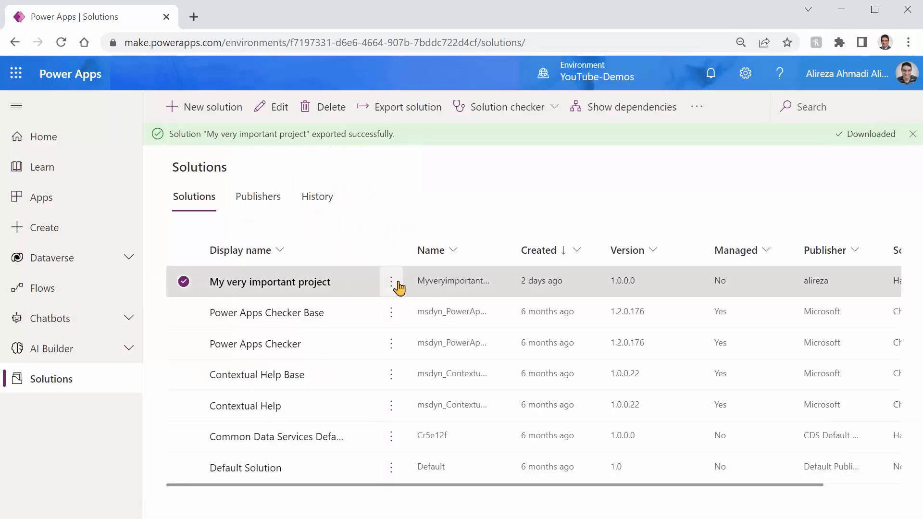
# Delete the 'My very important project' solution and confirm the deletion.
pyautogui.click(391, 282)
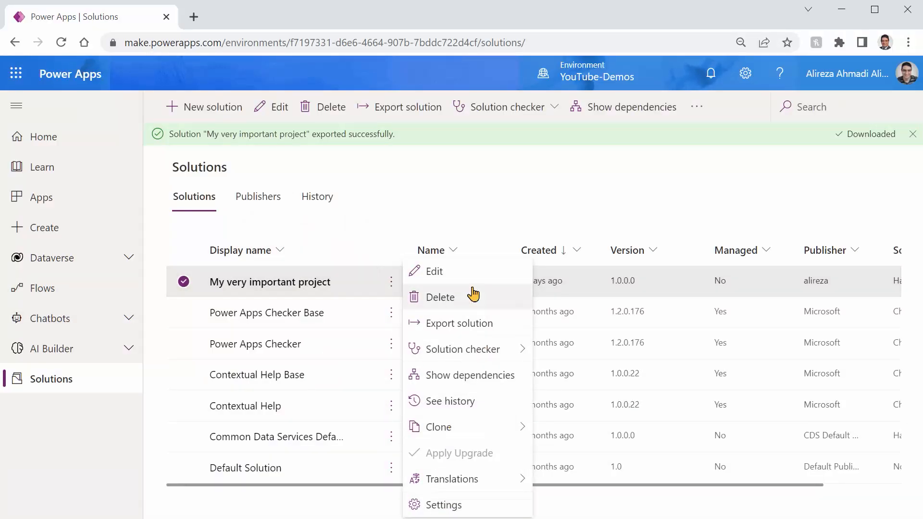
pyautogui.click(439, 297)
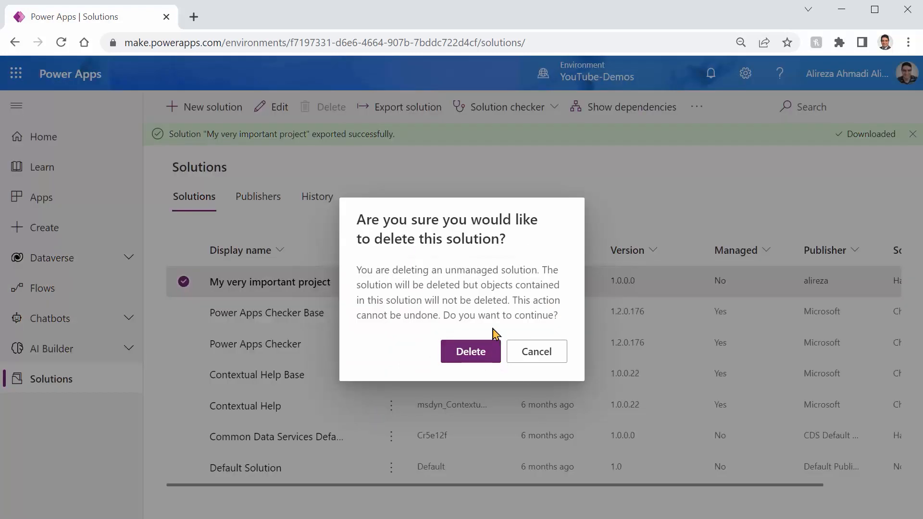
pyautogui.moveTo(488, 300)
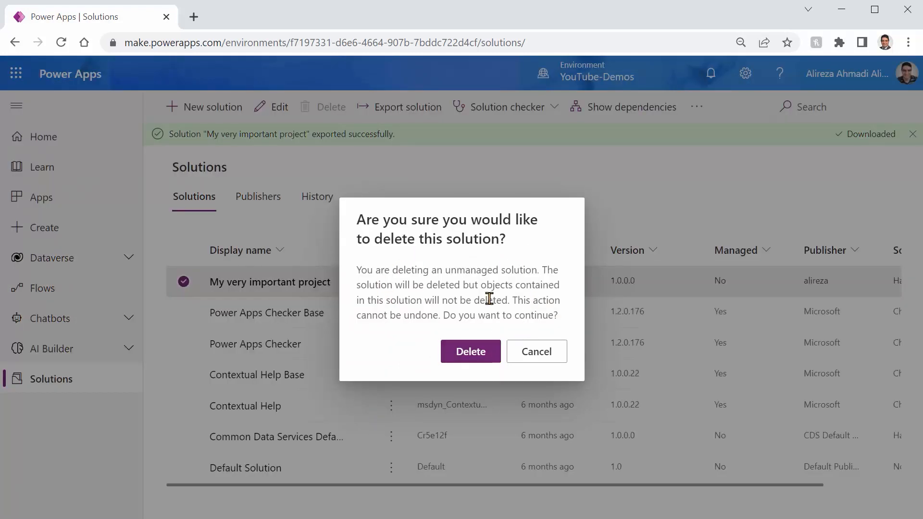
pyautogui.moveTo(526, 332)
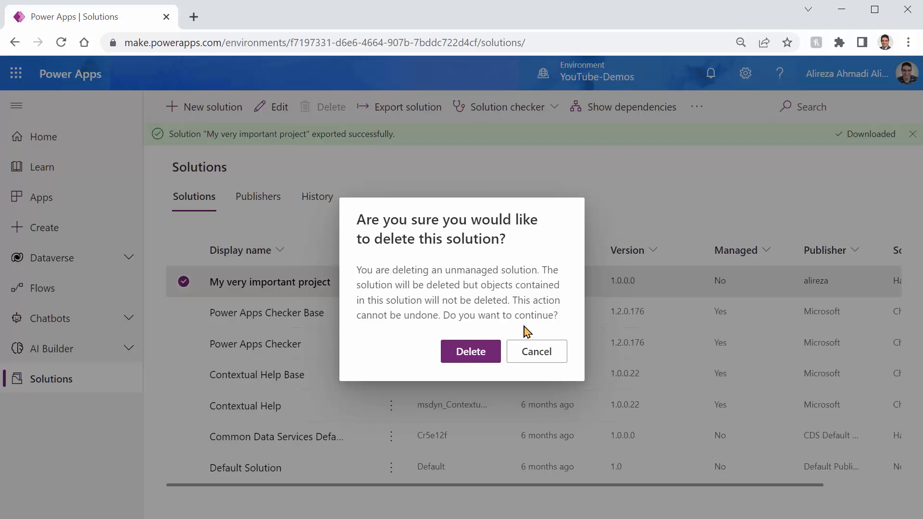
pyautogui.moveTo(420, 302)
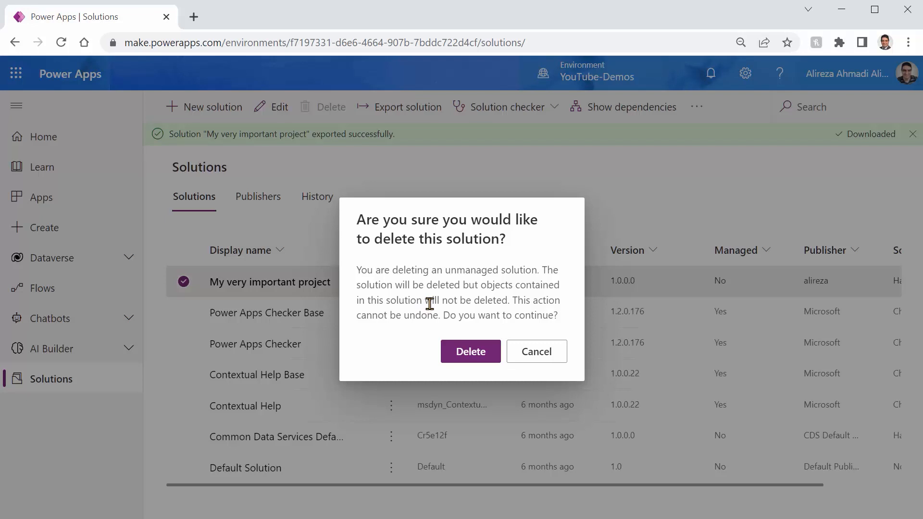
pyautogui.moveTo(433, 303)
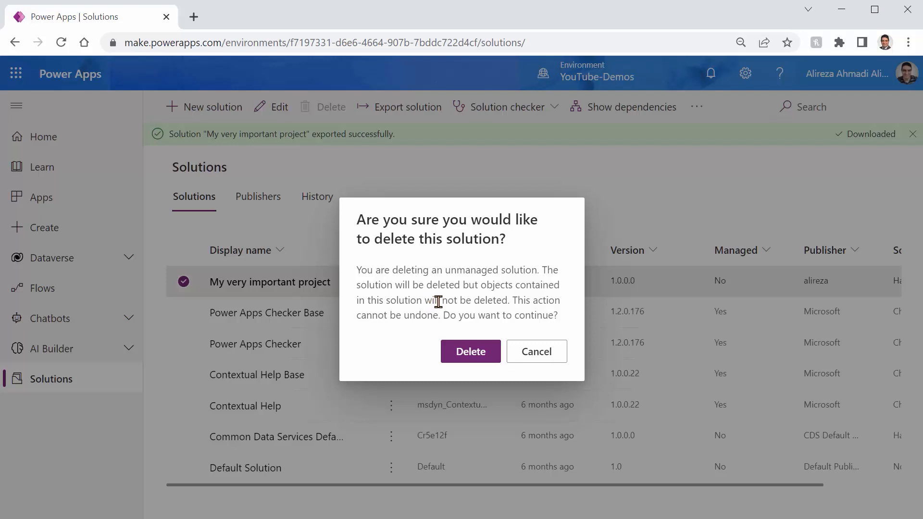
pyautogui.moveTo(836, 88)
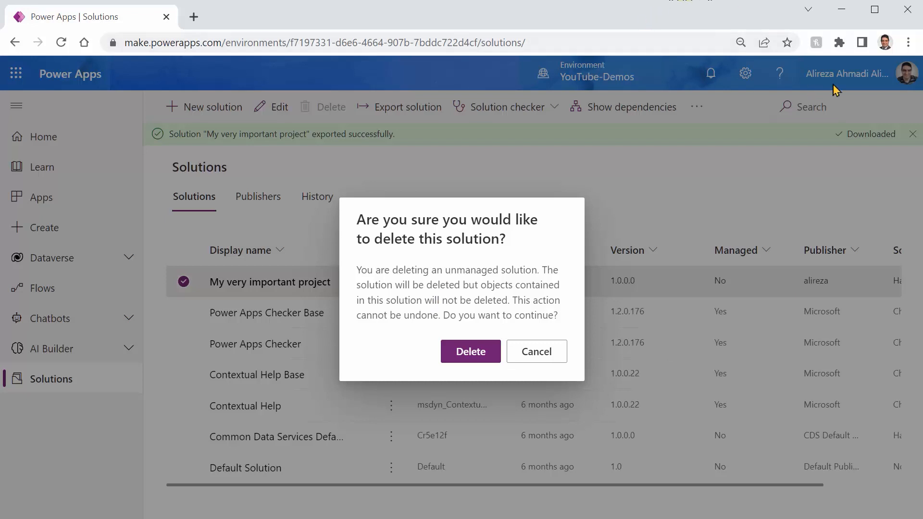
pyautogui.moveTo(619, 69)
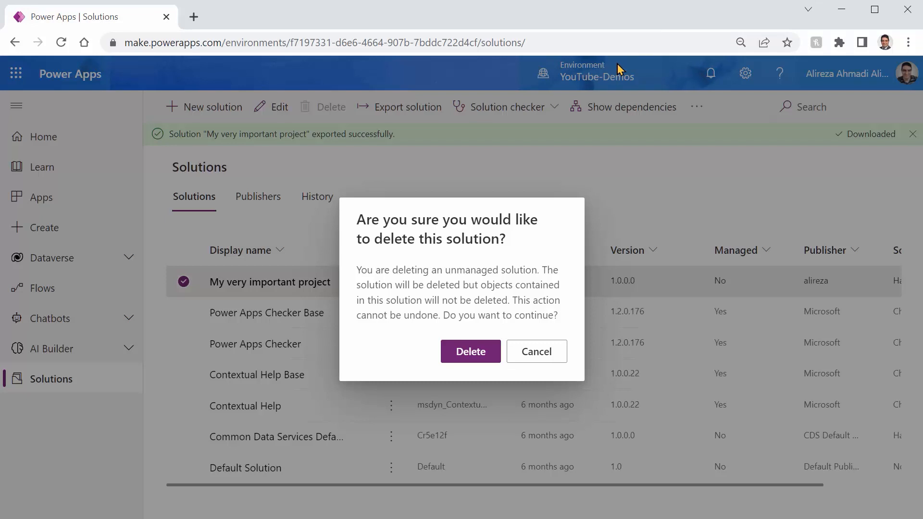
pyautogui.click(470, 352)
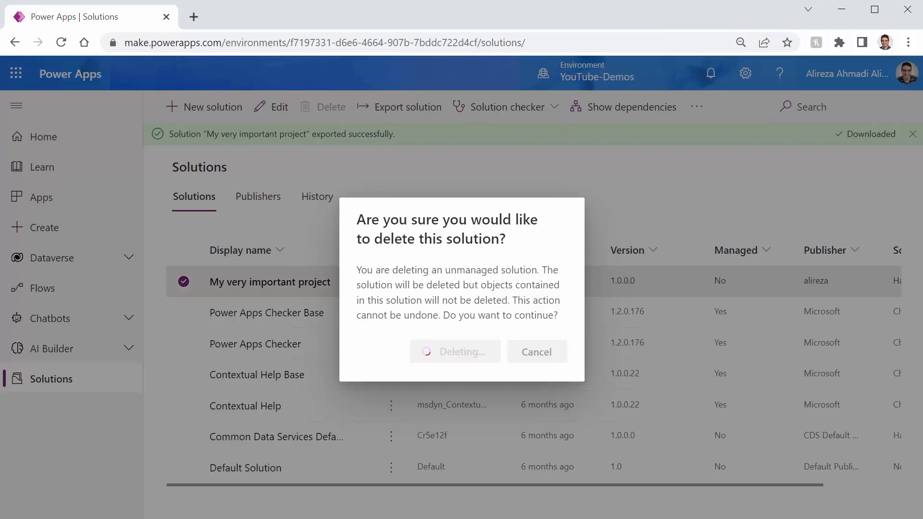
pyautogui.click(455, 352)
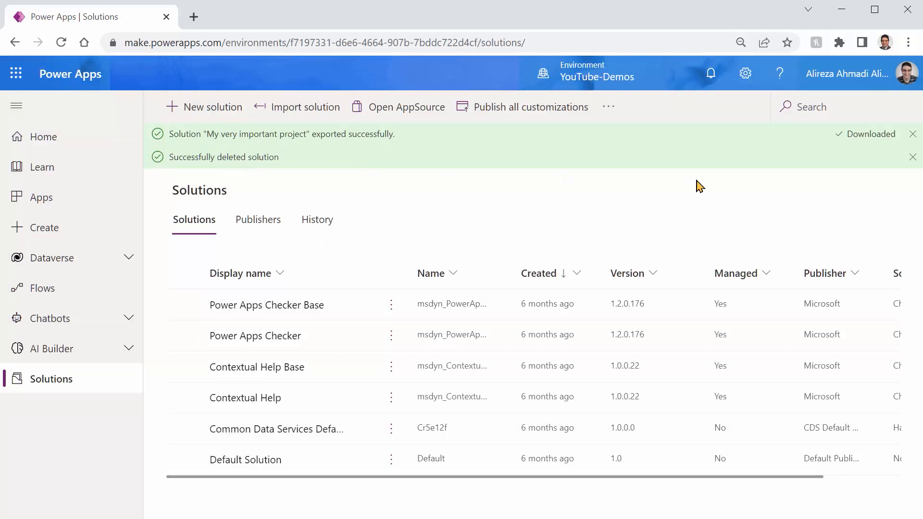
pyautogui.moveTo(554, 181)
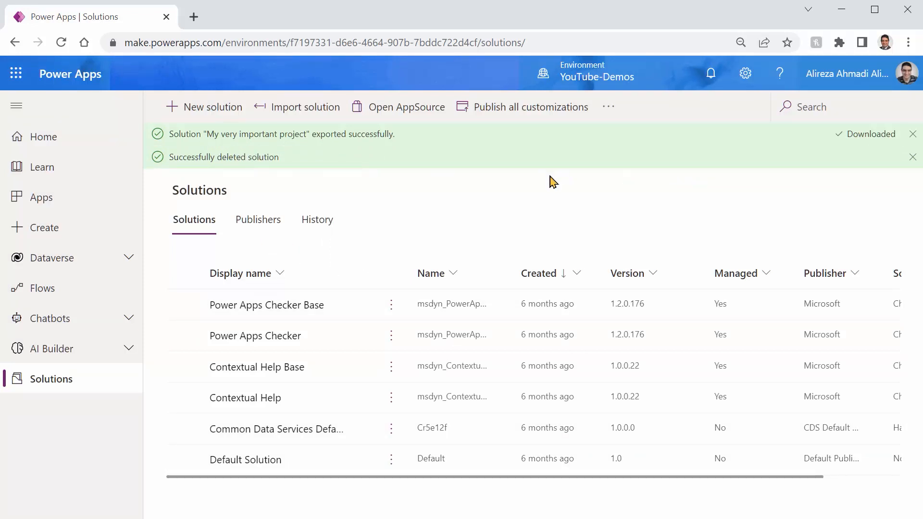
pyautogui.moveTo(263, 395)
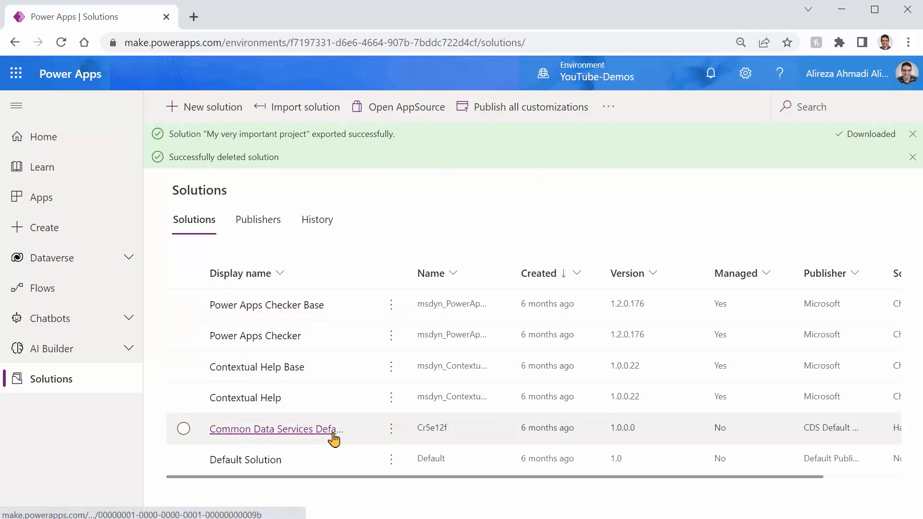
pyautogui.moveTo(598, 109)
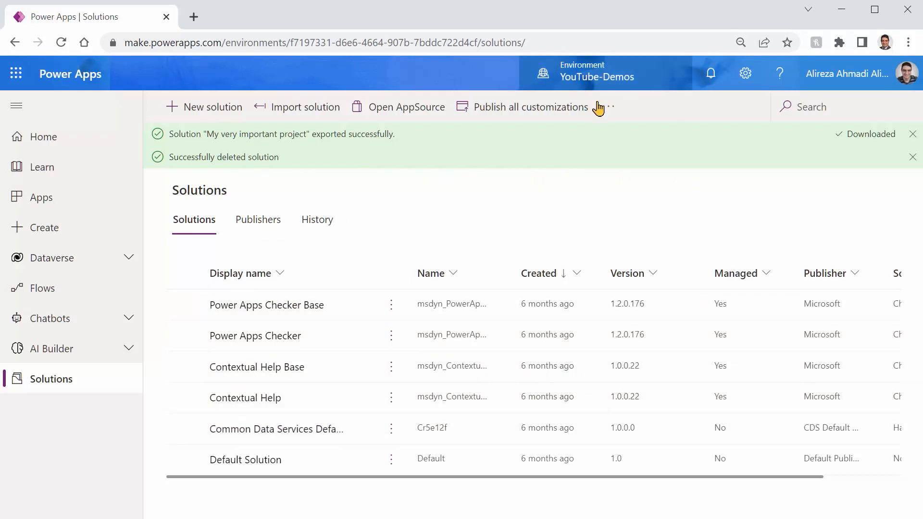
pyautogui.moveTo(655, 90)
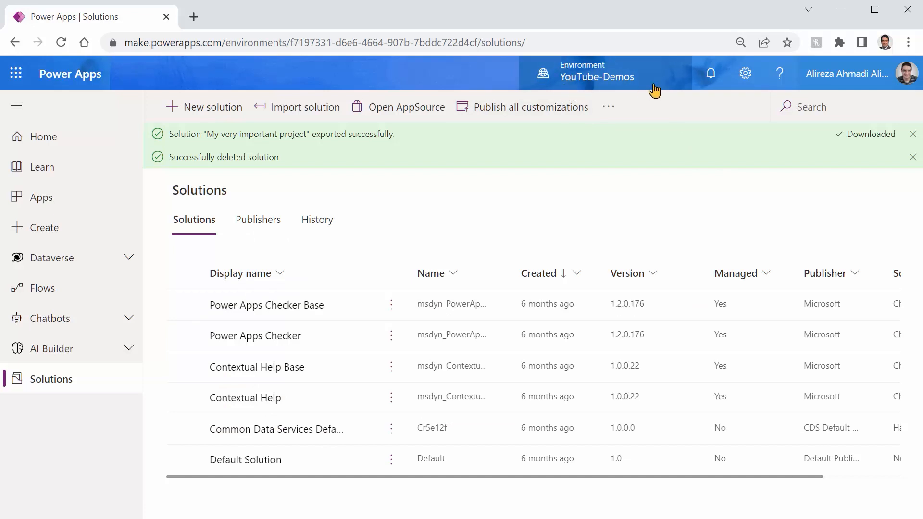
pyautogui.moveTo(295, 256)
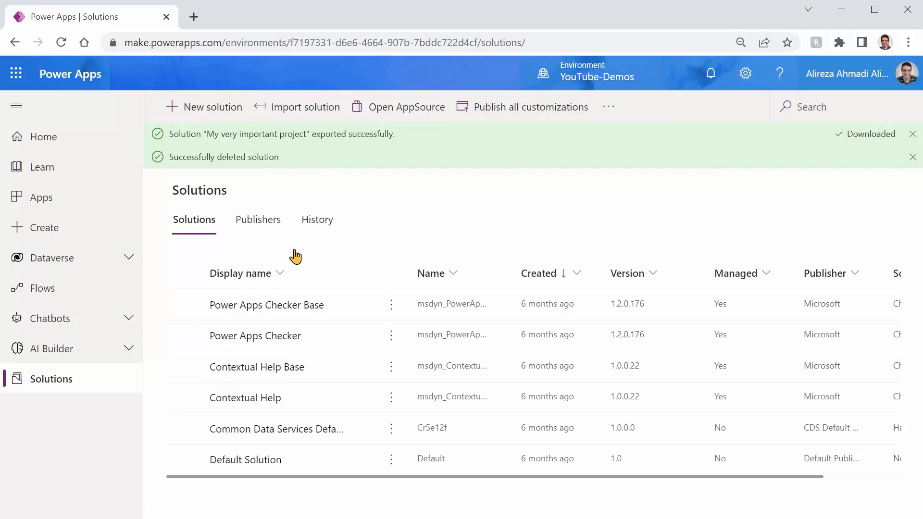
pyautogui.moveTo(567, 295)
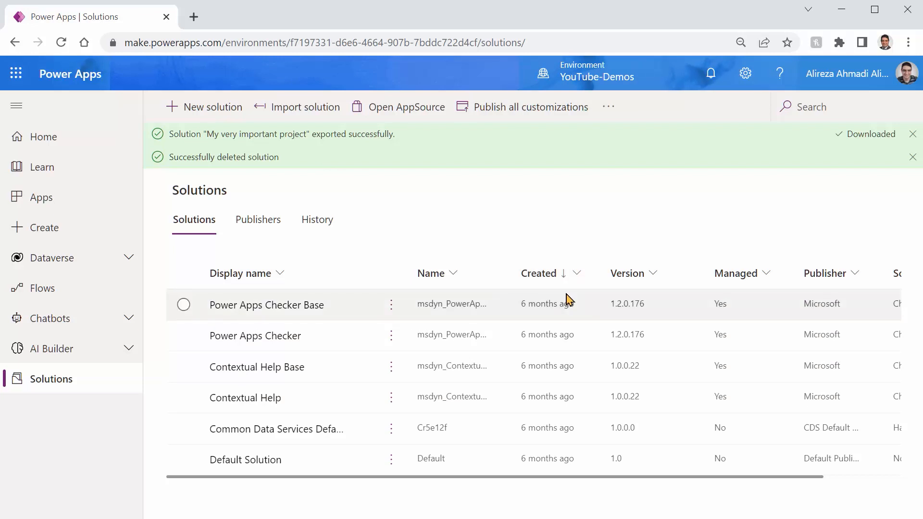
pyautogui.moveTo(350, 460)
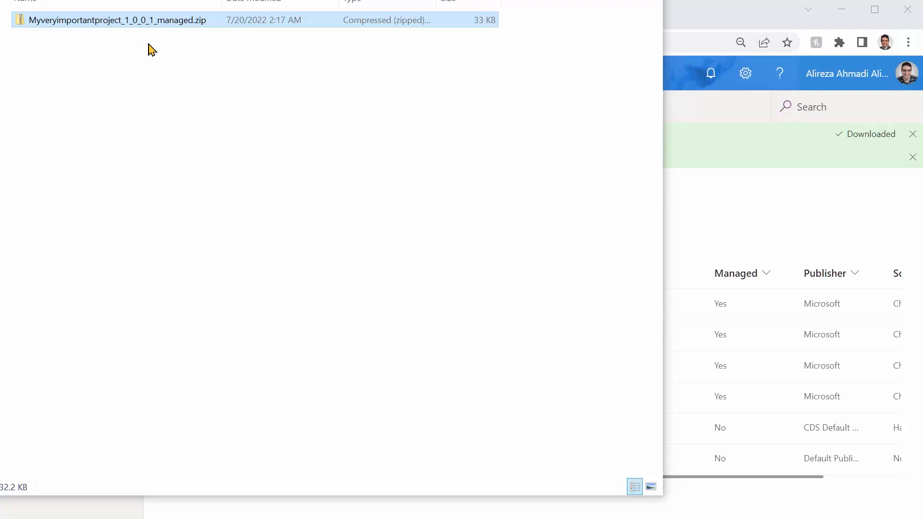
pyautogui.moveTo(161, 52)
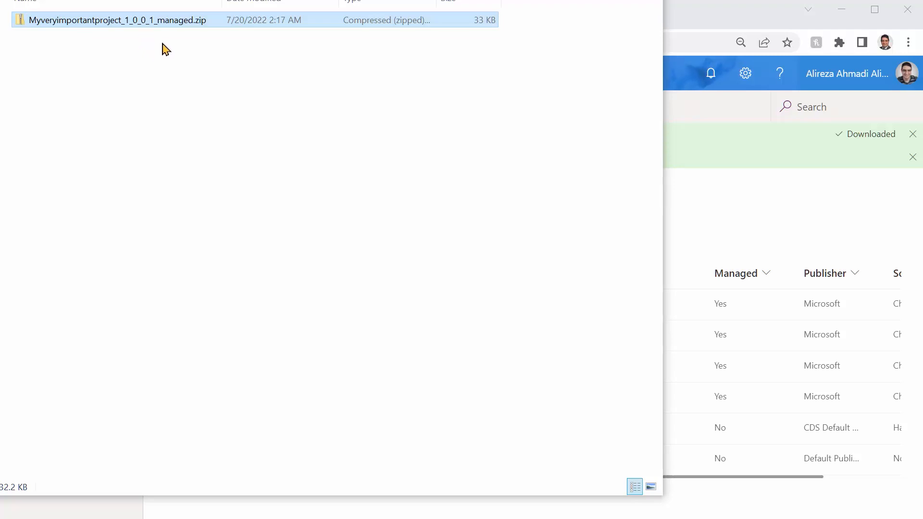
pyautogui.moveTo(408, 191)
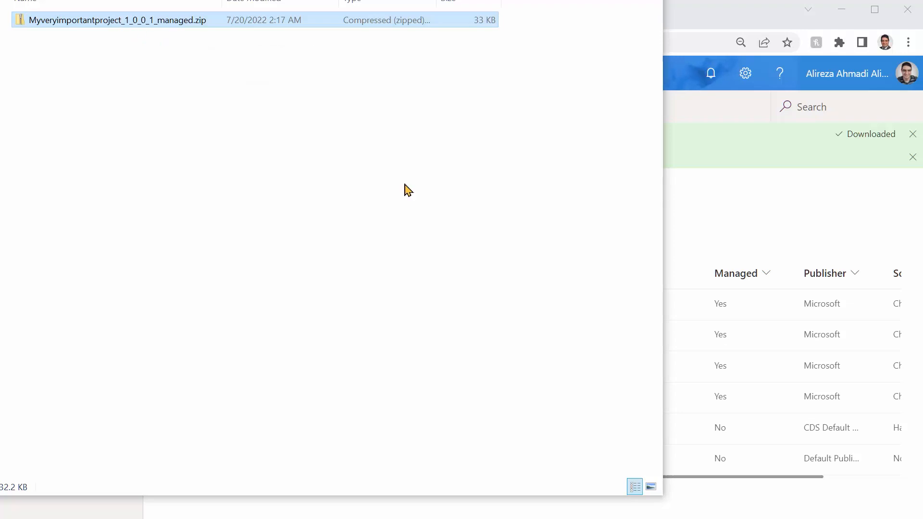
pyautogui.moveTo(82, 19)
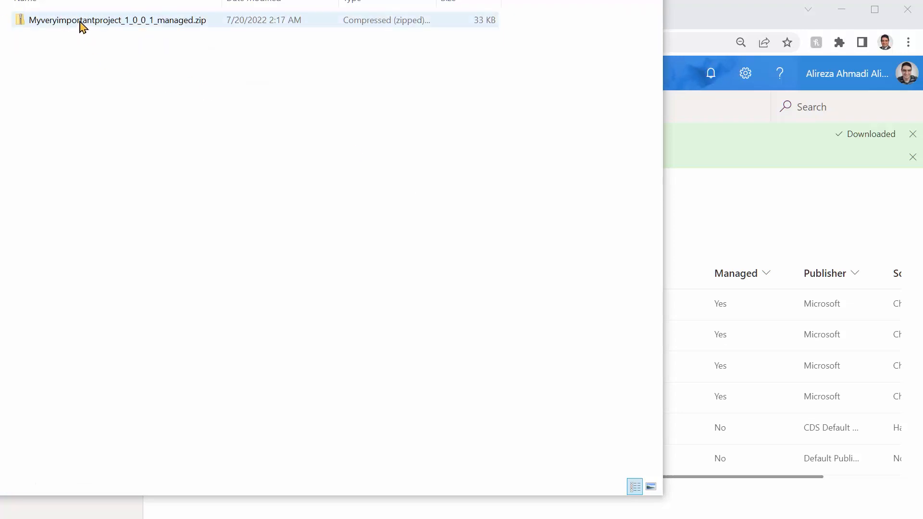
# Extract the managed zip into the suggested folder and select solution.xml inside it.
pyautogui.rightClick(114, 19)
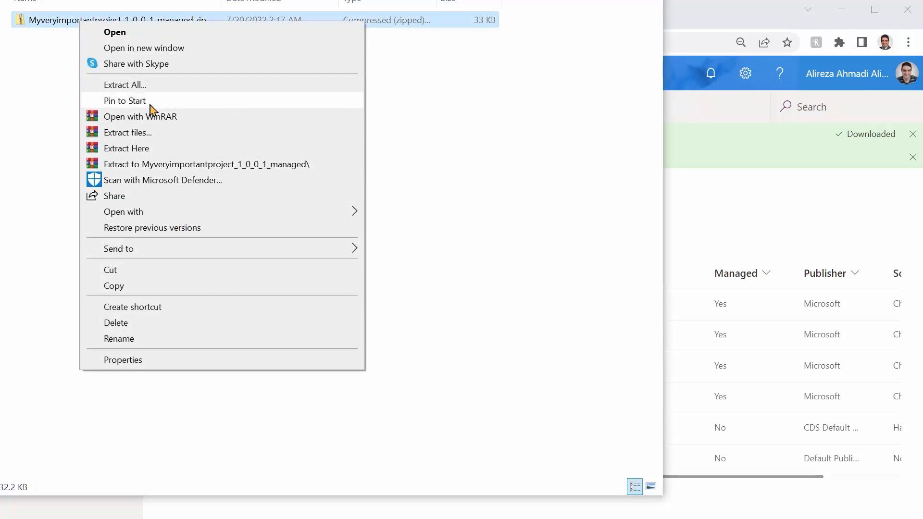
pyautogui.click(124, 84)
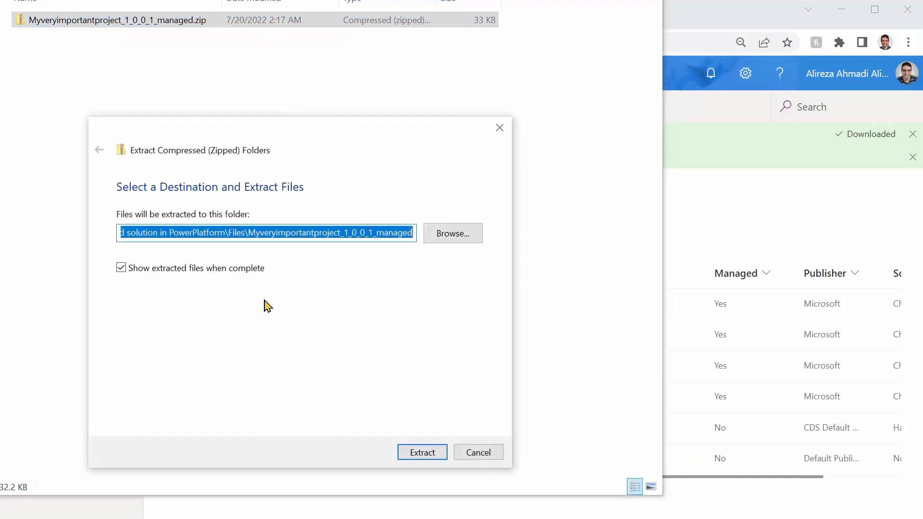
pyautogui.moveTo(423, 453)
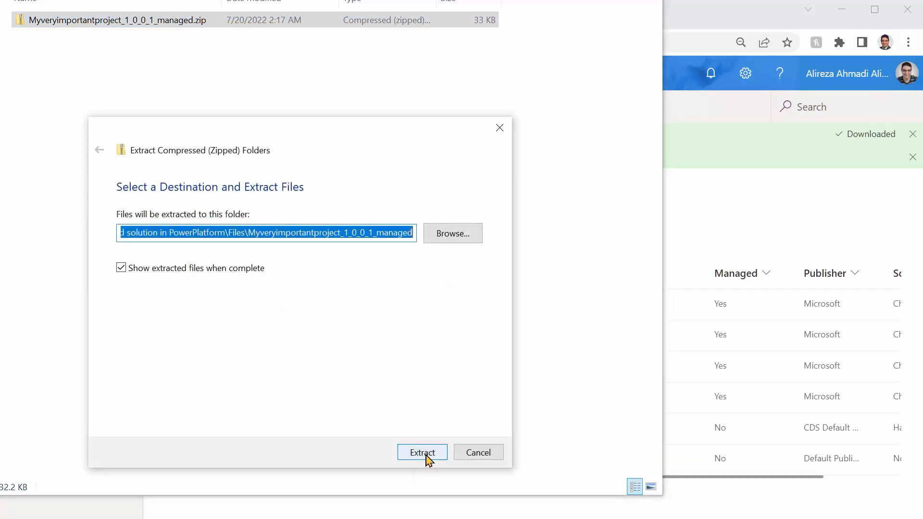
pyautogui.click(422, 452)
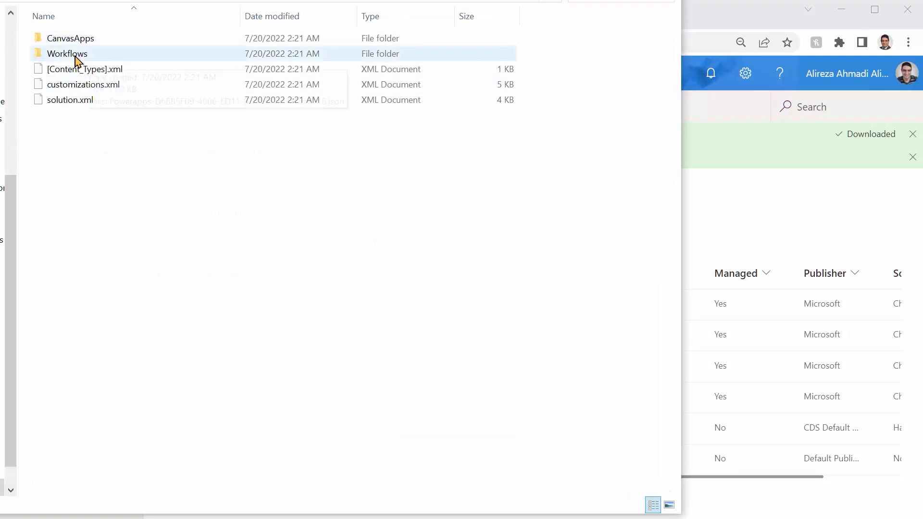
pyautogui.moveTo(150, 222)
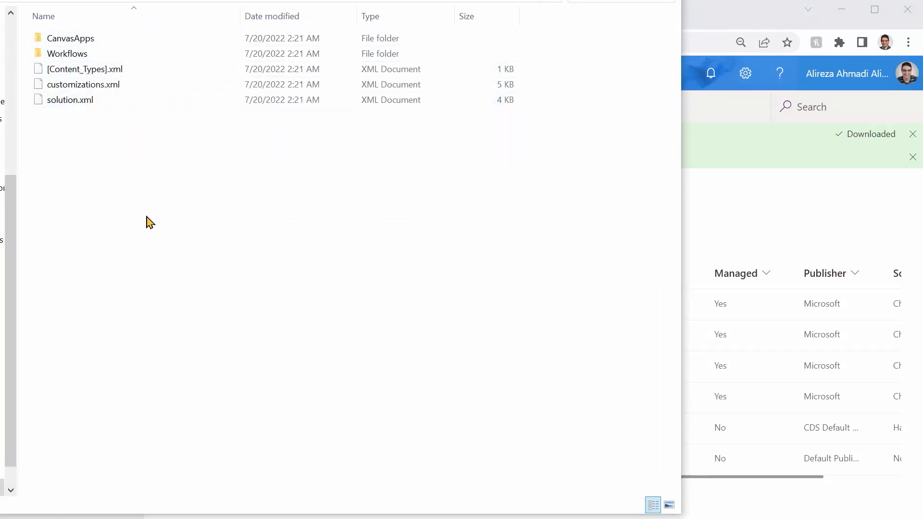
pyautogui.click(70, 99)
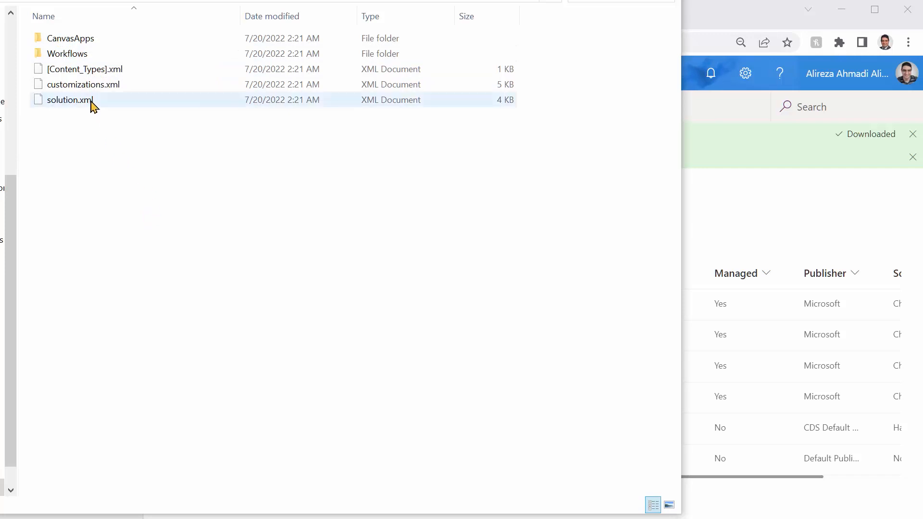
pyautogui.moveTo(62, 99)
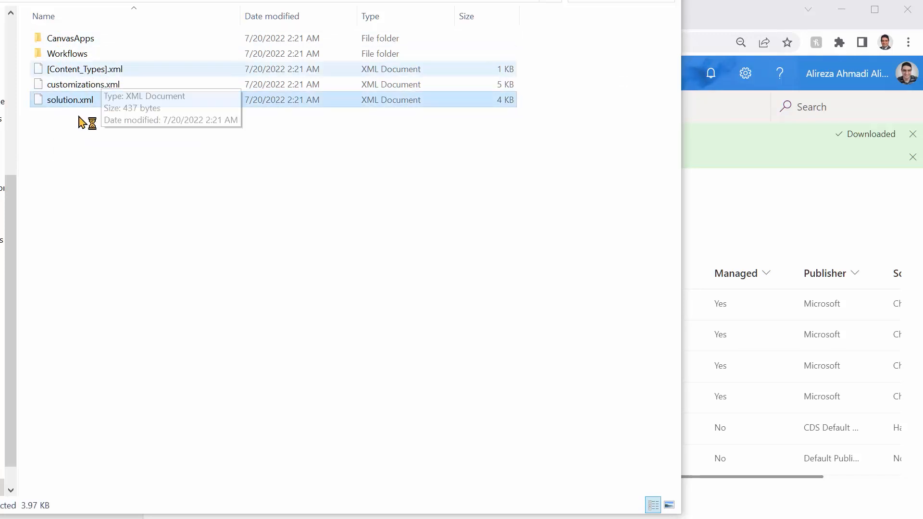
# Edit solution.xml in Notepad, changing <Managed>1 to 0, and save the change.
pyautogui.rightClick(69, 99)
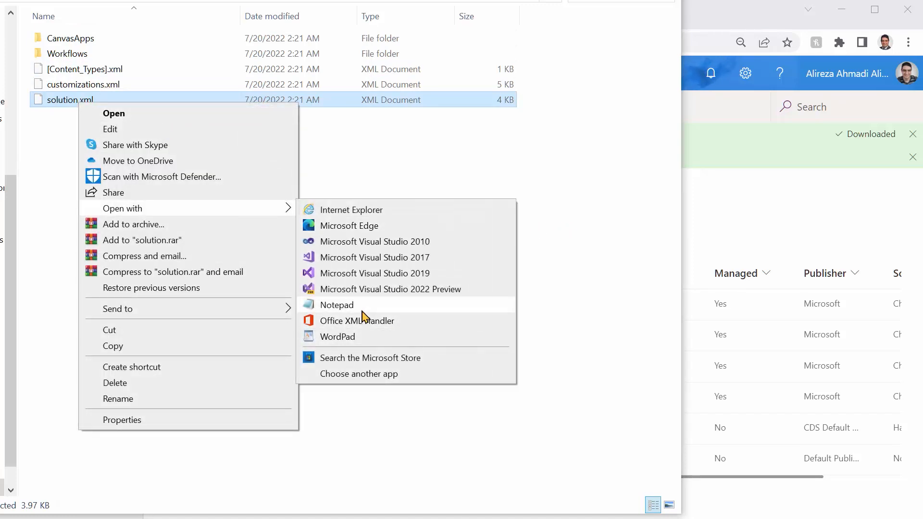
pyautogui.click(337, 305)
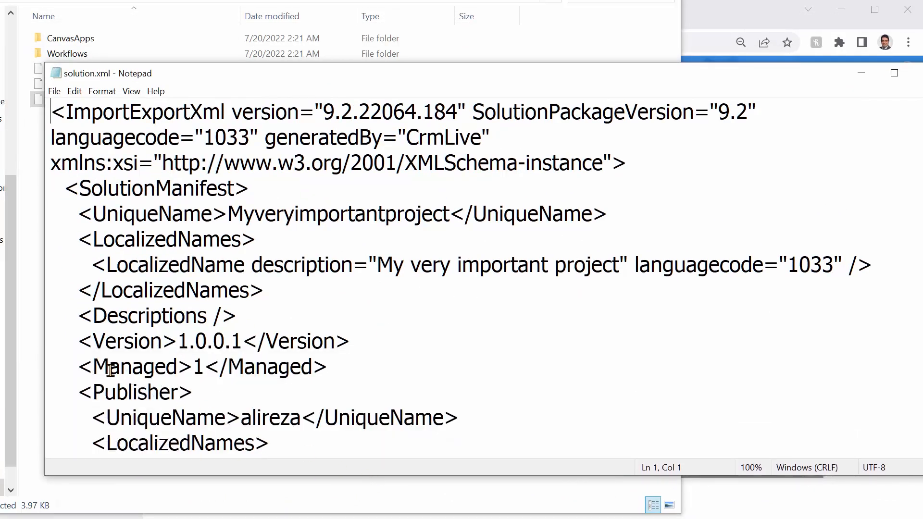
pyautogui.doubleClick(128, 366)
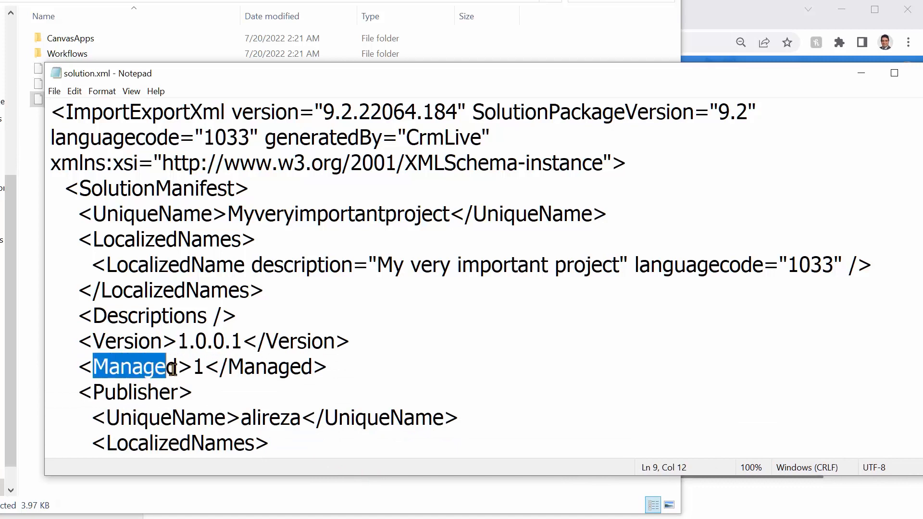
pyautogui.click(229, 366)
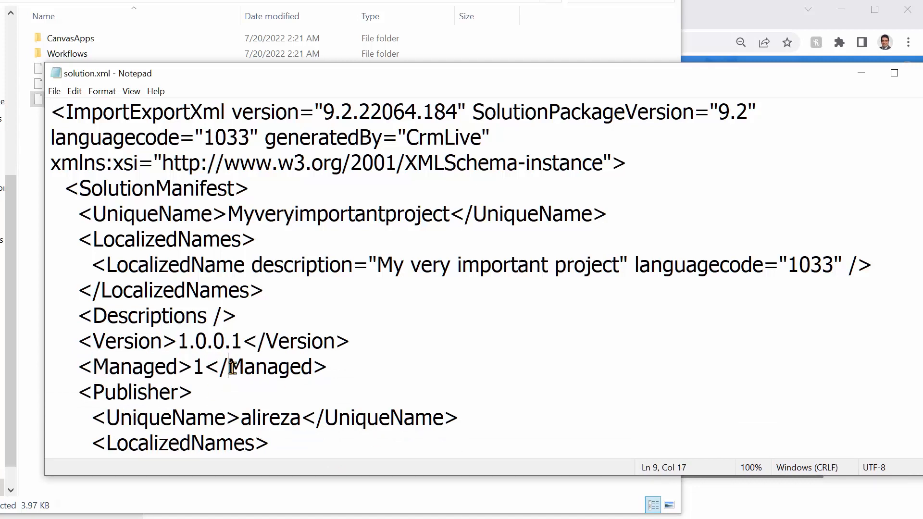
pyautogui.click(209, 366)
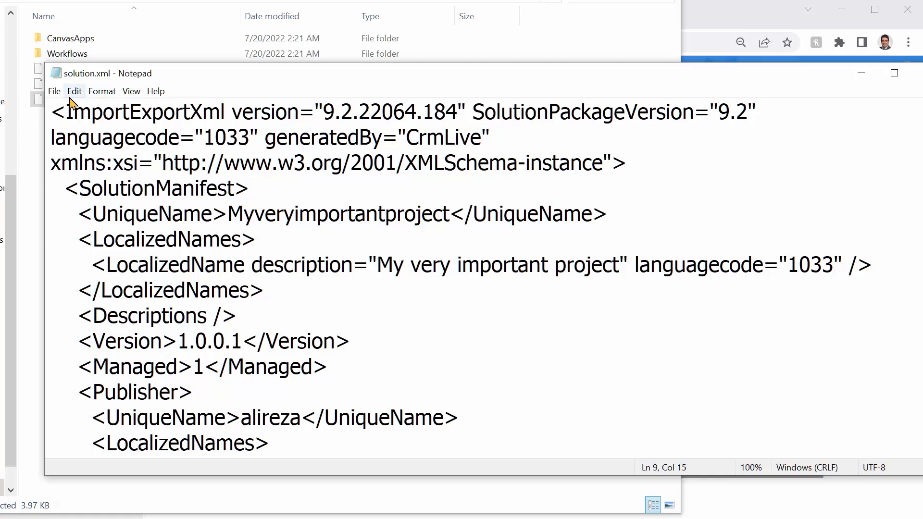
pyautogui.moveTo(329, 308)
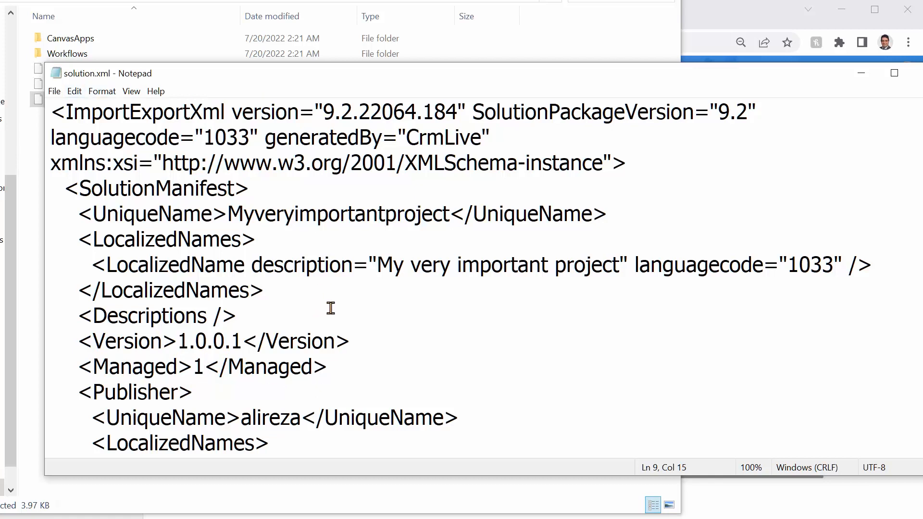
pyautogui.doubleClick(197, 367)
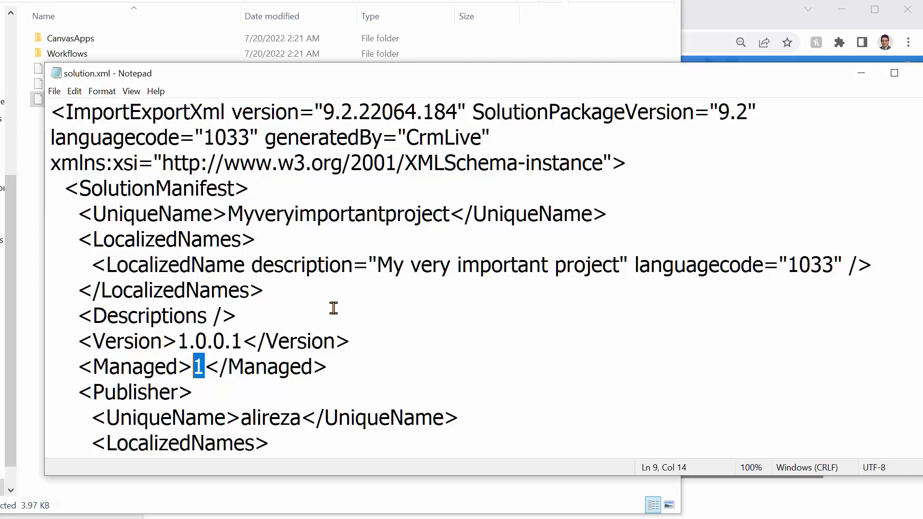
pyautogui.write('0')
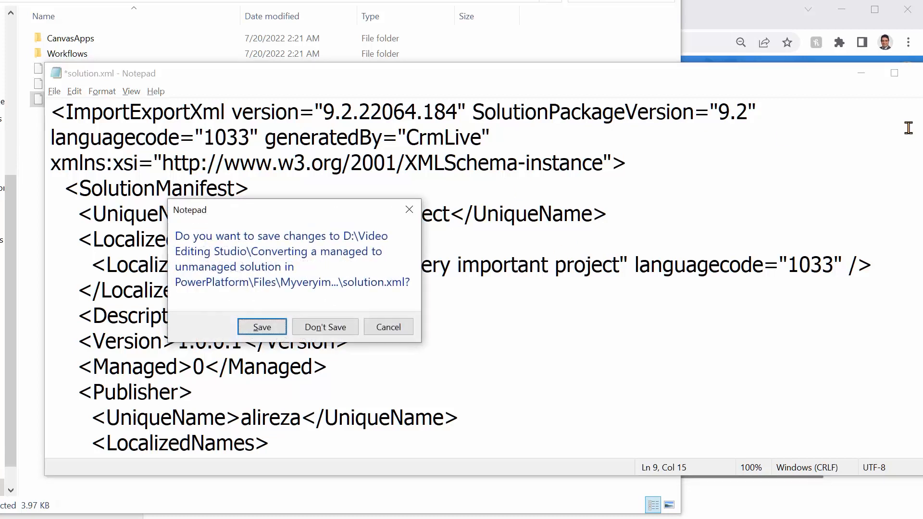
pyautogui.click(262, 327)
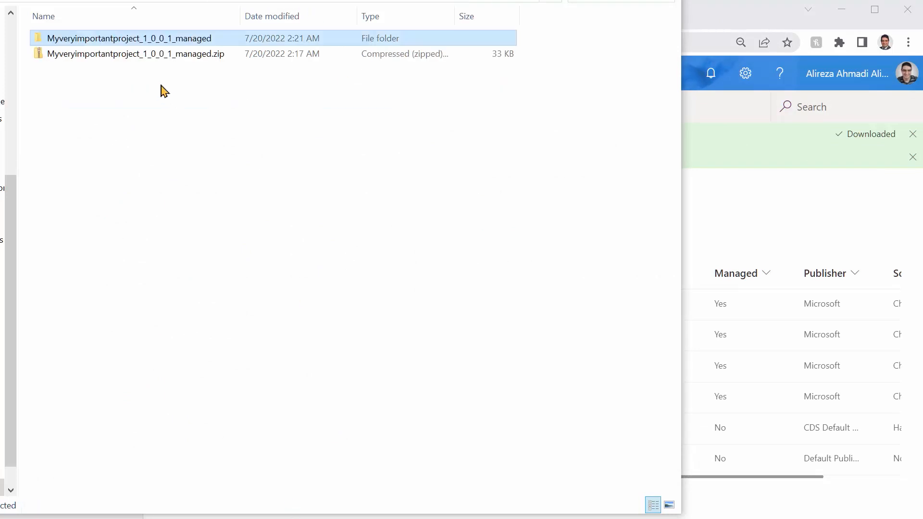
# Compress the extracted folder into Myveryimportantproject_1_0_0_1_unmanaged.zip.
pyautogui.rightClick(130, 39)
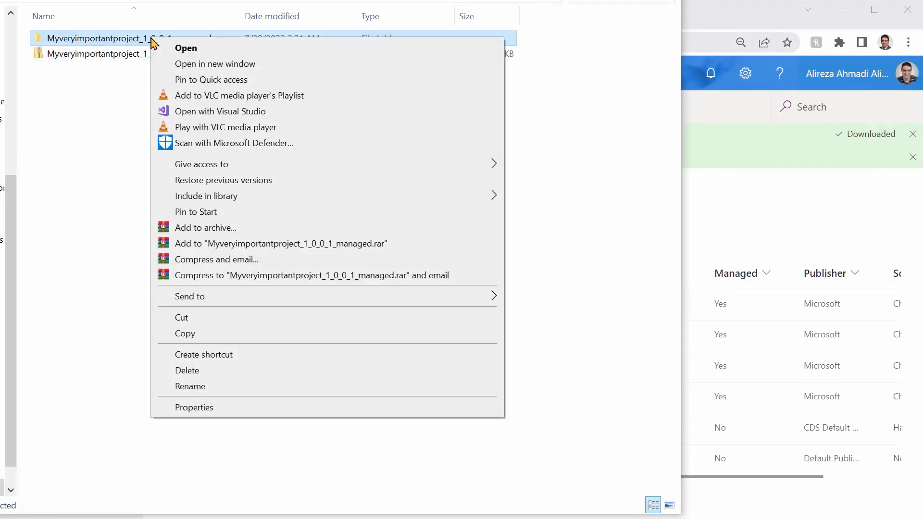
pyautogui.moveTo(277, 138)
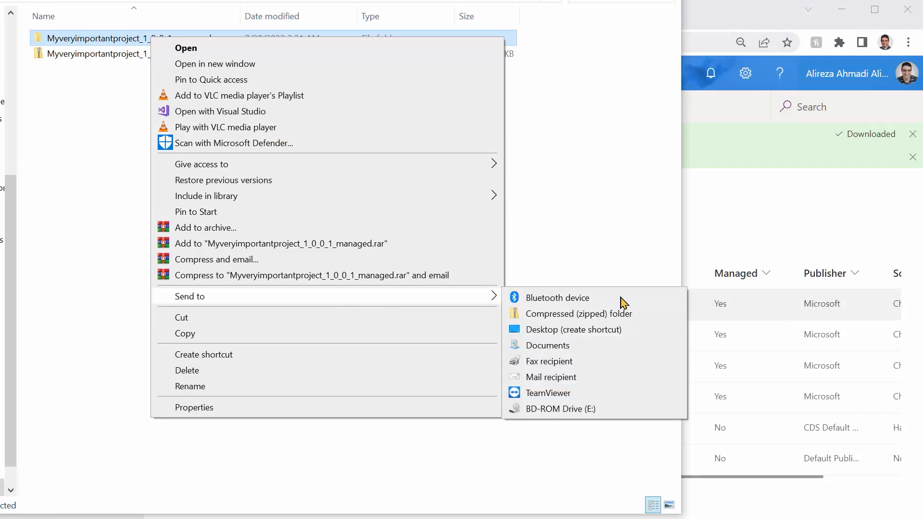
pyautogui.click(579, 313)
pyautogui.write('Myveryimportantproject_1_0_0_1_unmanaged.zip')
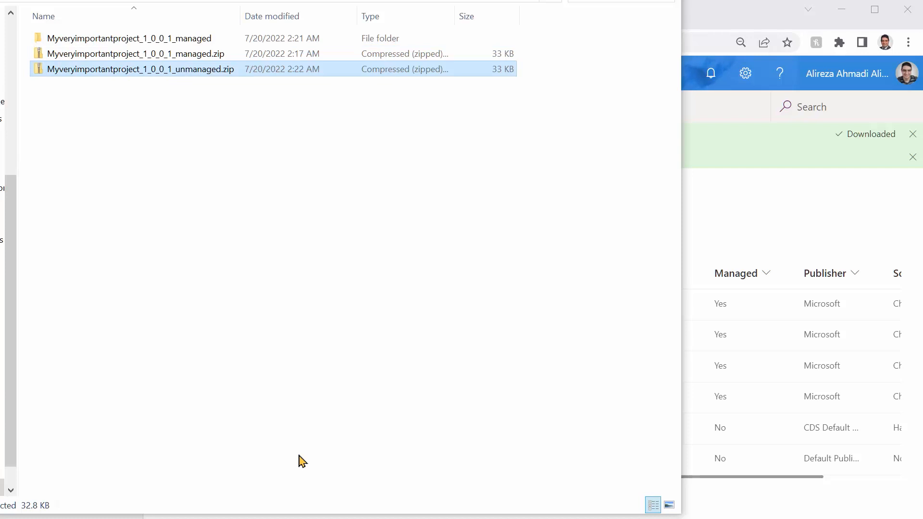
pyautogui.moveTo(702, 11)
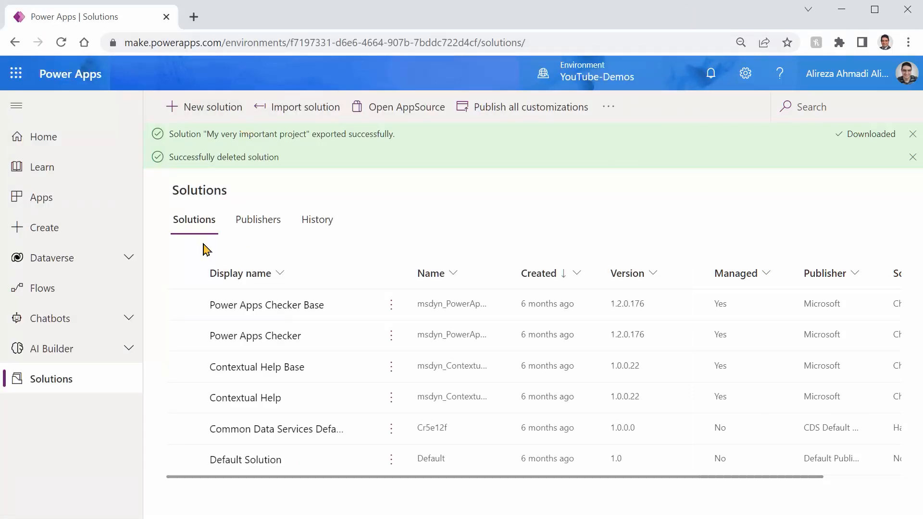
# Start a solution import using the new unmanaged zip as the import file.
pyautogui.click(306, 107)
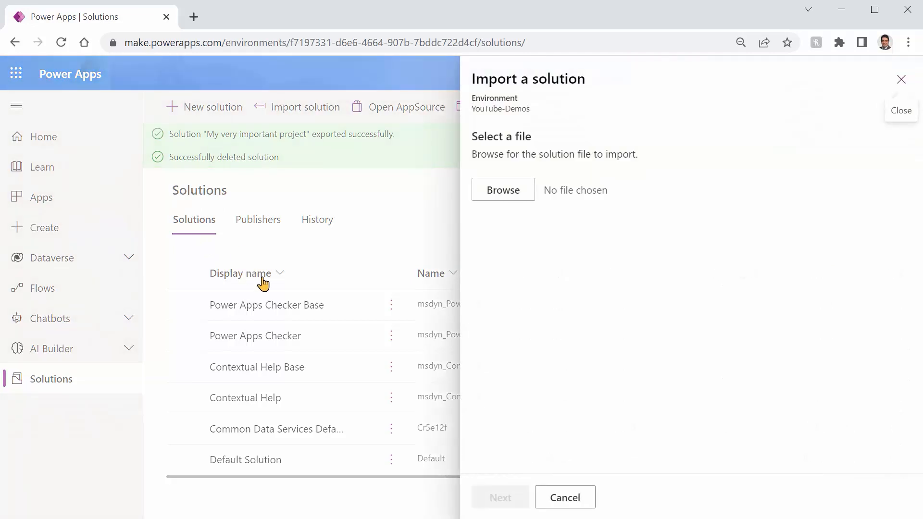
pyautogui.click(502, 190)
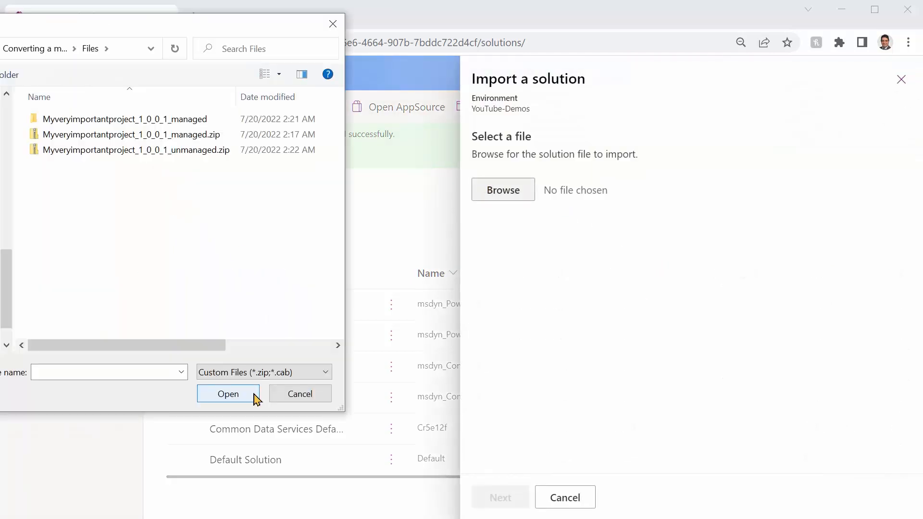
pyautogui.click(134, 150)
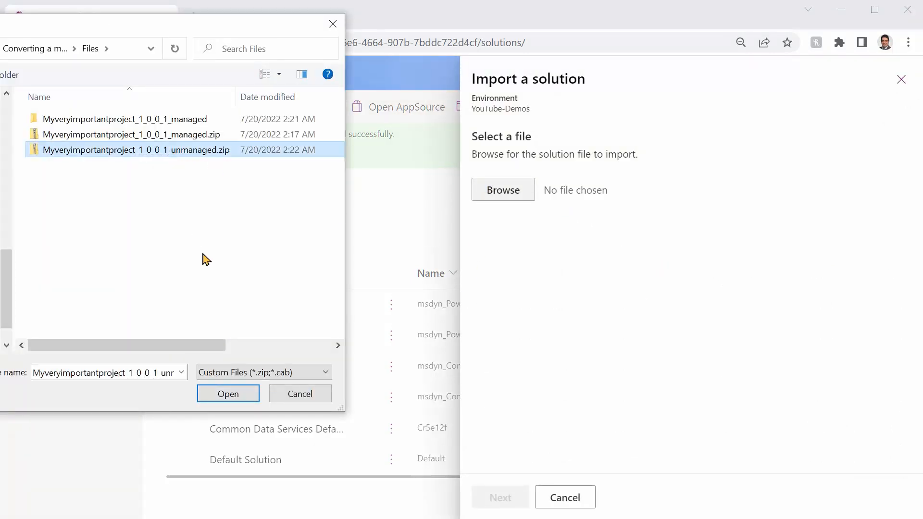
pyautogui.click(227, 394)
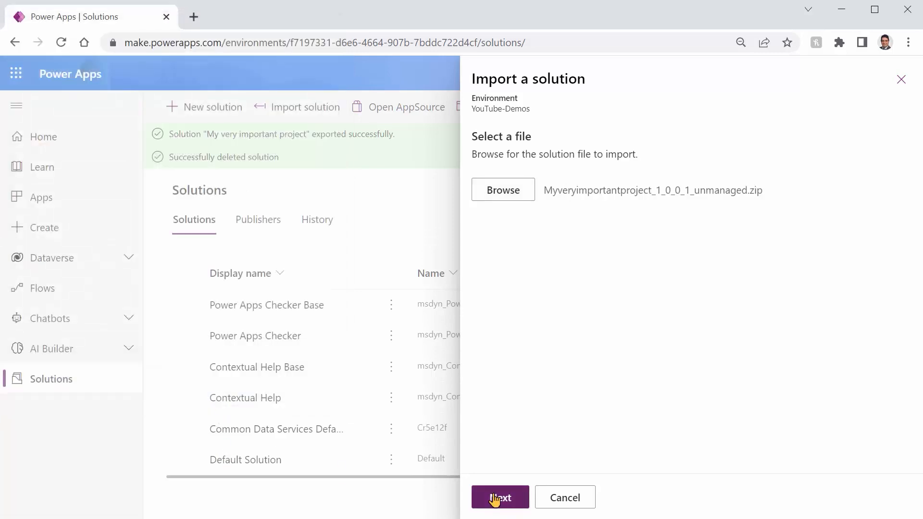
pyautogui.click(500, 497)
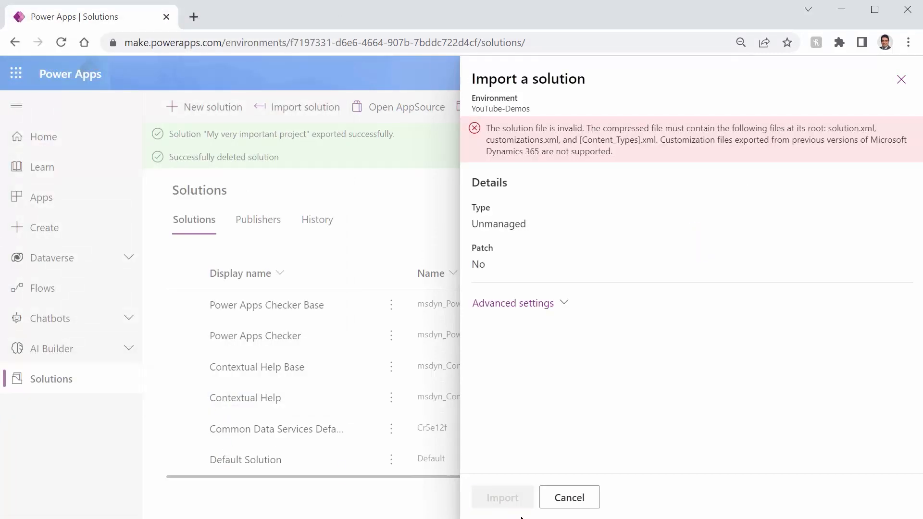
pyautogui.moveTo(564, 343)
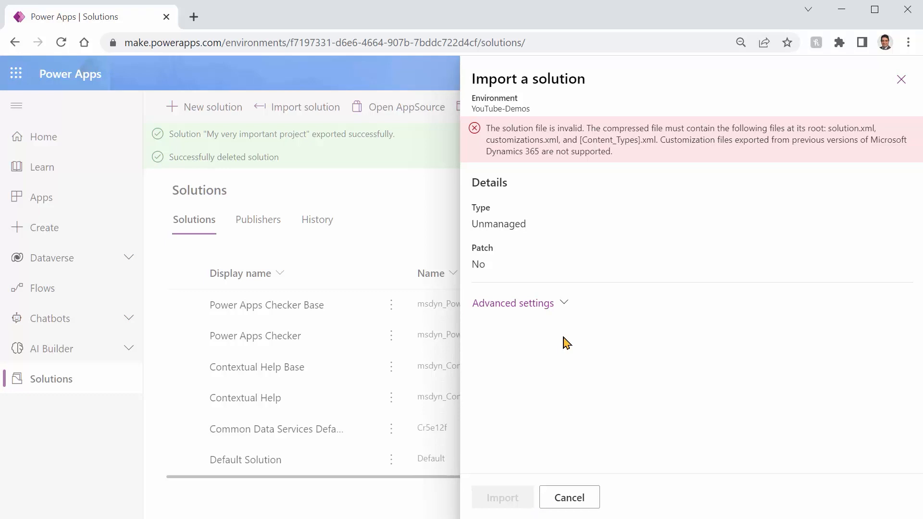
pyautogui.moveTo(616, 269)
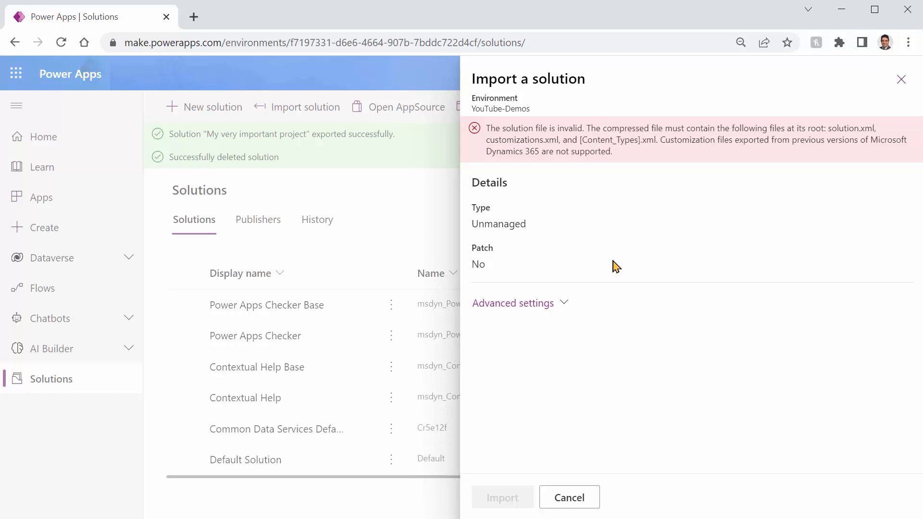
pyautogui.moveTo(682, 161)
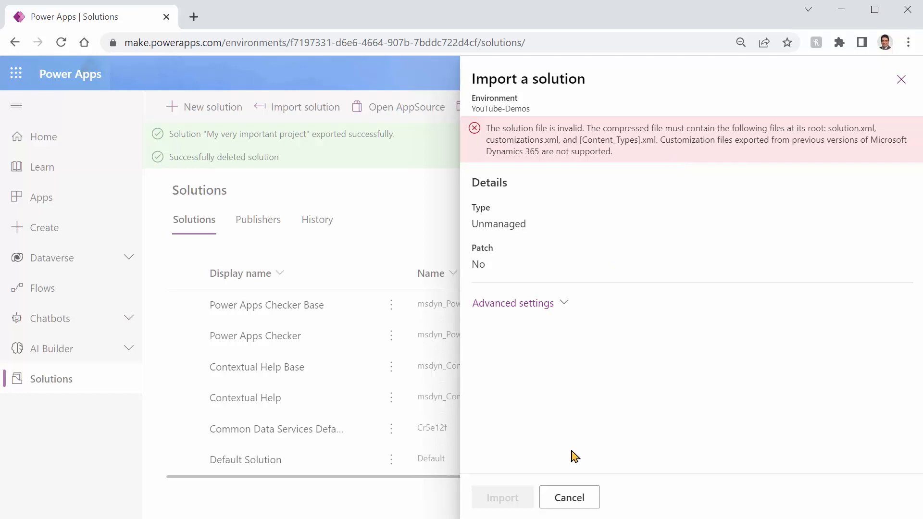
pyautogui.moveTo(569, 497)
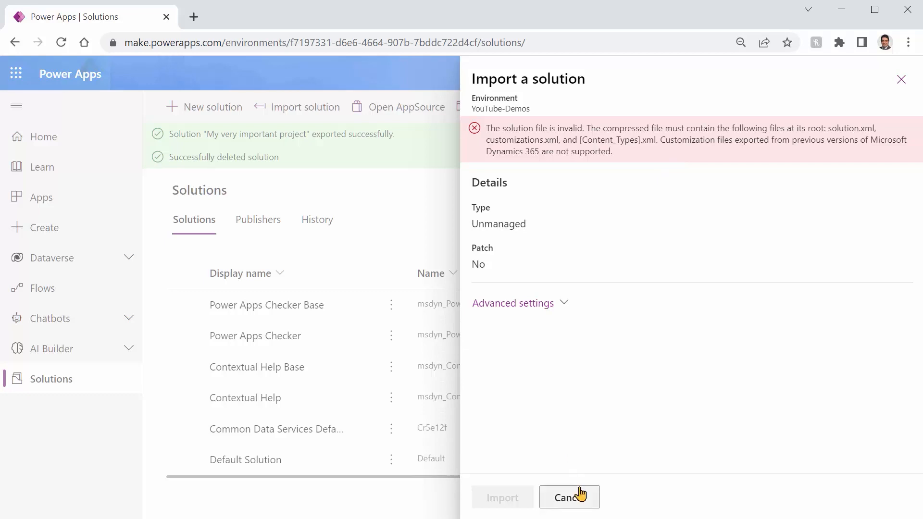
pyautogui.moveTo(580, 497)
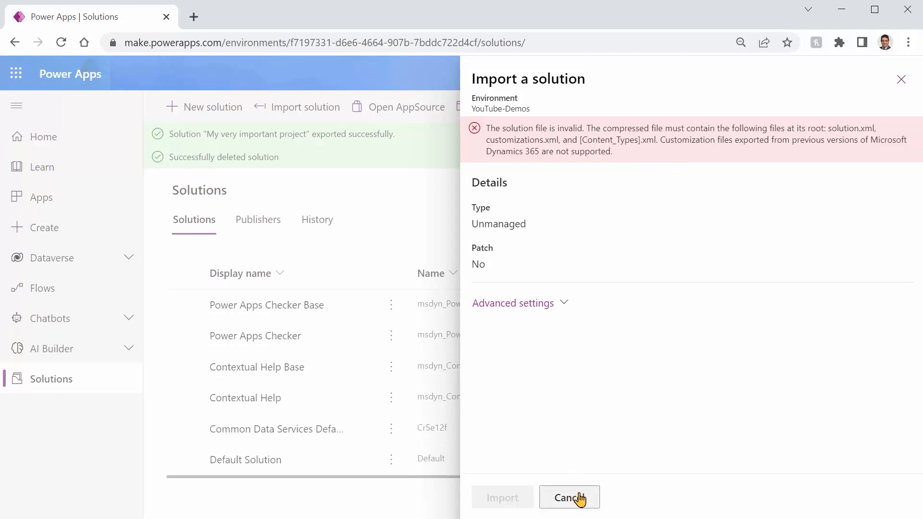
# Cancel the failed import and confirm closing the import panel.
pyautogui.click(568, 497)
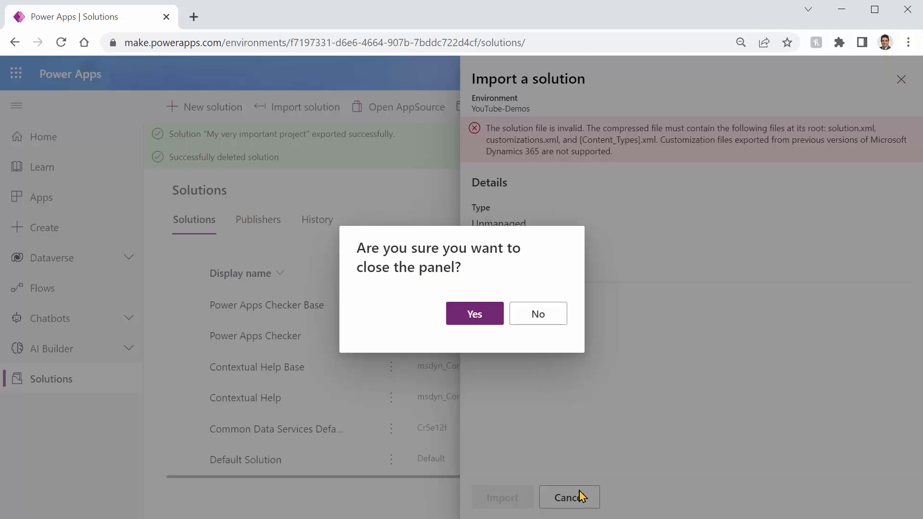
pyautogui.click(474, 314)
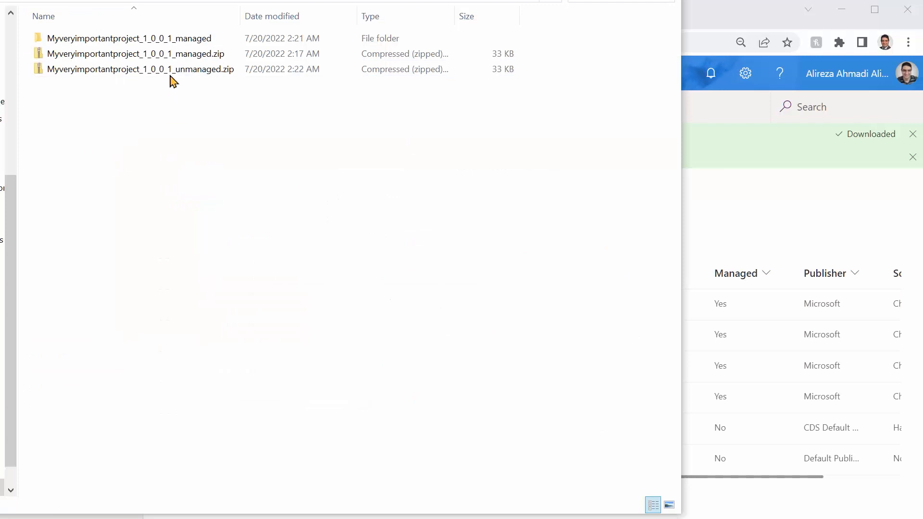
# Delete the unmanaged zip and the extracted managed folder, confirming permanent deletion.
pyautogui.click(139, 70)
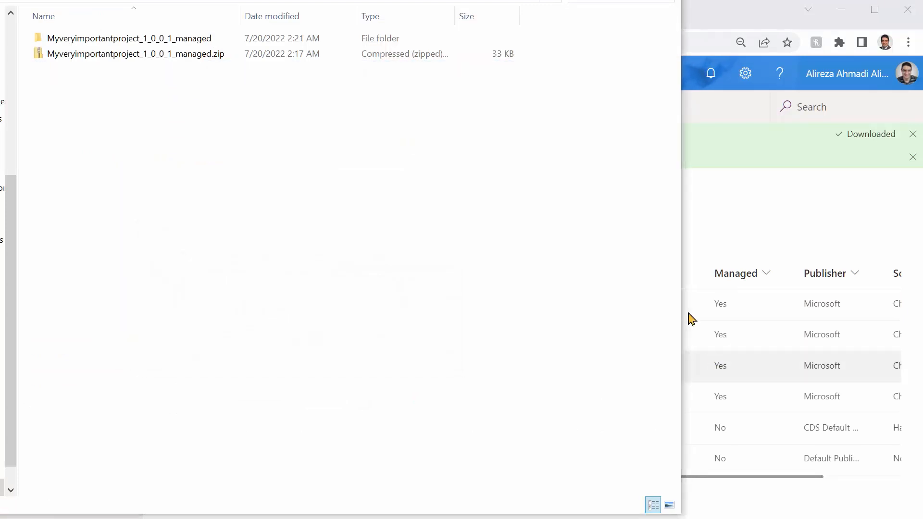
pyautogui.click(130, 39)
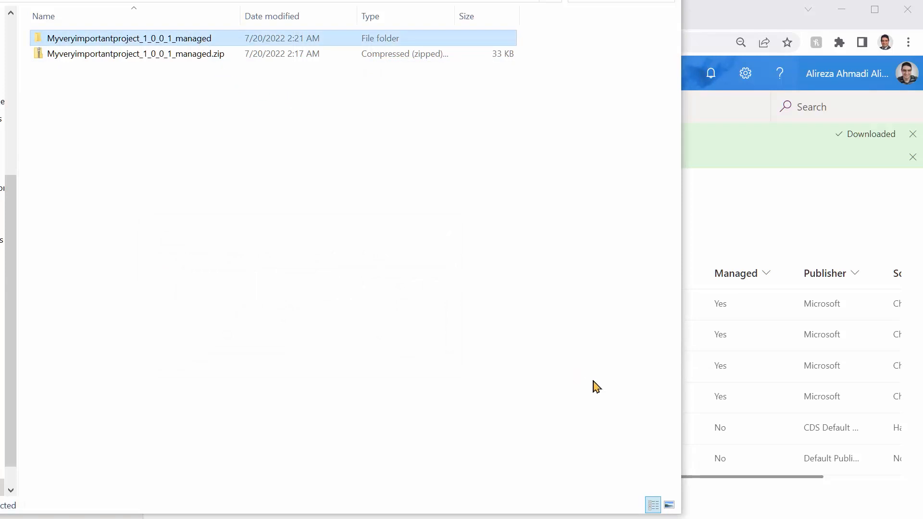
pyautogui.press('Delete')
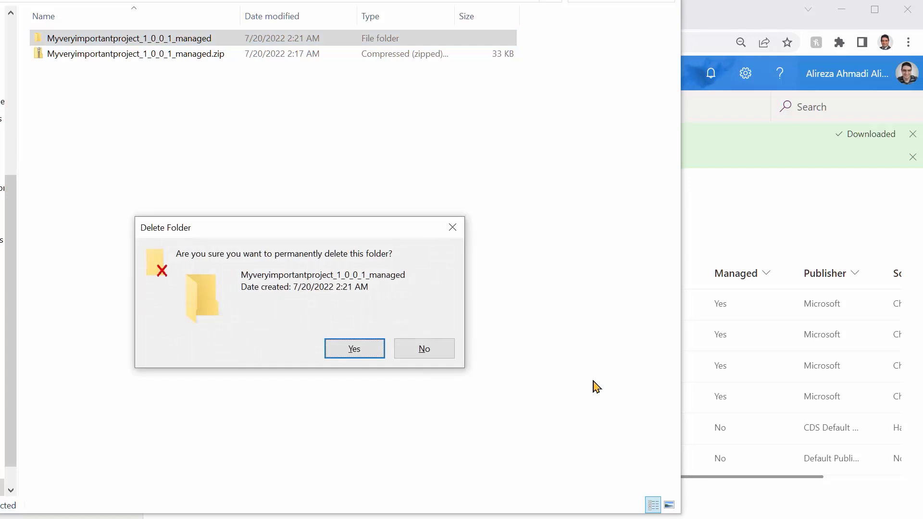
pyautogui.click(353, 348)
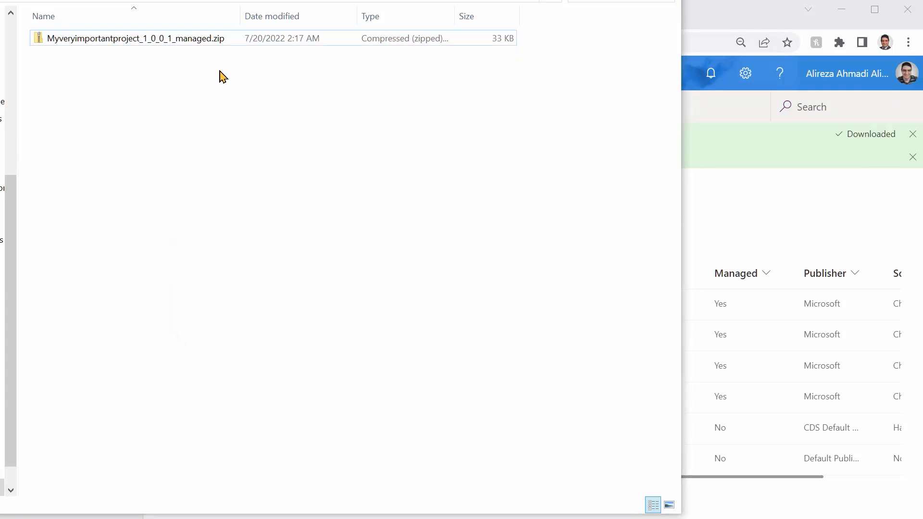
pyautogui.moveTo(230, 253)
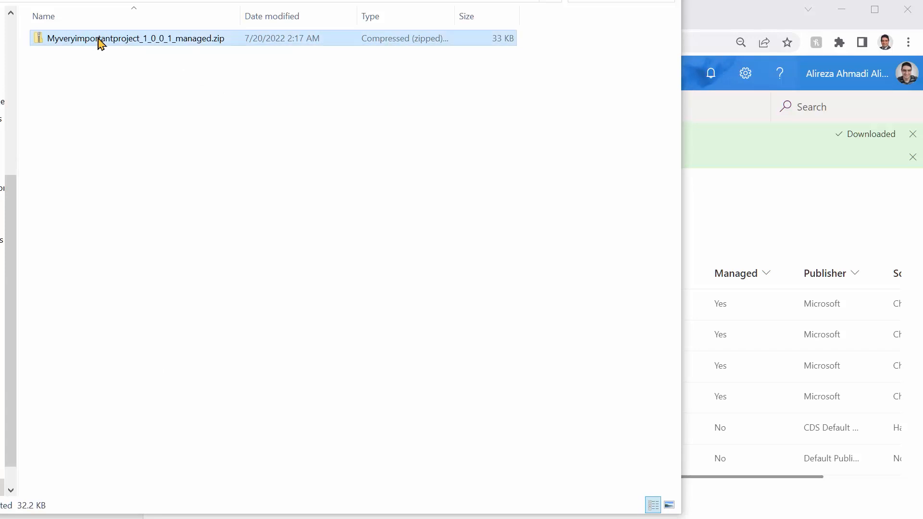
# Browse into the managed zip and try opening solution.xml directly from inside it.
pyautogui.doubleClick(136, 38)
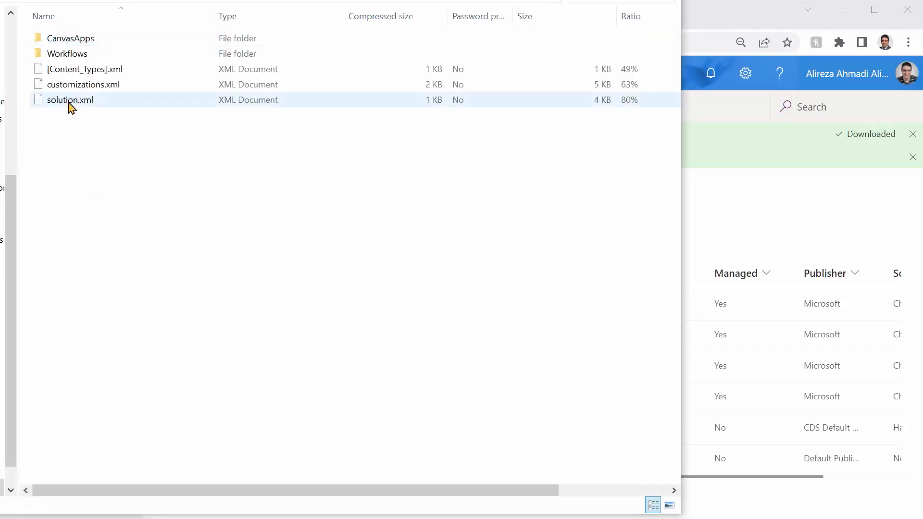
pyautogui.rightClick(67, 99)
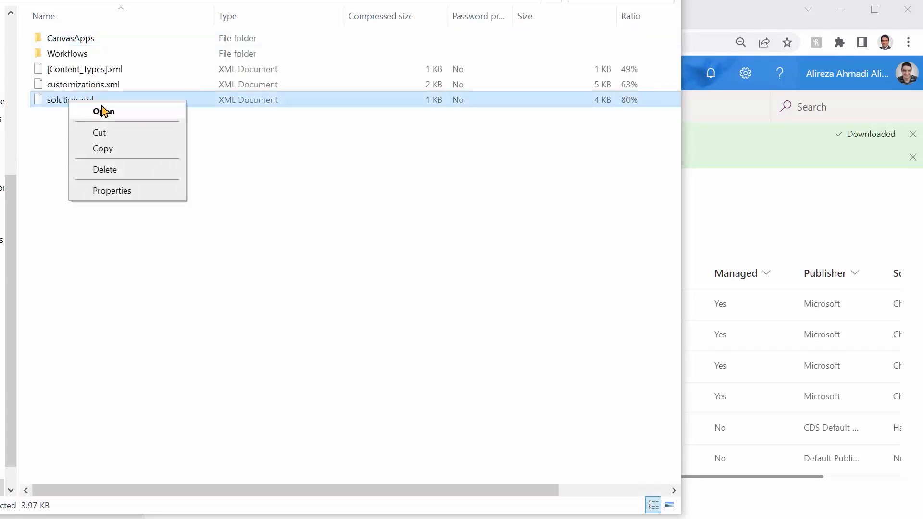
pyautogui.click(92, 275)
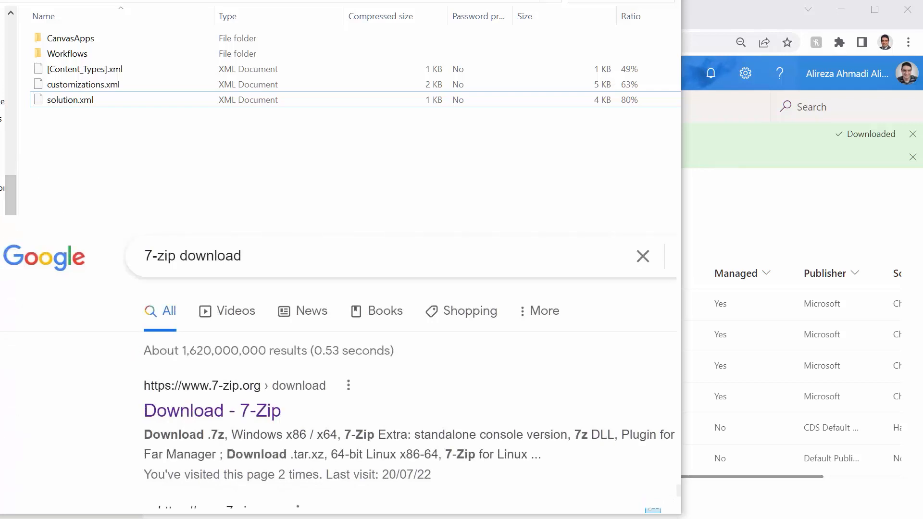
pyautogui.moveTo(130, 13)
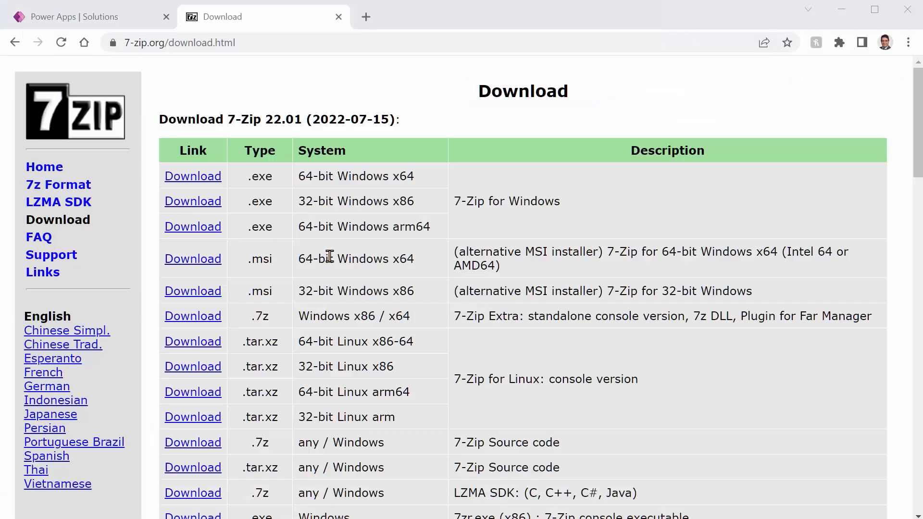
pyautogui.moveTo(136, 75)
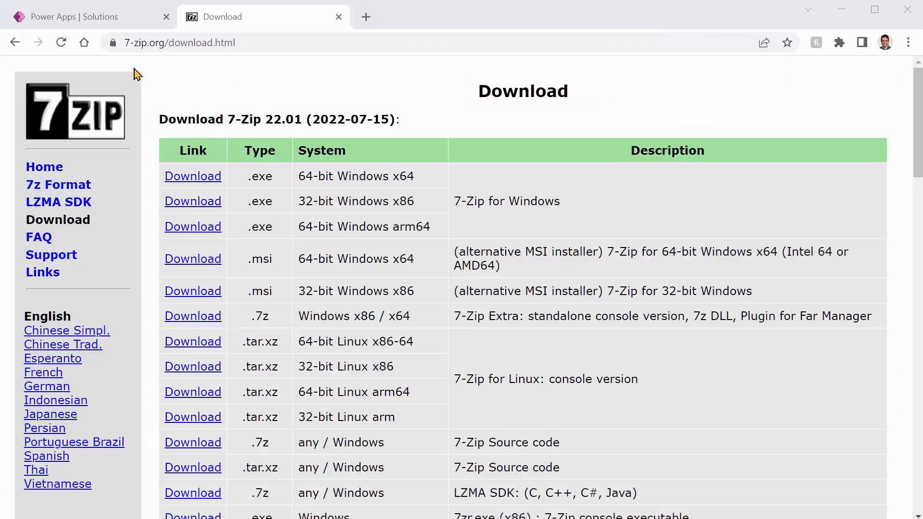
pyautogui.moveTo(355, 198)
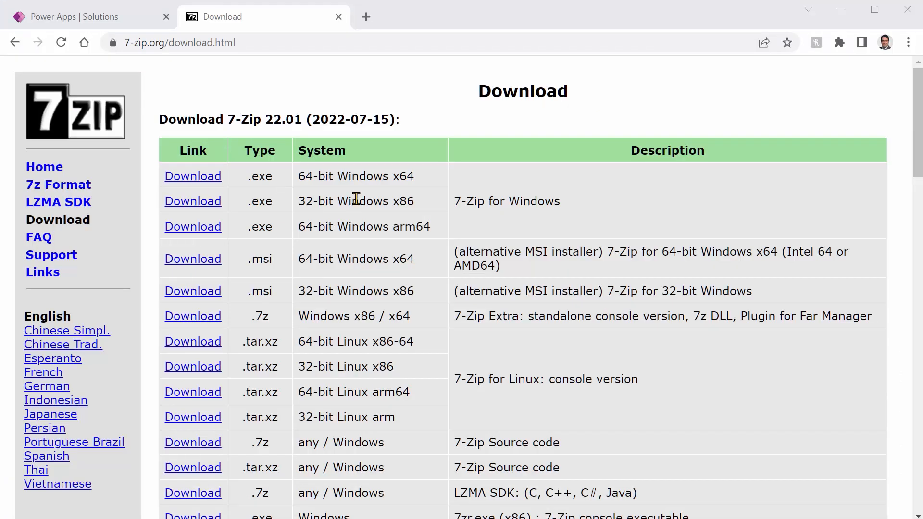
pyautogui.moveTo(311, 340)
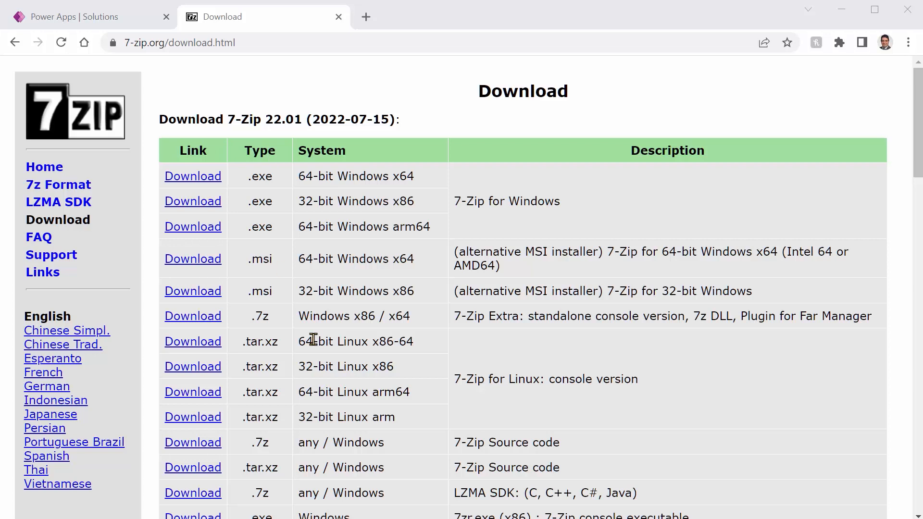
pyautogui.moveTo(238, 199)
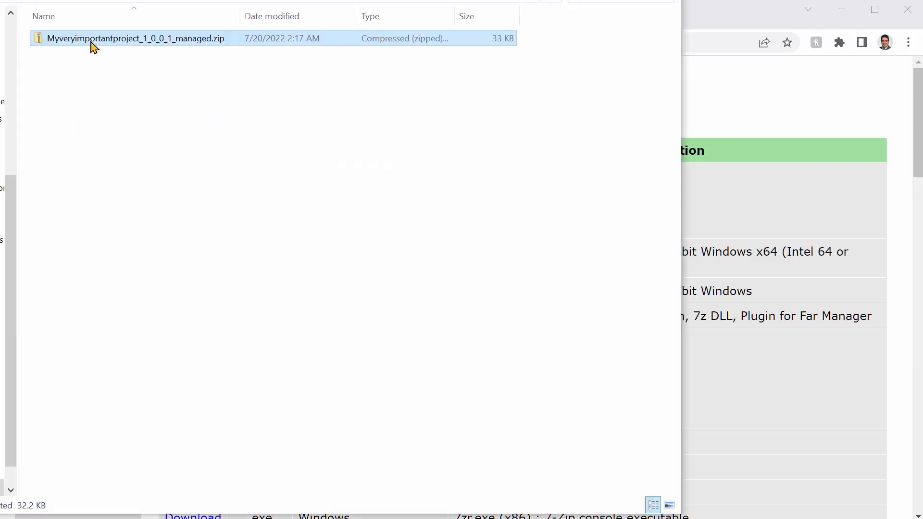
# Bring up the context menu with 7-Zip actions for the managed solution zip.
pyautogui.rightClick(127, 39)
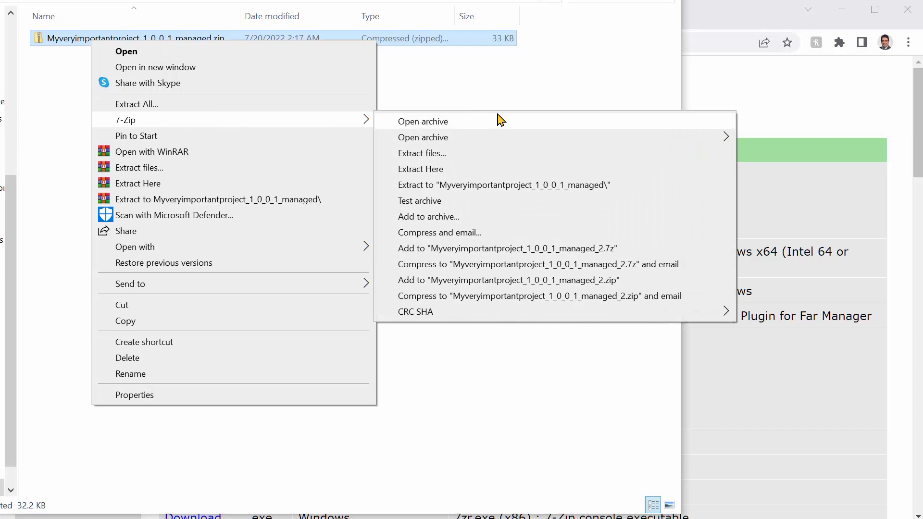
# Open the managed zip in 7-Zip and open its solution.xml for editing (F4).
pyautogui.click(424, 122)
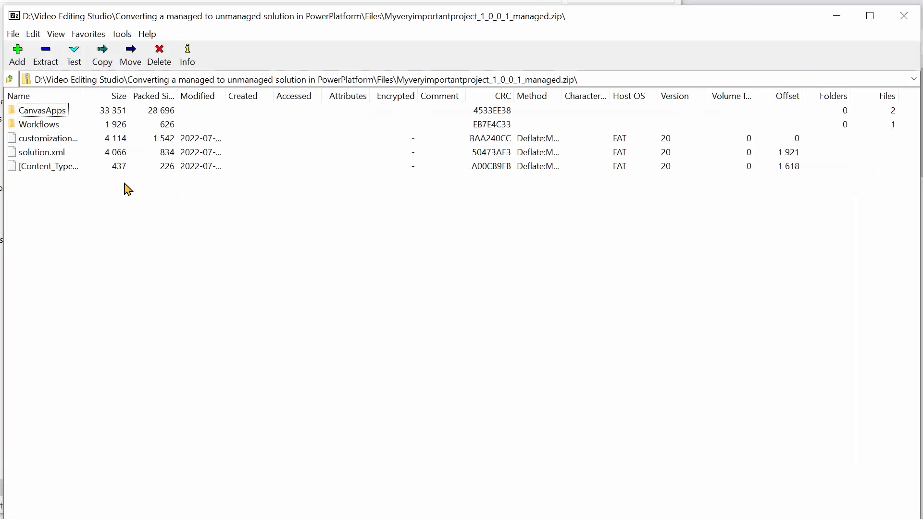
pyautogui.moveTo(50, 192)
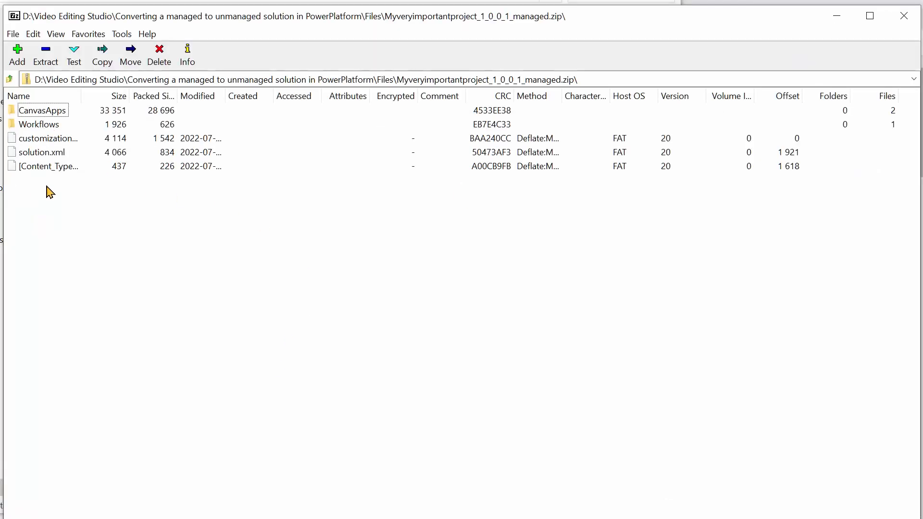
pyautogui.rightClick(42, 152)
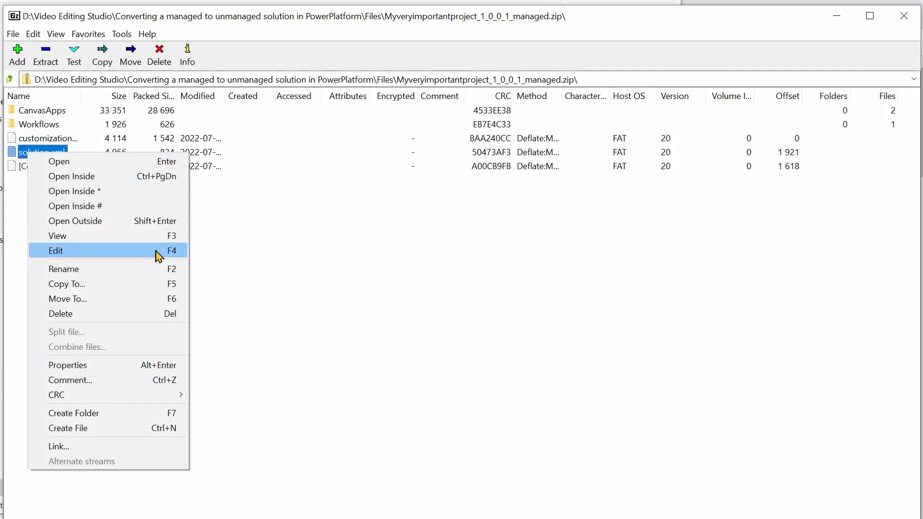
pyautogui.click(56, 250)
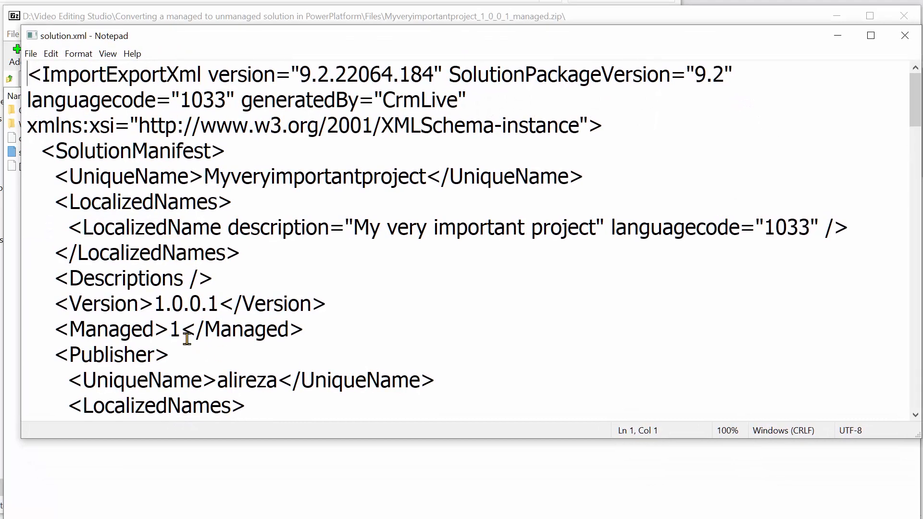
# Change Managed from 1 to 0, save it back into the archive via 7-Zip, and close 7-Zip.
pyautogui.doubleClick(175, 329)
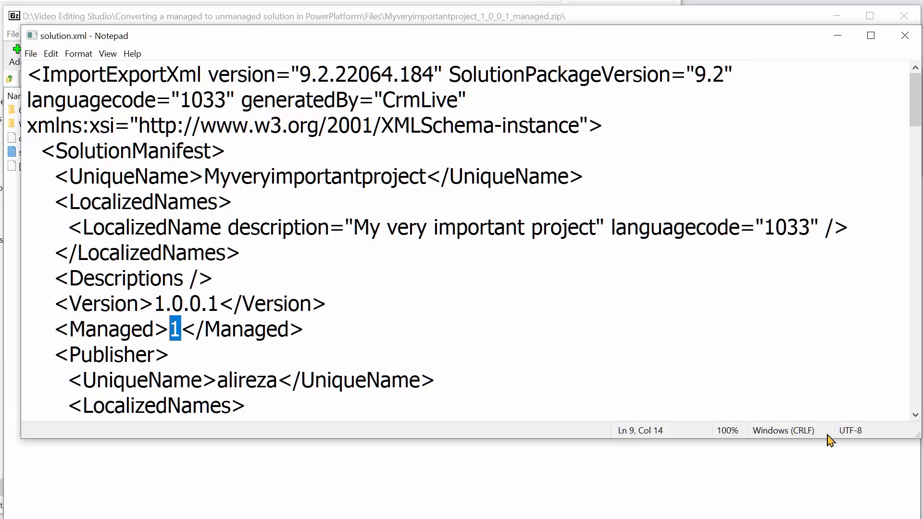
pyautogui.write('0')
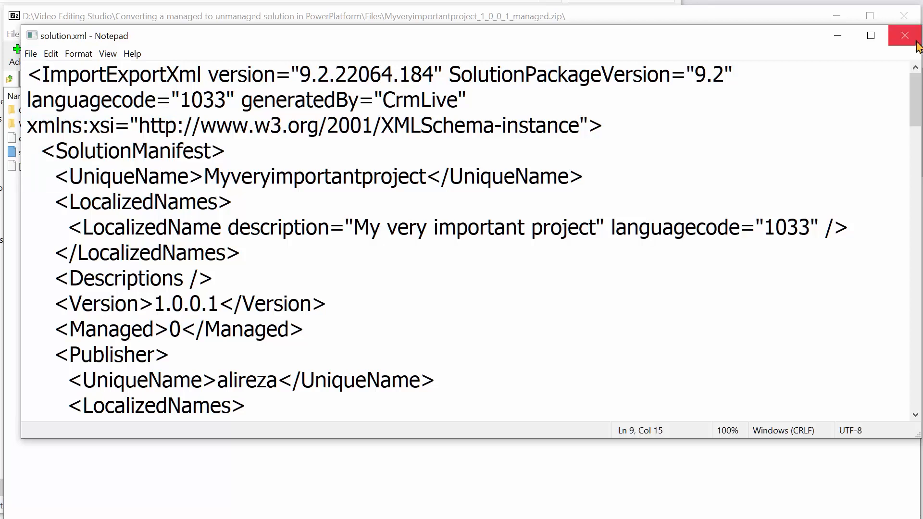
pyautogui.click(905, 35)
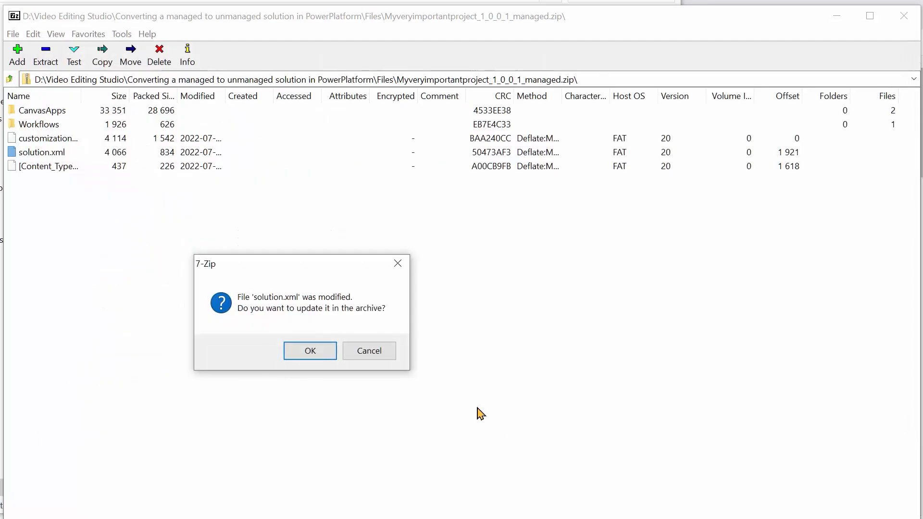
pyautogui.moveTo(310, 351)
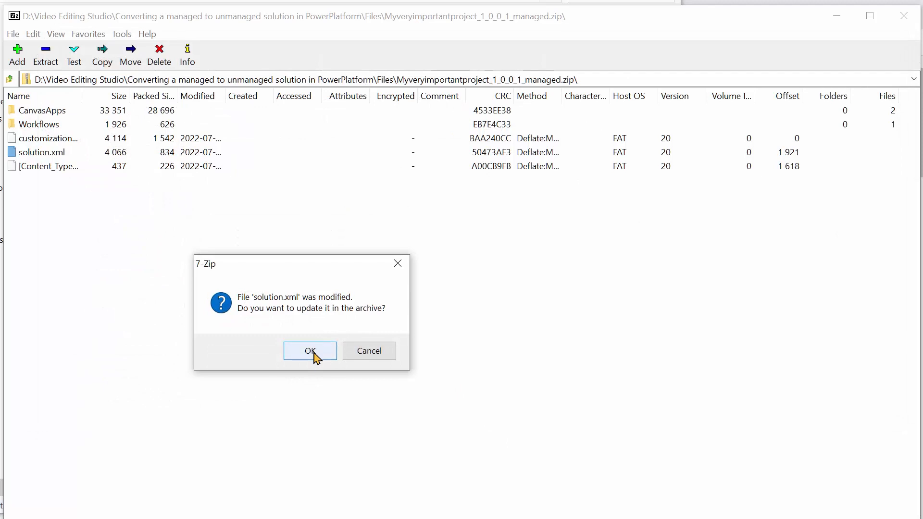
pyautogui.click(309, 351)
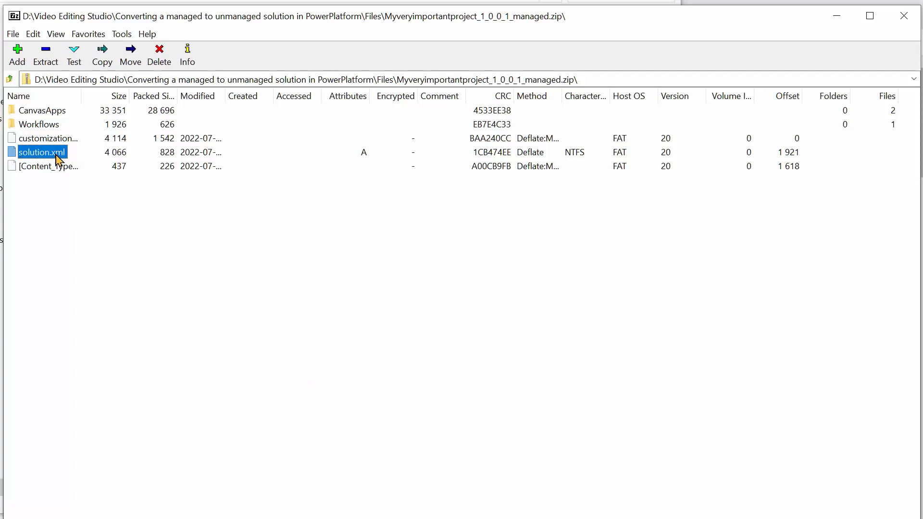
pyautogui.moveTo(905, 16)
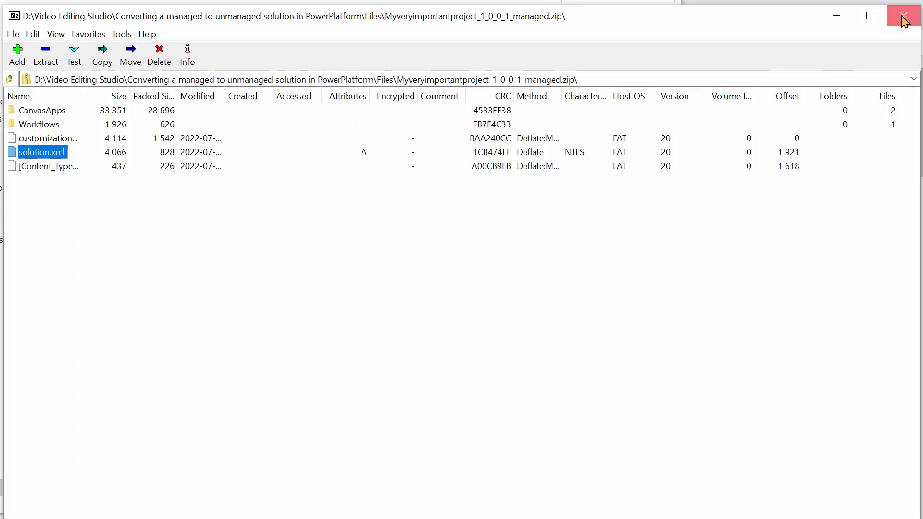
pyautogui.click(906, 16)
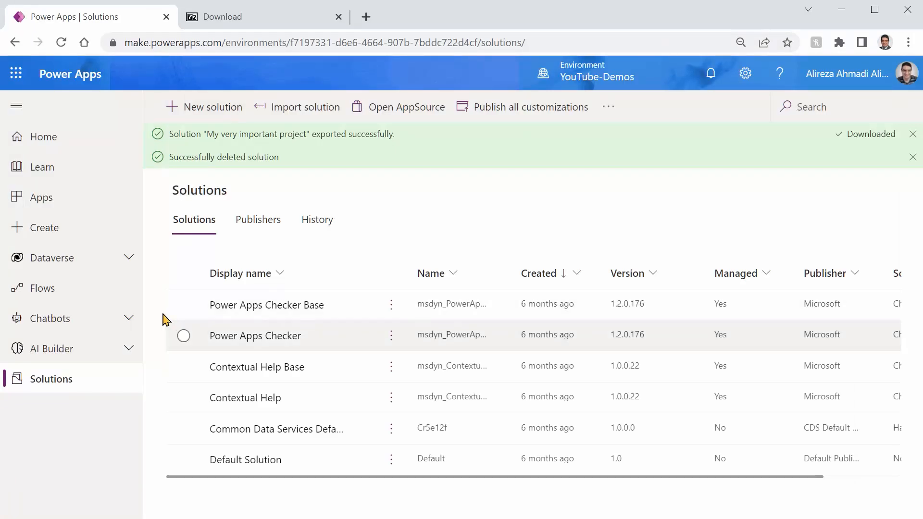
pyautogui.moveTo(330, 171)
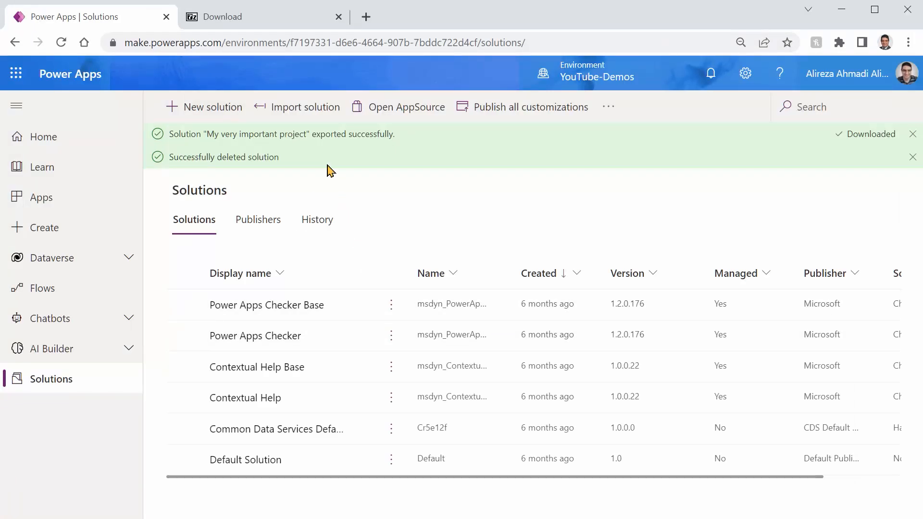
# Choose Myveryimportantproject_1_0_0_1_managed.zip as the solution file to import.
pyautogui.click(297, 107)
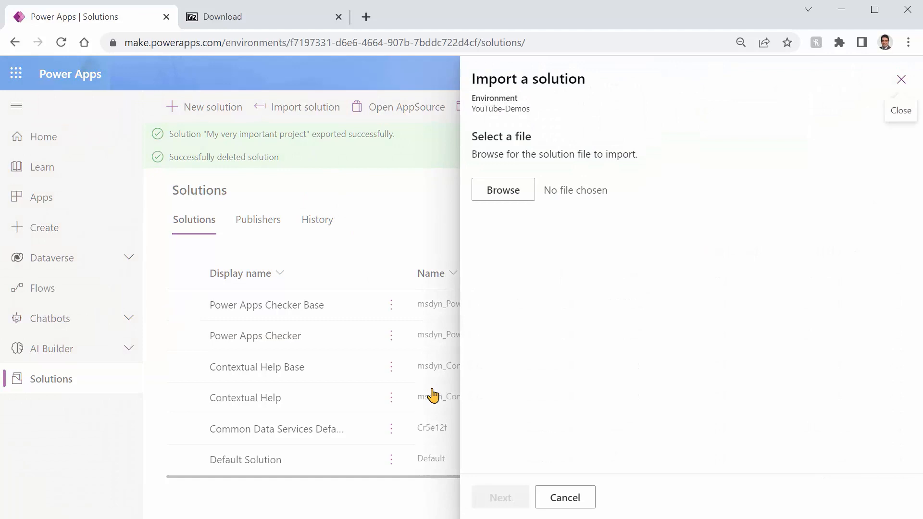
pyautogui.click(502, 189)
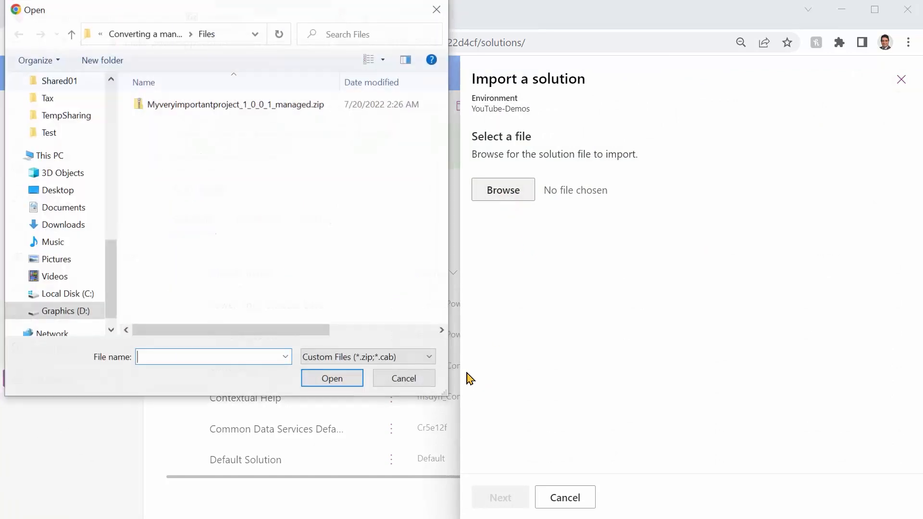
pyautogui.click(235, 104)
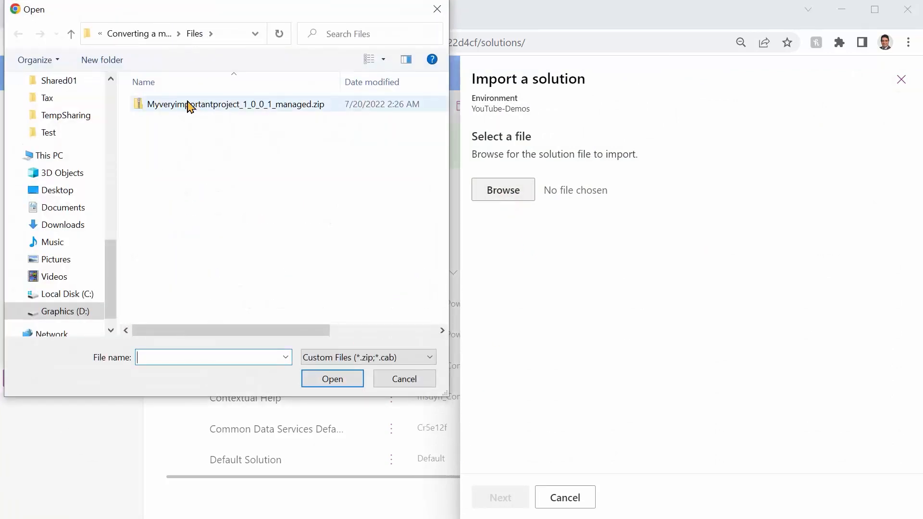
pyautogui.click(236, 104)
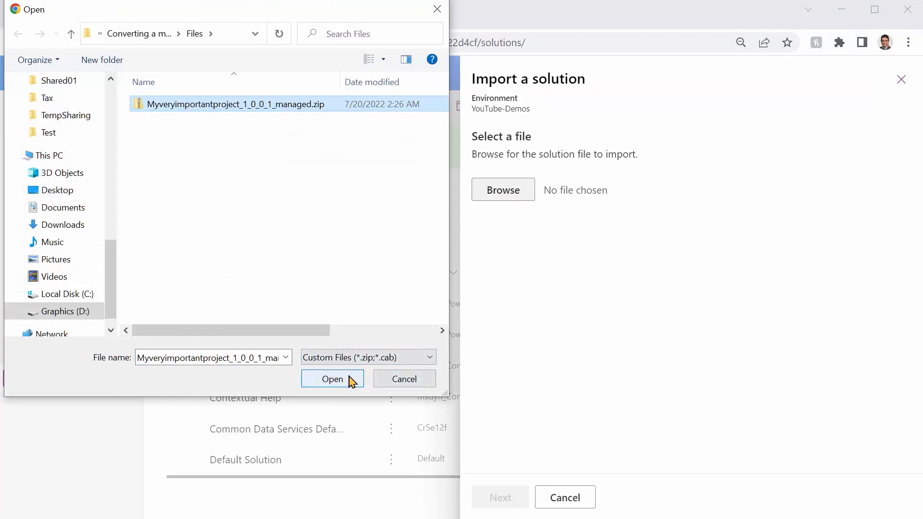
pyautogui.click(332, 379)
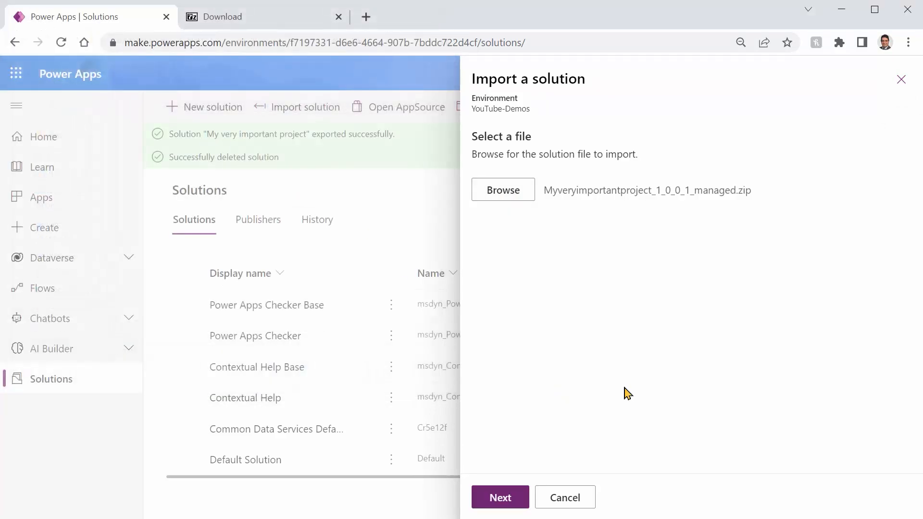
# Review the details reading Unmanaged version 1.0.0.1 and start the import.
pyautogui.click(500, 497)
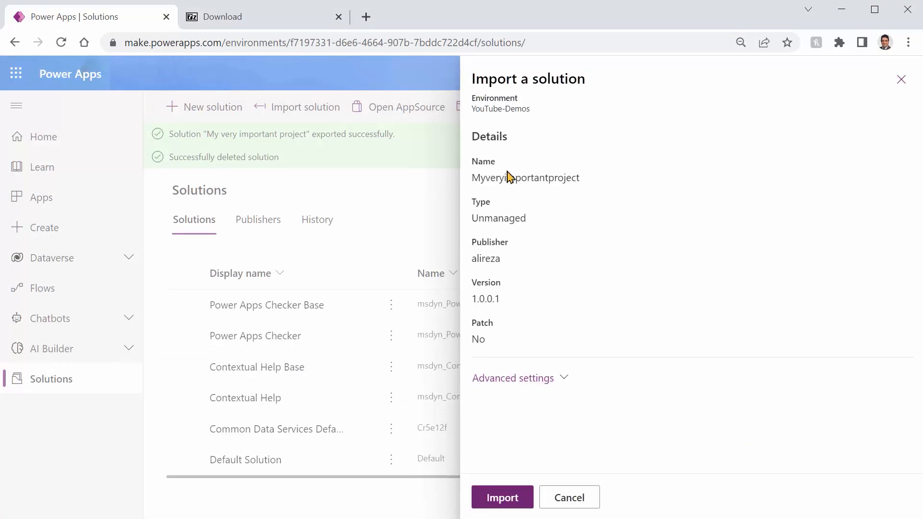
pyautogui.click(502, 497)
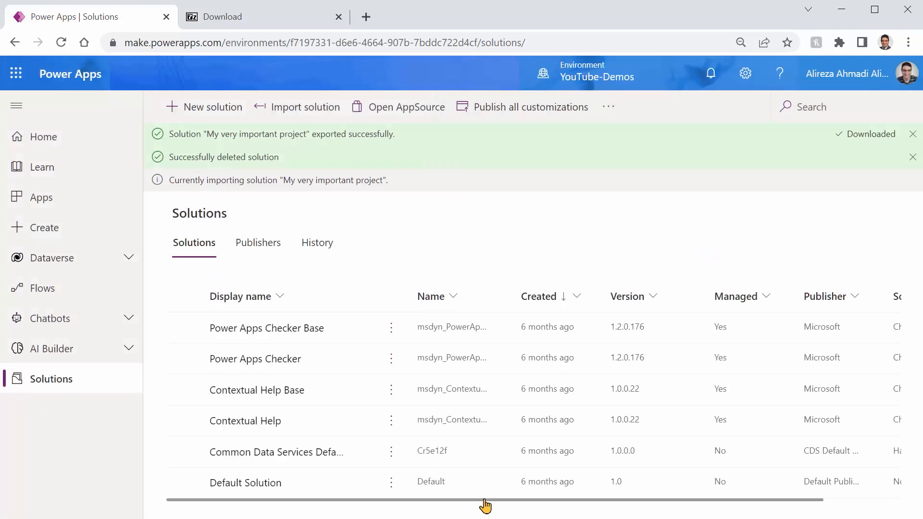
pyautogui.moveTo(337, 200)
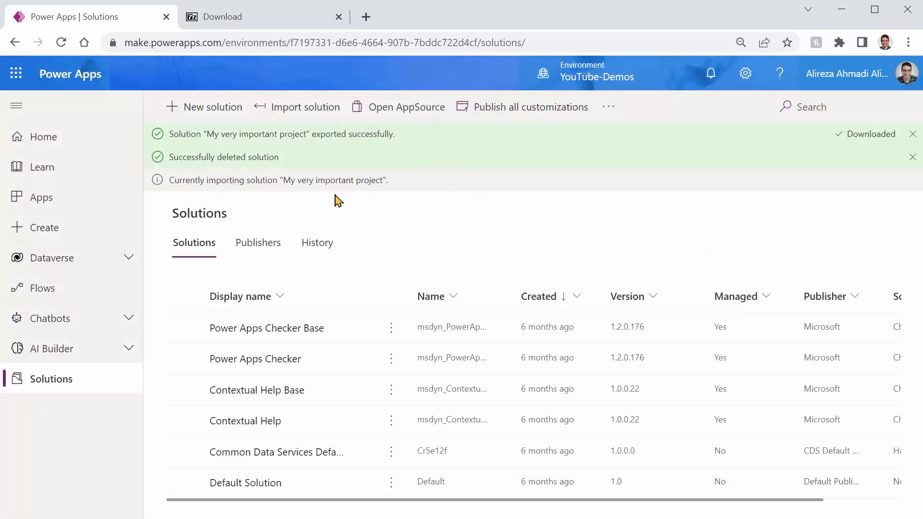
pyautogui.moveTo(510, 212)
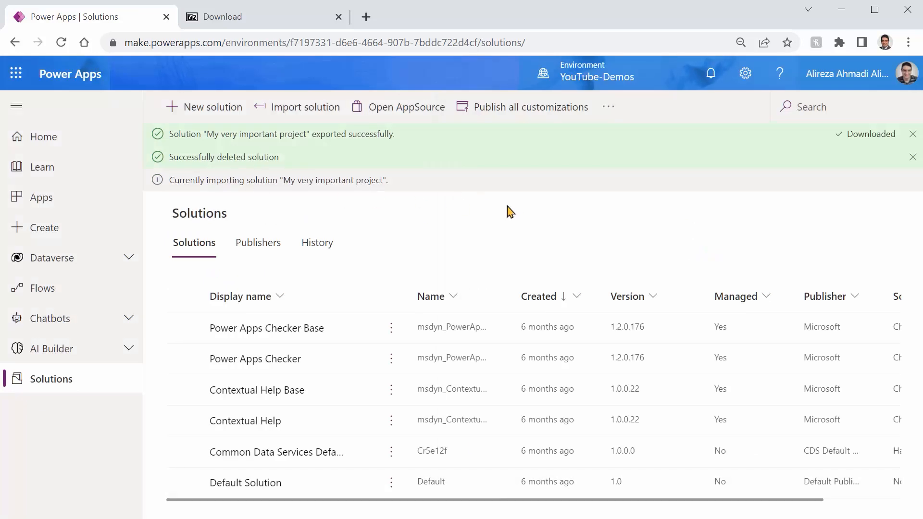
pyautogui.moveTo(505, 272)
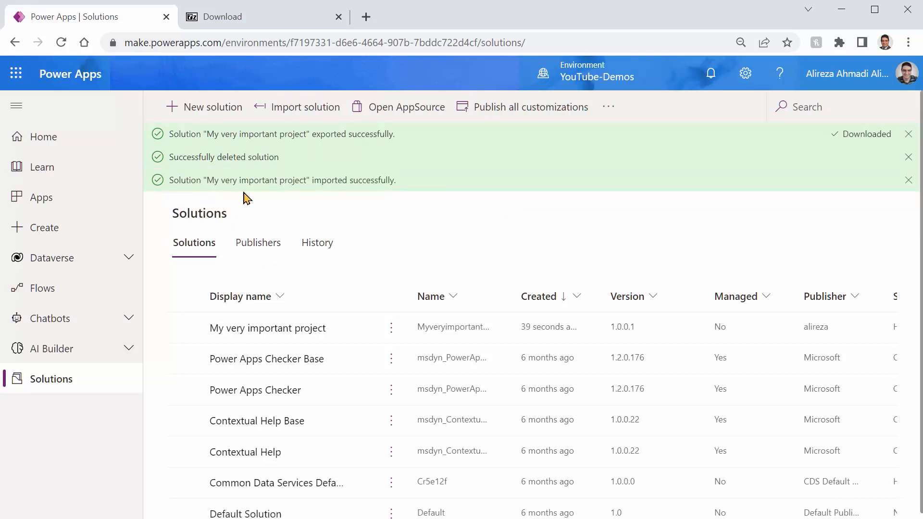
pyautogui.moveTo(306, 194)
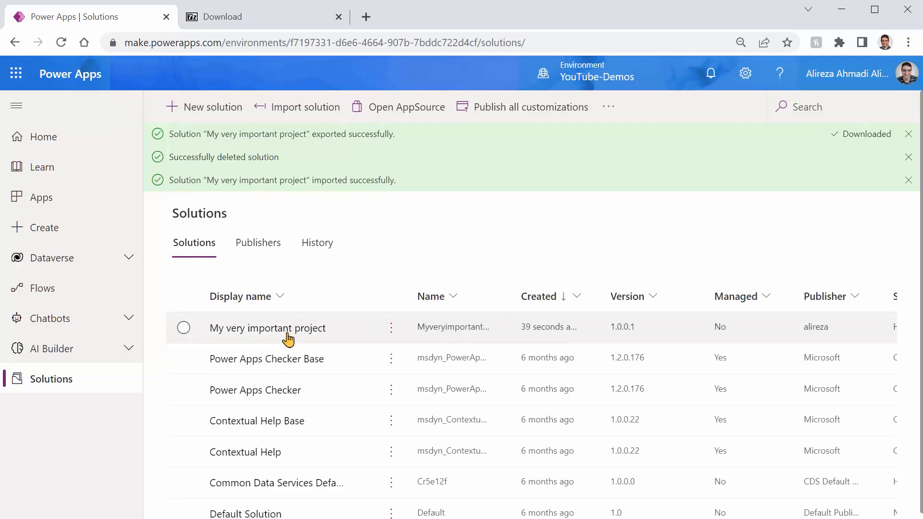
# Open the imported My very important project solution and launch Nice App for editing.
pyautogui.click(268, 328)
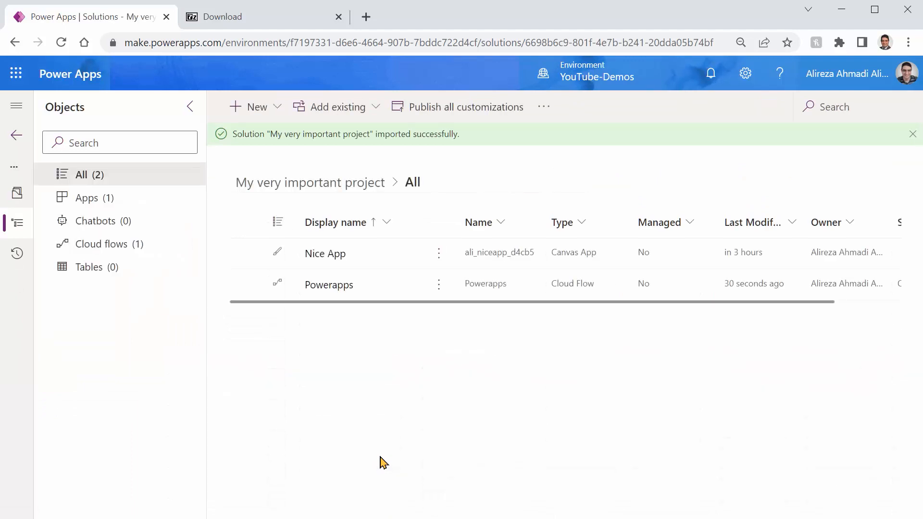
pyautogui.moveTo(423, 265)
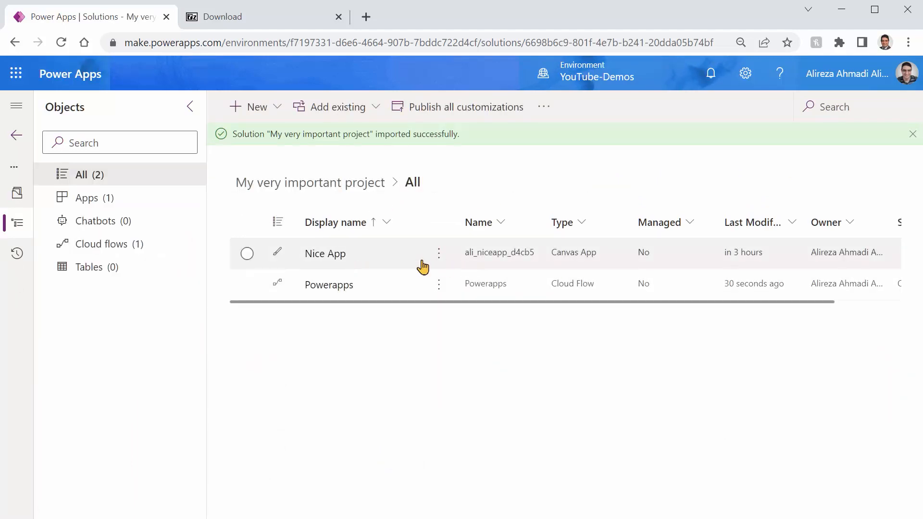
pyautogui.click(439, 253)
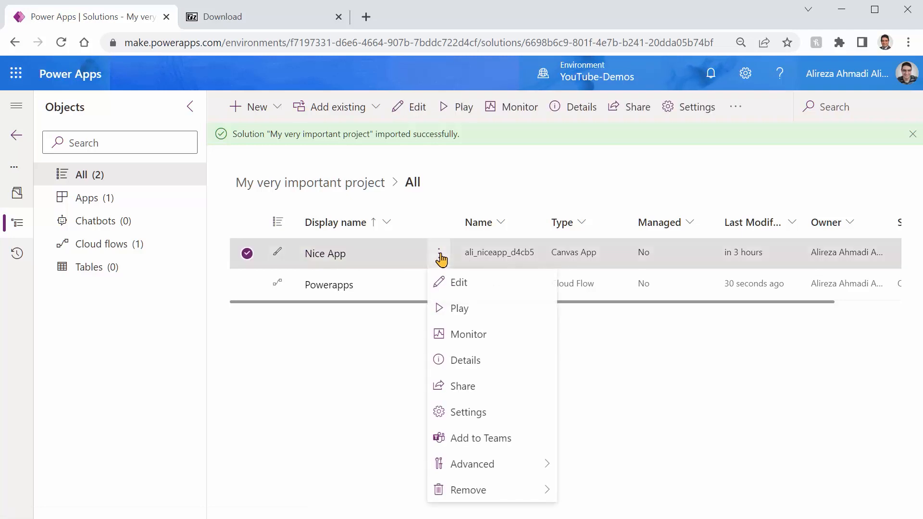
pyautogui.moveTo(325, 253)
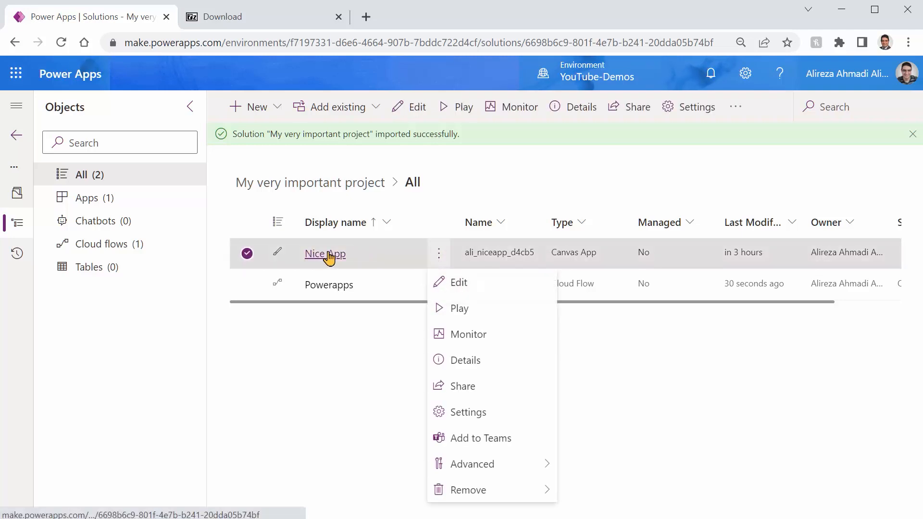
pyautogui.click(459, 283)
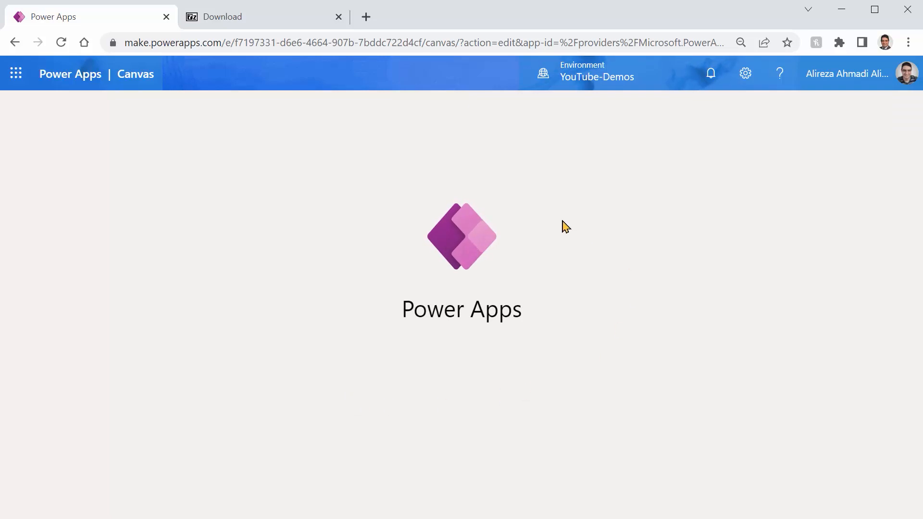
pyautogui.moveTo(372, 329)
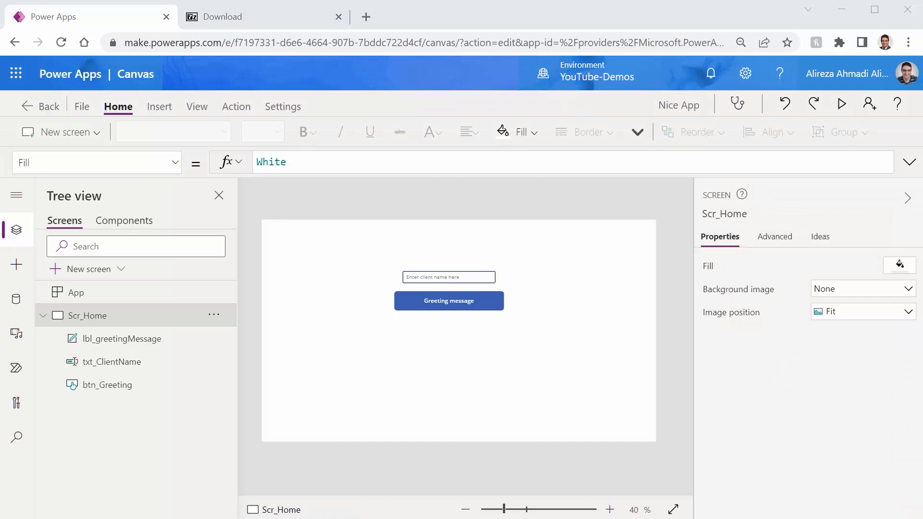
pyautogui.moveTo(493, 365)
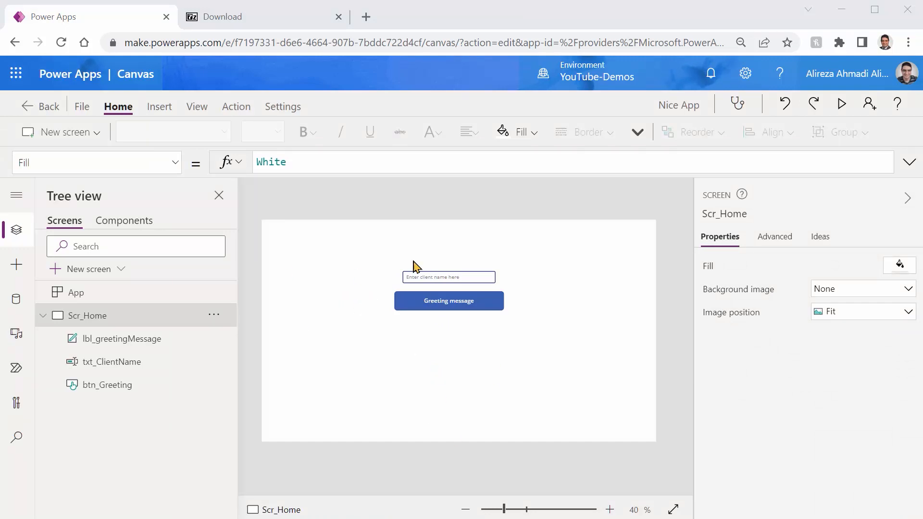
# Set the btn_Greeting button's fill to red from the Standard colors and go to the File page.
pyautogui.click(449, 301)
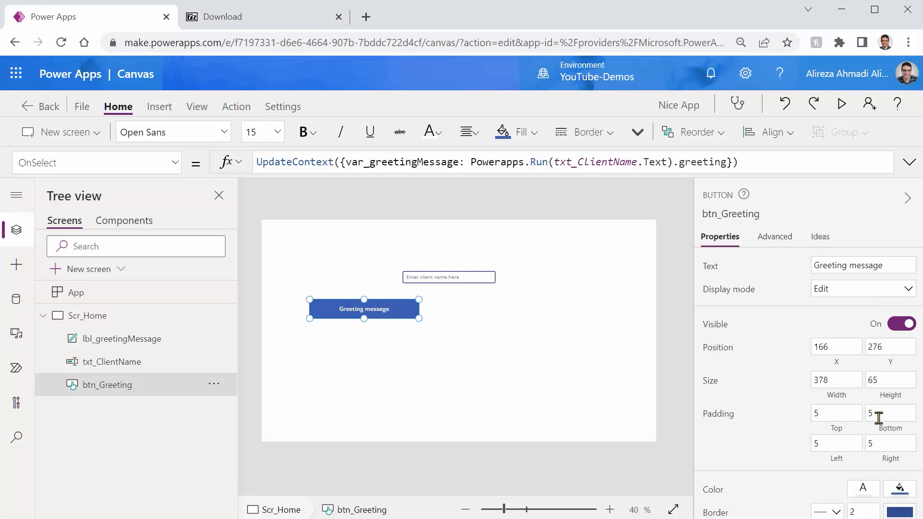
pyautogui.click(900, 490)
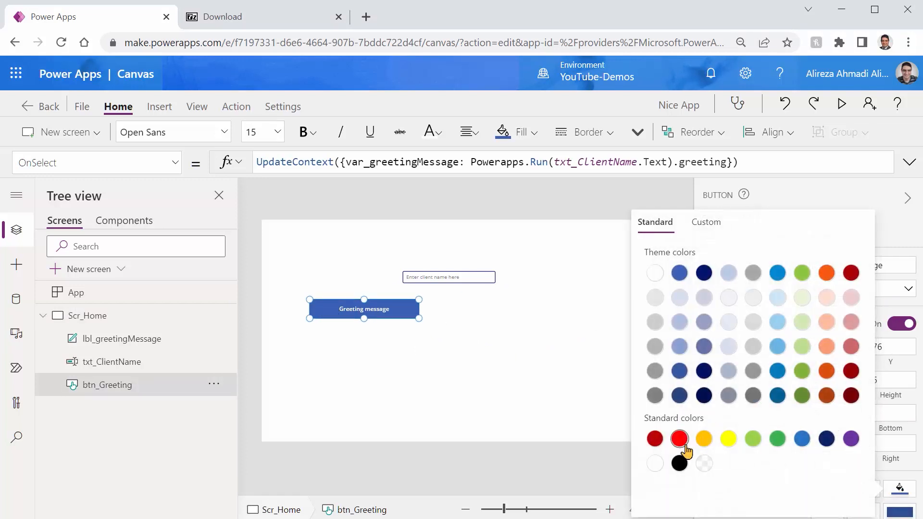
pyautogui.click(679, 438)
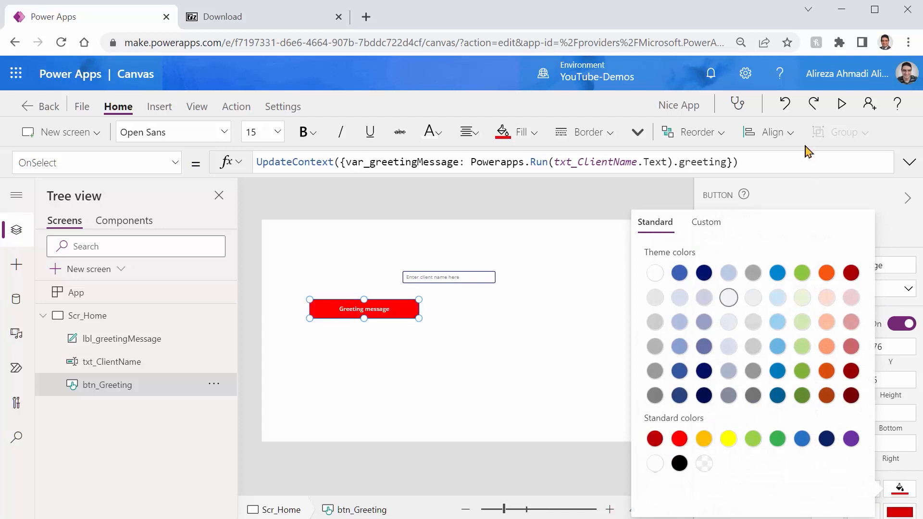
pyautogui.click(841, 104)
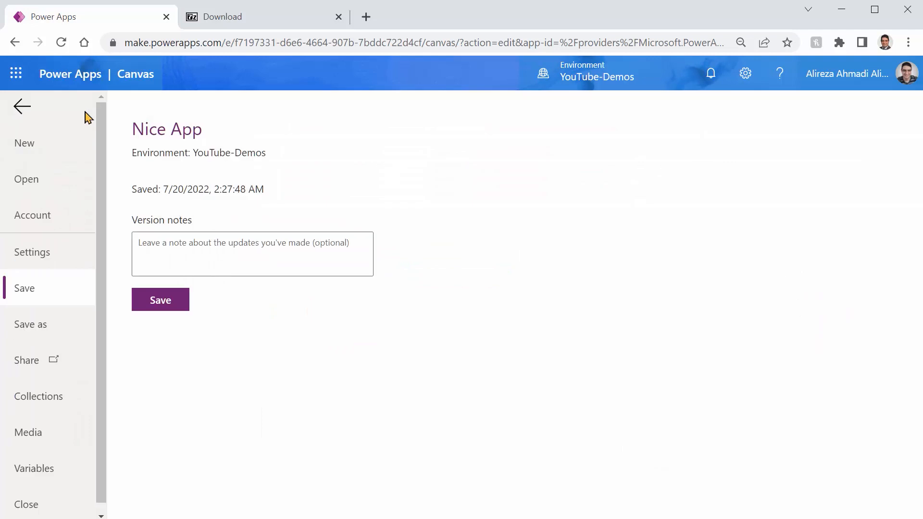
# Save Nice App with the red button and publish this version.
pyautogui.click(161, 300)
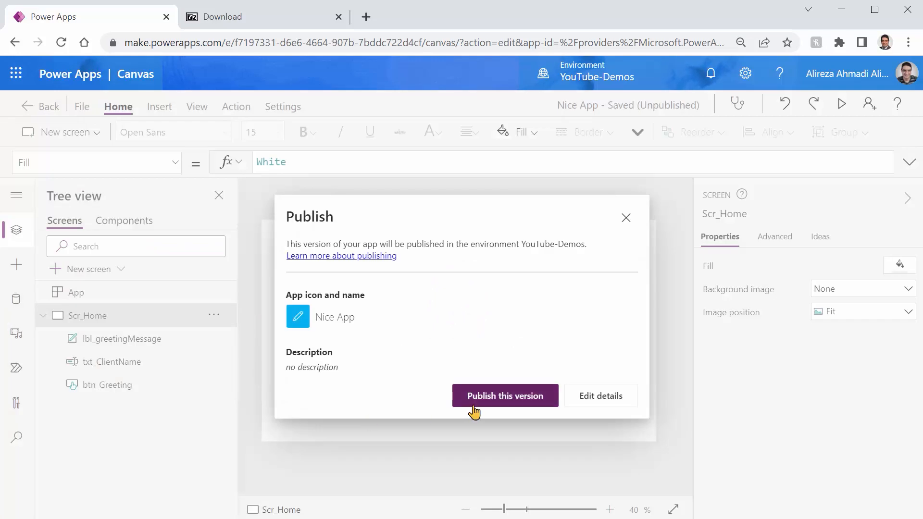
pyautogui.click(504, 395)
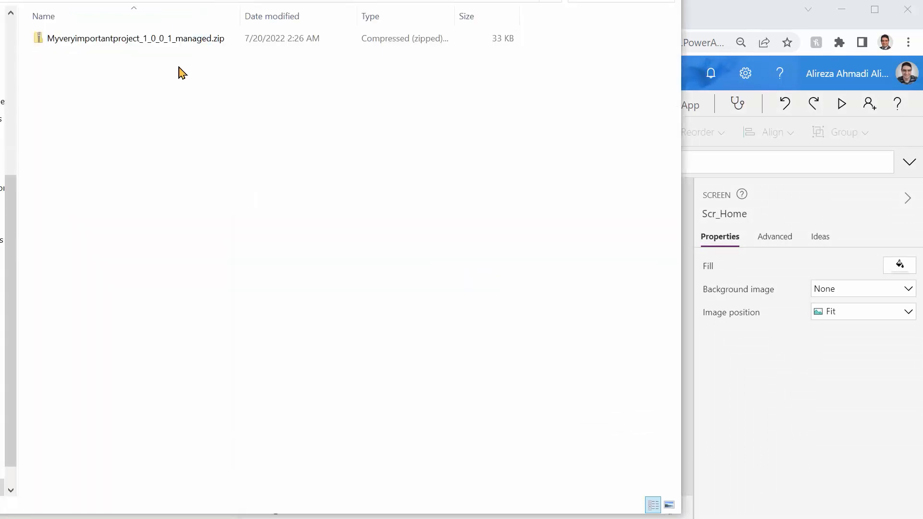
pyautogui.moveTo(185, 46)
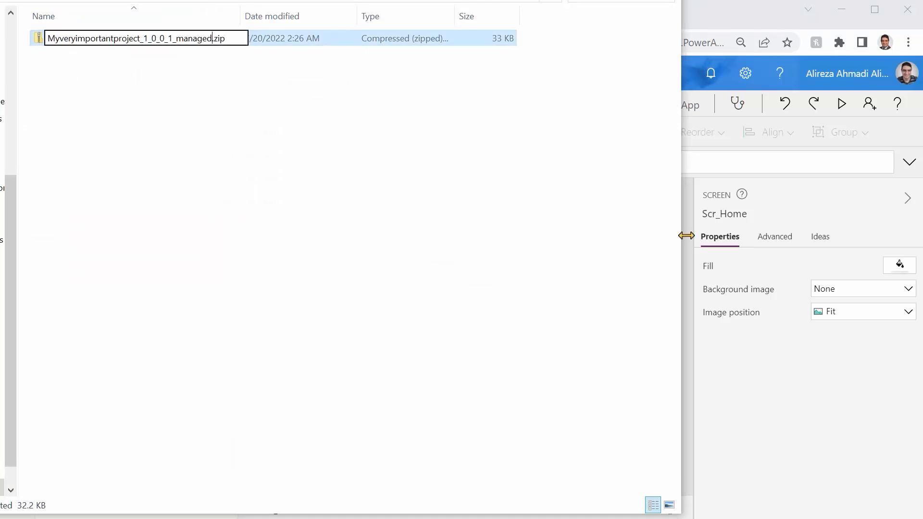
# Select the 'managed' part of Myveryimportantproject_1_0_0_1_managed.zip's name for renaming.
pyautogui.doubleClick(183, 38)
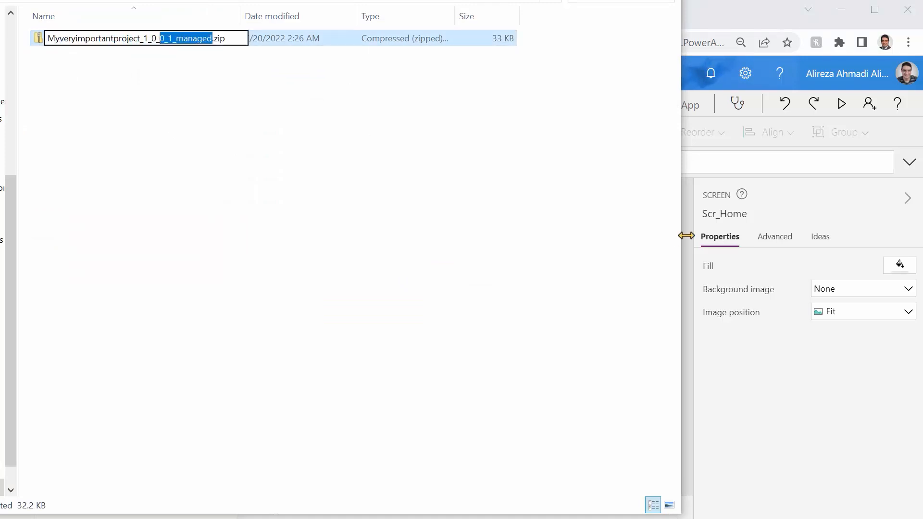